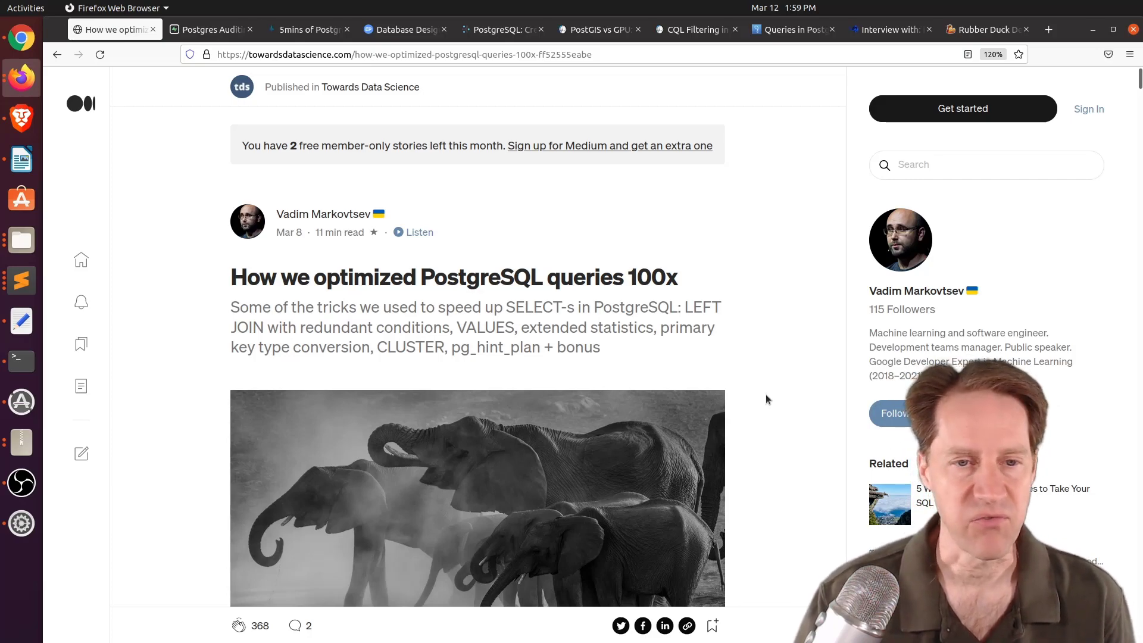
# Read from the title and header photo down to the bullet list of query requirements
pyautogui.scroll(-3)
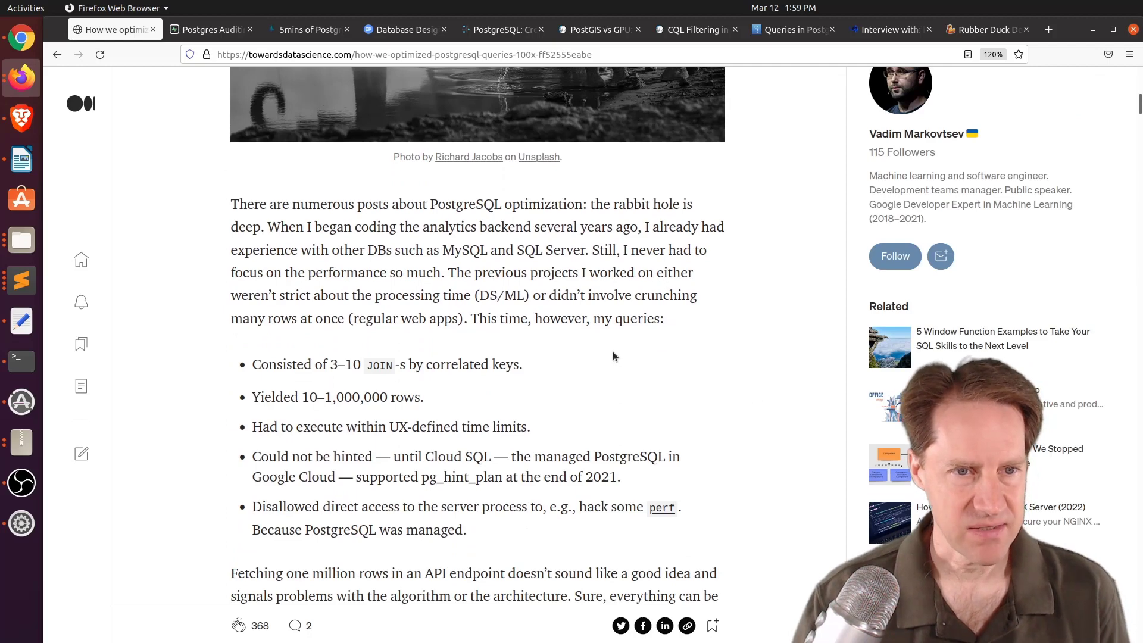
pyautogui.scroll(-3)
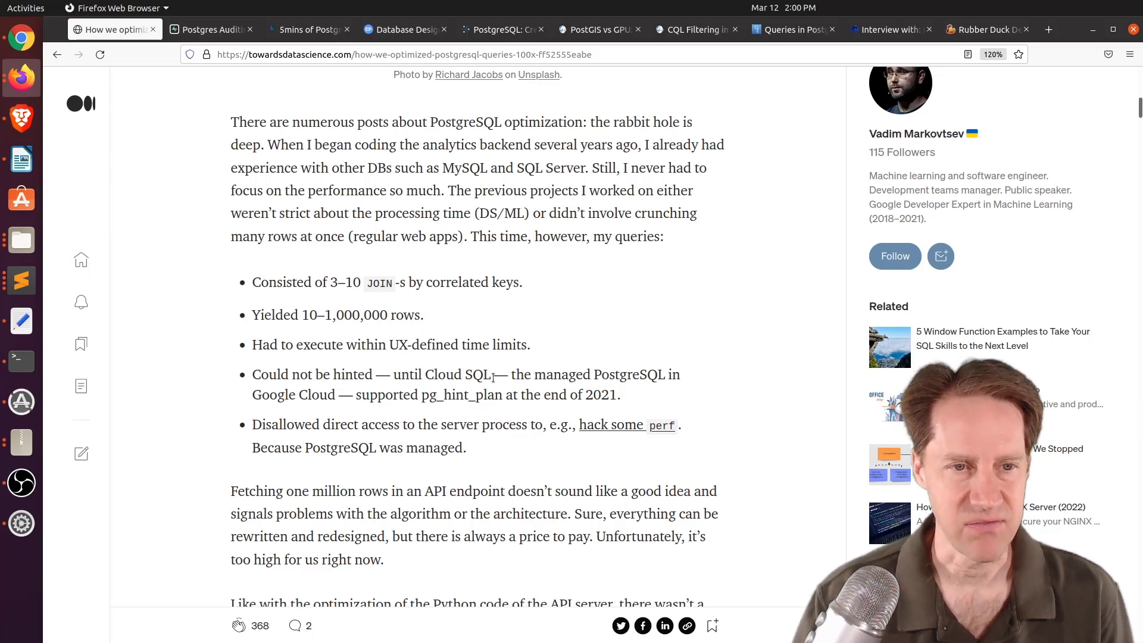
pyautogui.scroll(-3)
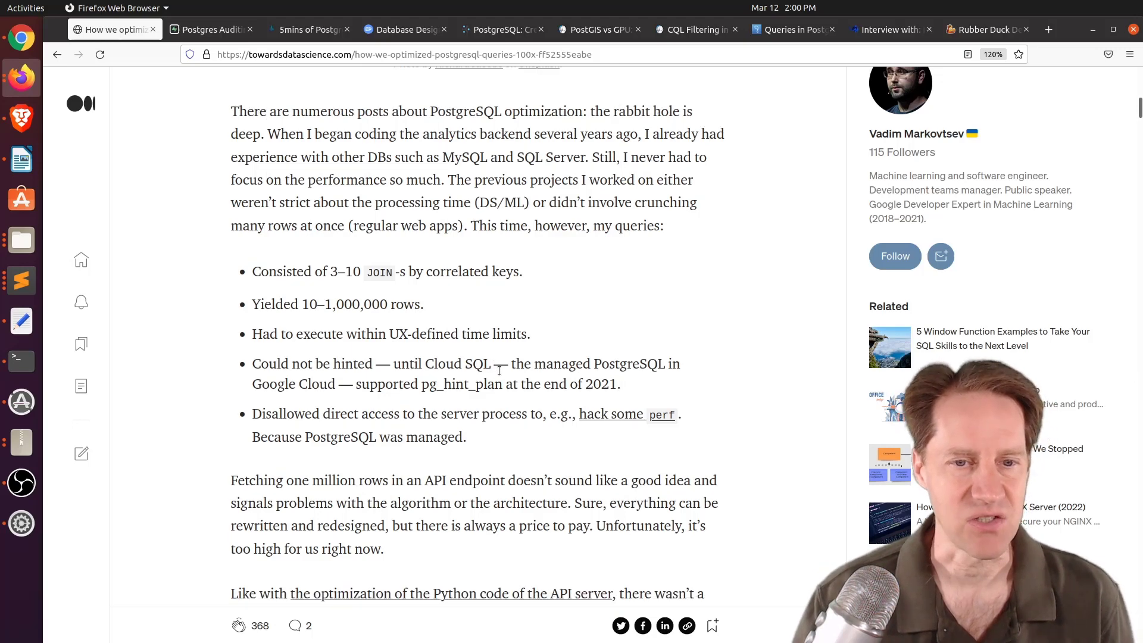
# Read the opening of the LEFT JOIN section, highlighting the extra AND join condition in the code
pyautogui.scroll(-3)
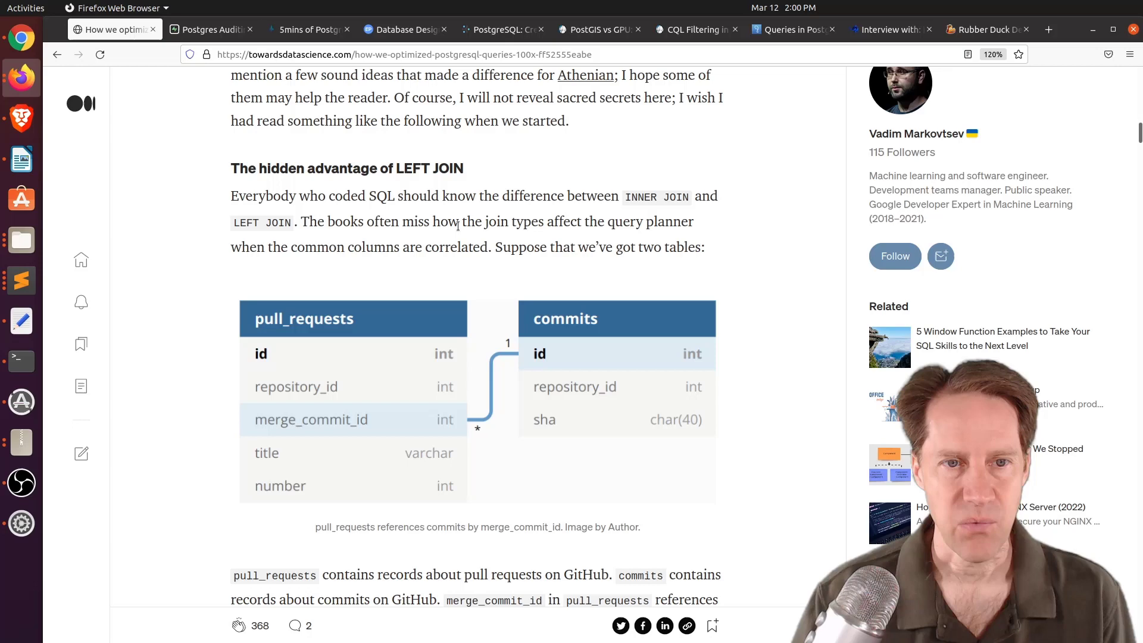
pyautogui.moveTo(349, 246); pyautogui.dragTo(487, 247)
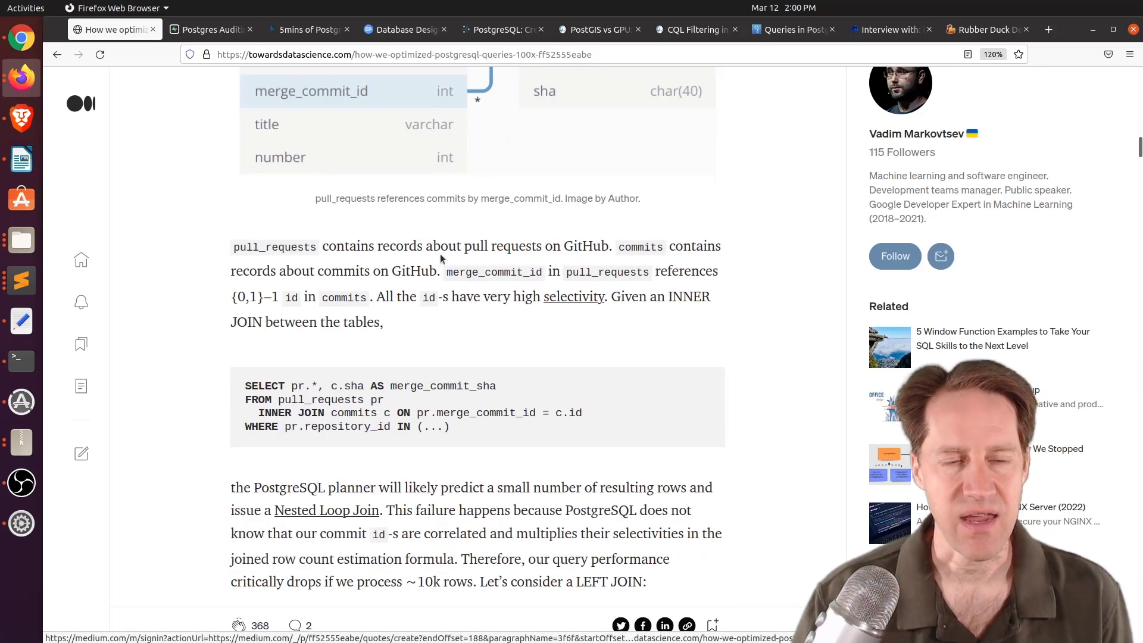
pyautogui.scroll(-3)
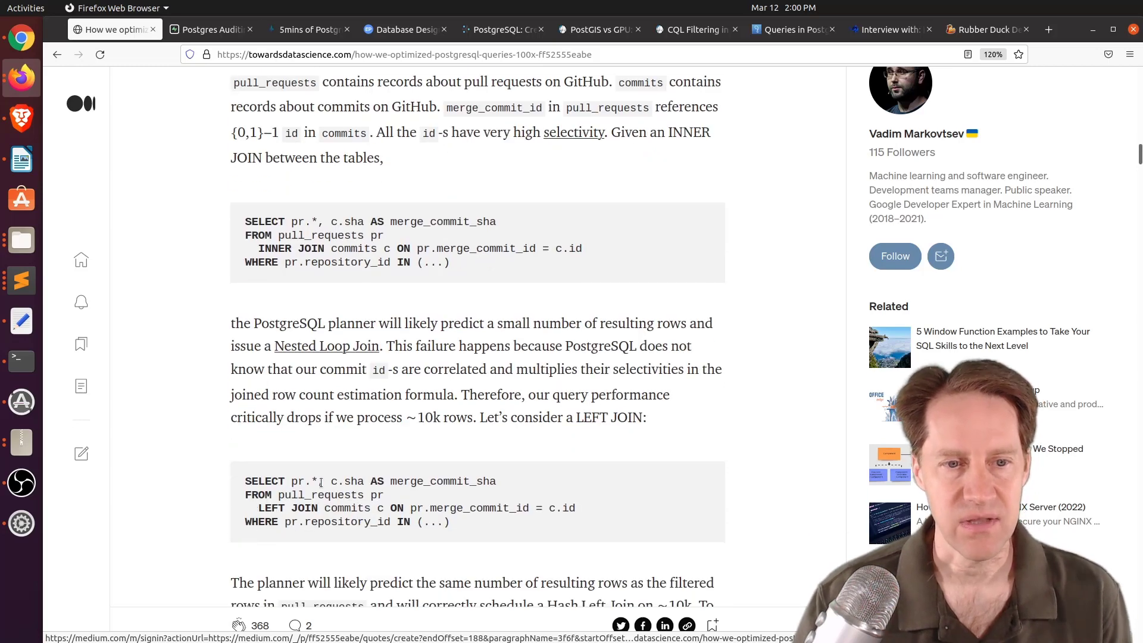
pyautogui.scroll(-3)
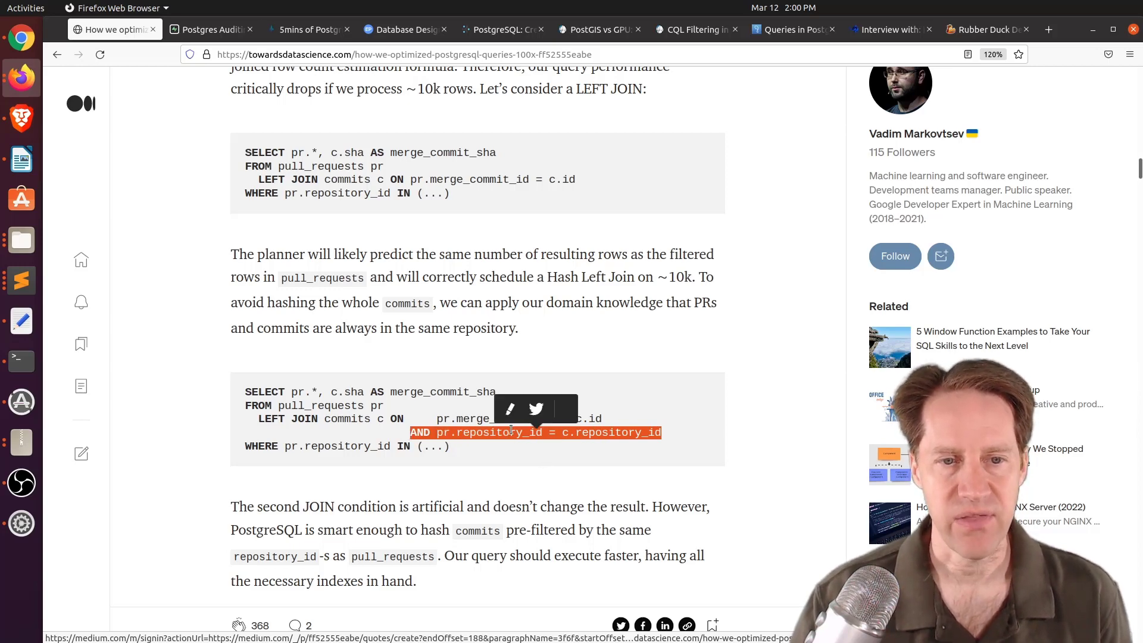
pyautogui.moveTo(543, 447)
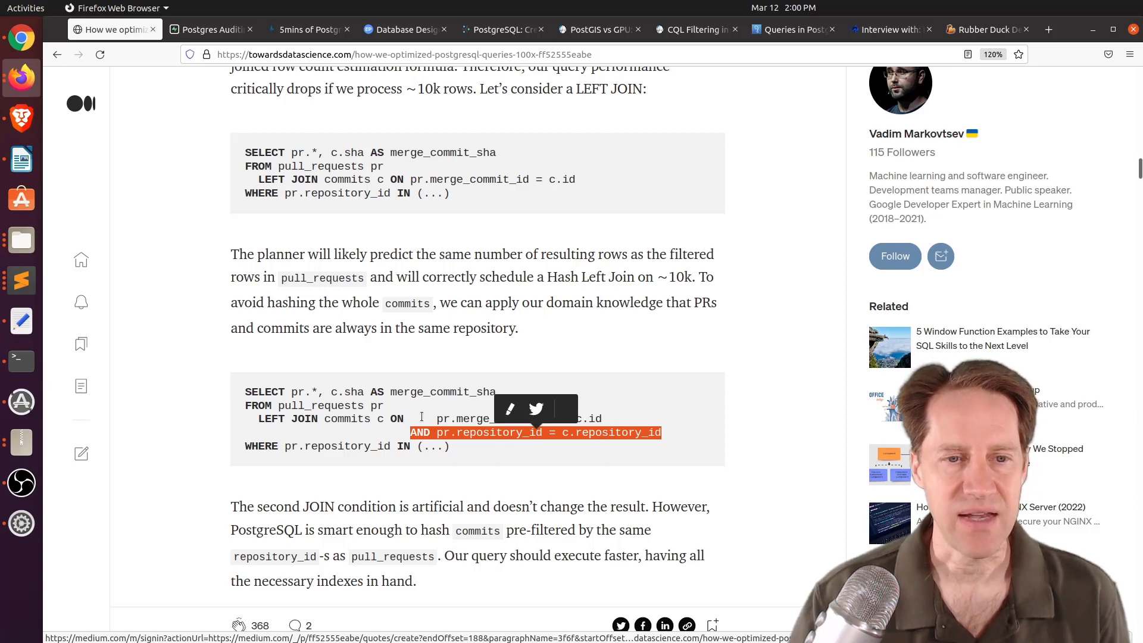
# Continue through the INNER versus LEFT JOIN comparison down to the Hashing VALUES heading
pyautogui.scroll(-3)
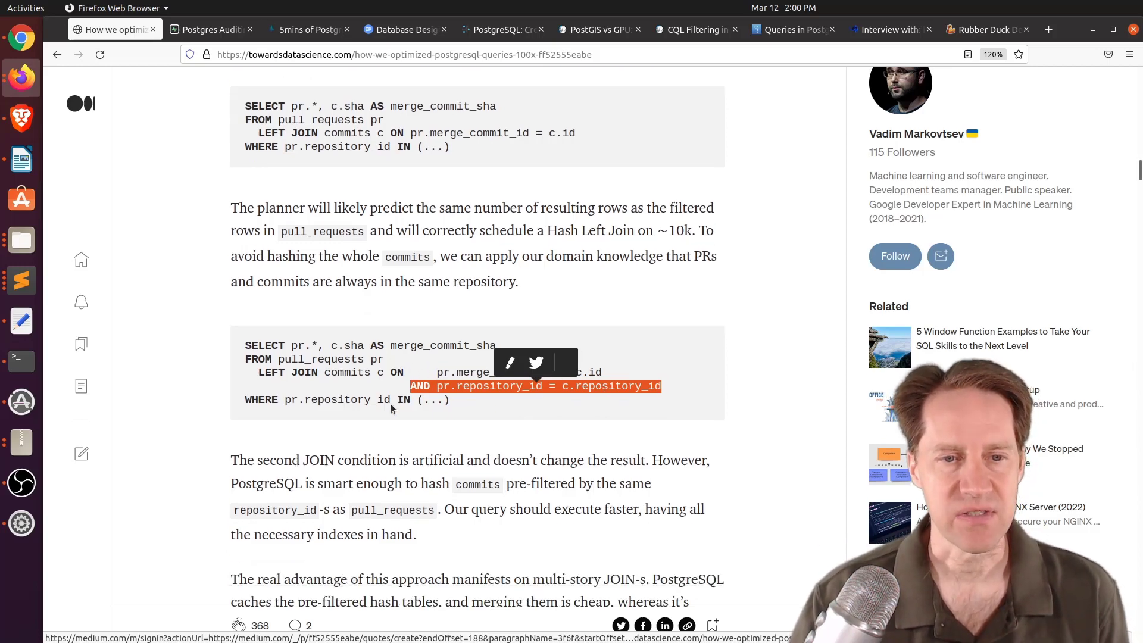
pyautogui.scroll(-3)
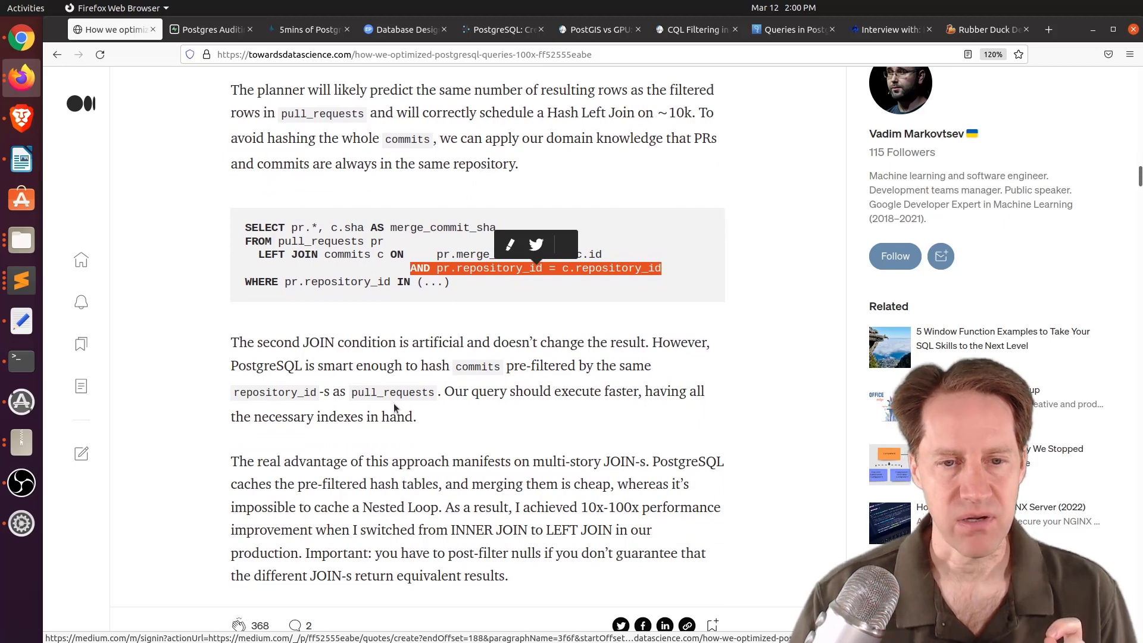
pyautogui.scroll(-3)
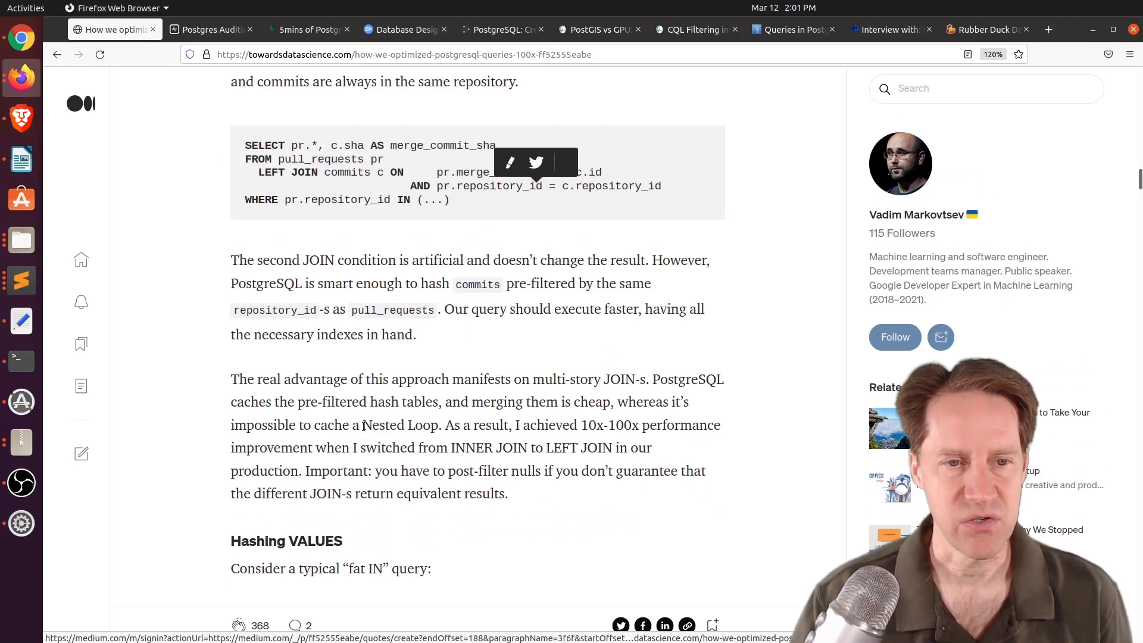
pyautogui.doubleClick(400, 425)
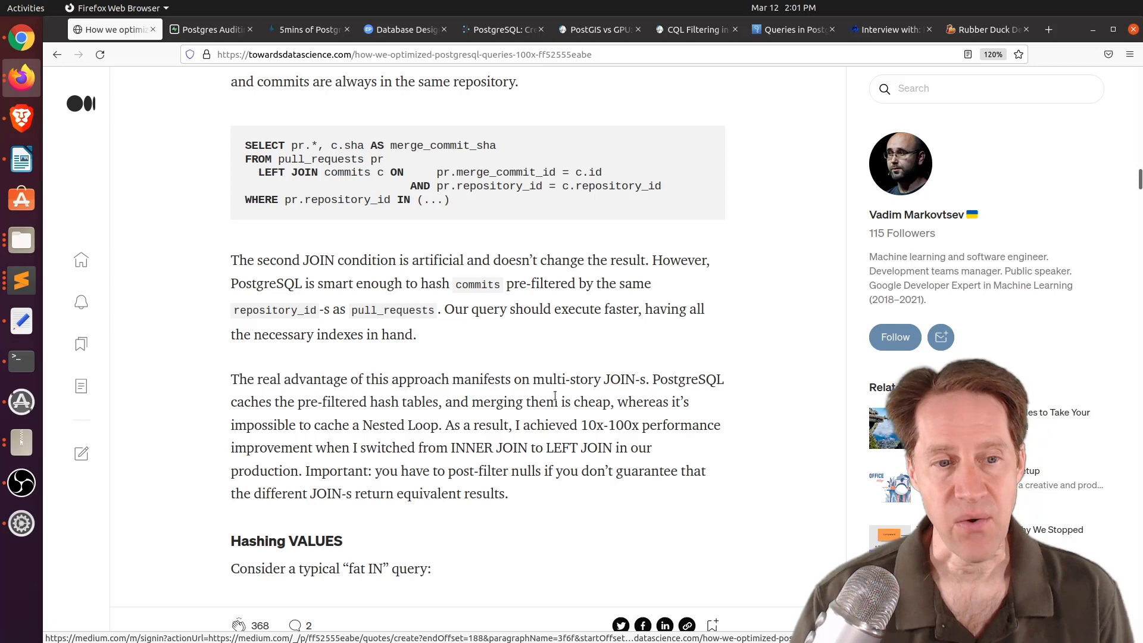
# Read the Hashing VALUES SQL examples and double-cast note down to the Extended statistics heading
pyautogui.scroll(-3)
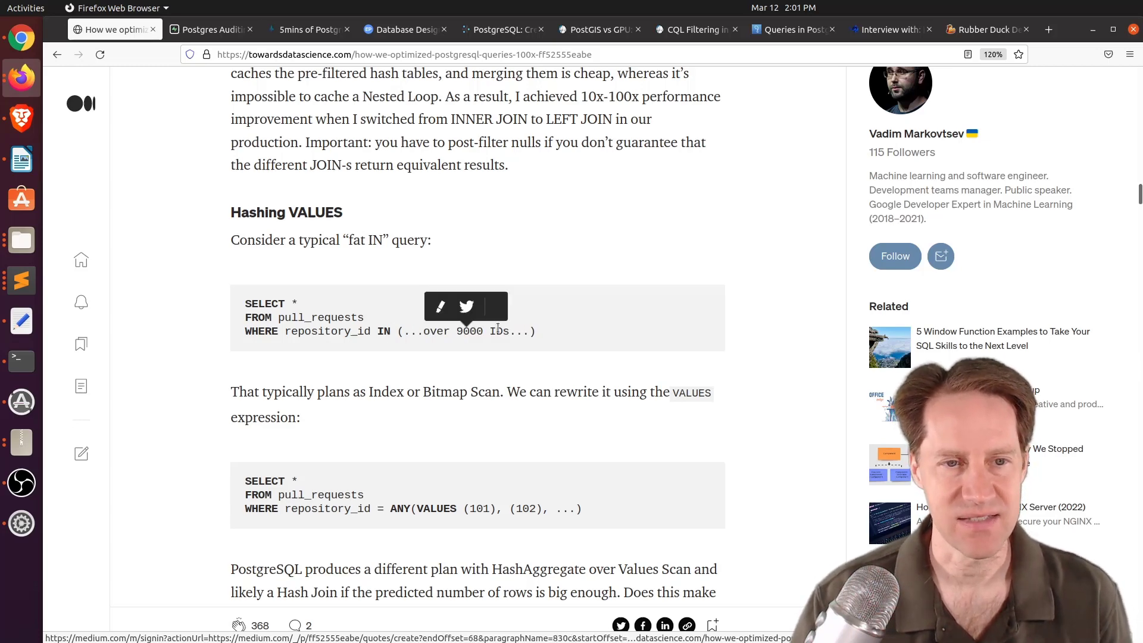
pyautogui.moveTo(397, 520)
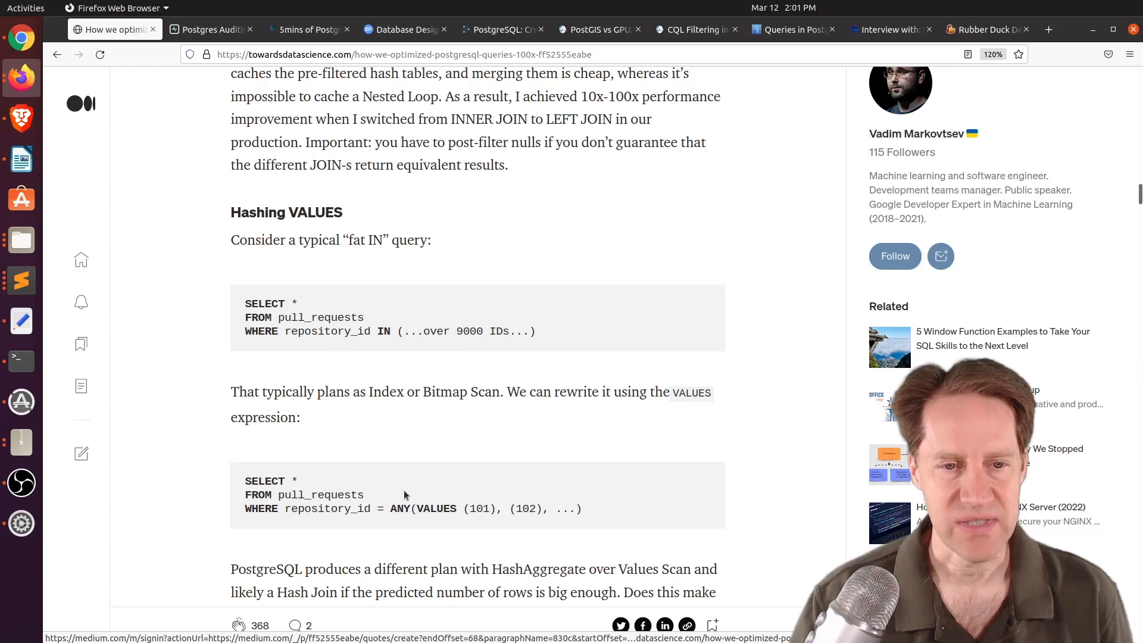
pyautogui.scroll(-3)
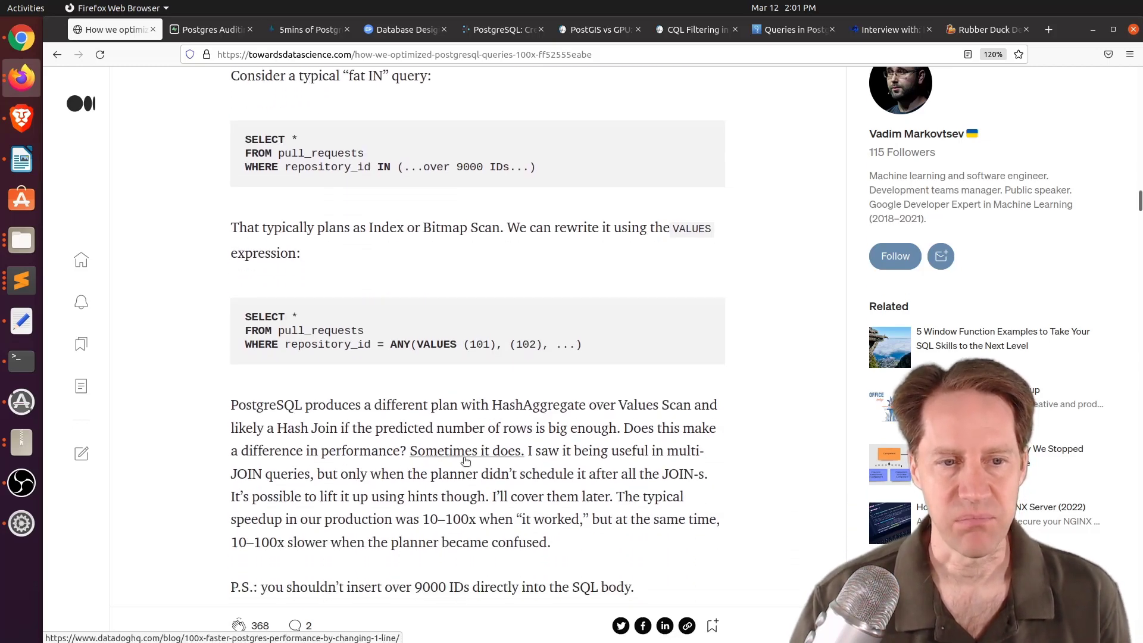
pyautogui.scroll(-3)
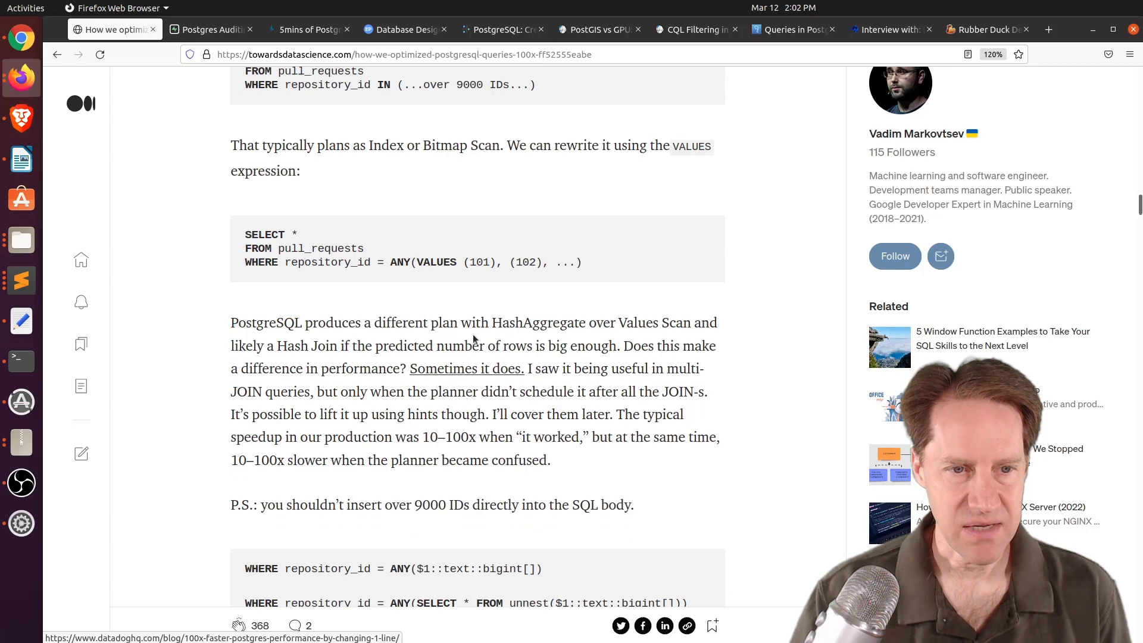
pyautogui.scroll(-3)
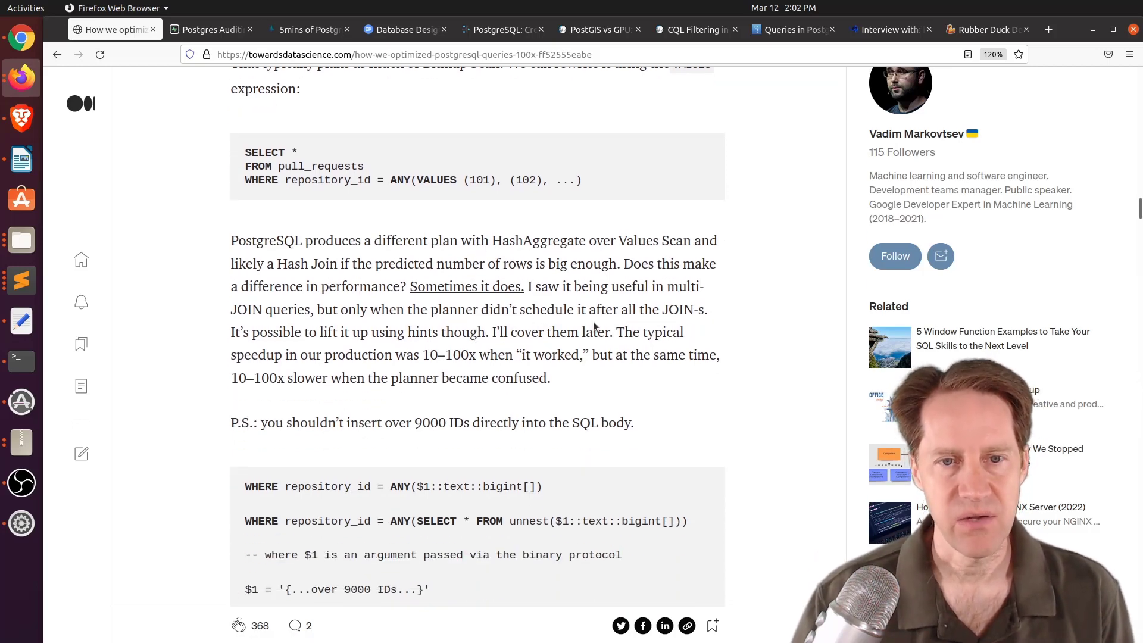
pyautogui.moveTo(478, 350)
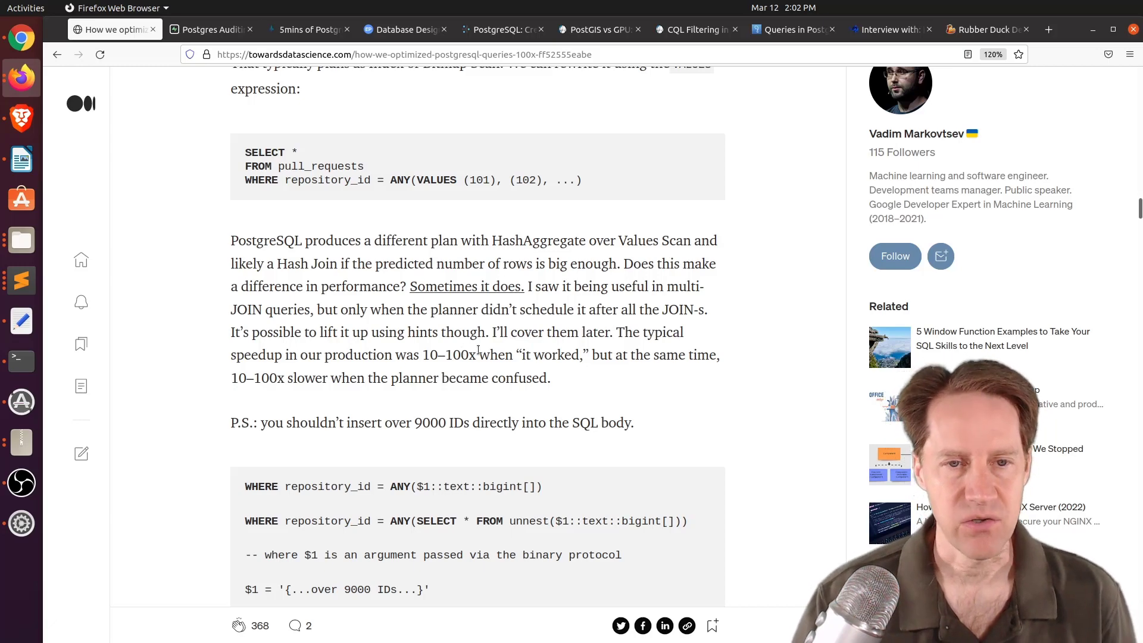
pyautogui.scroll(-3)
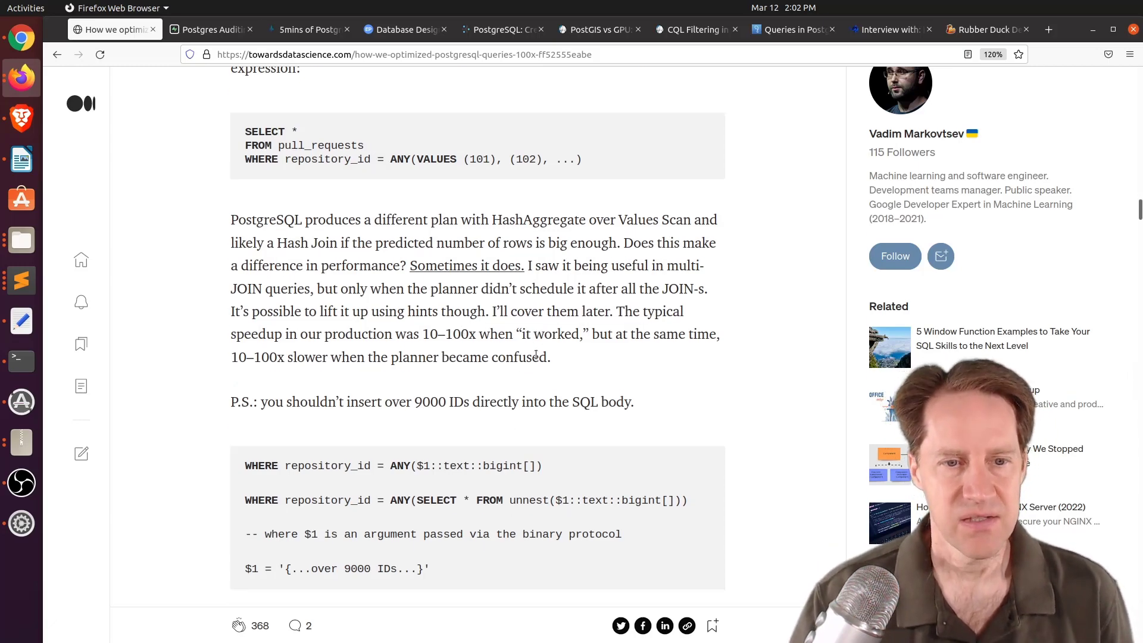
pyautogui.scroll(-3)
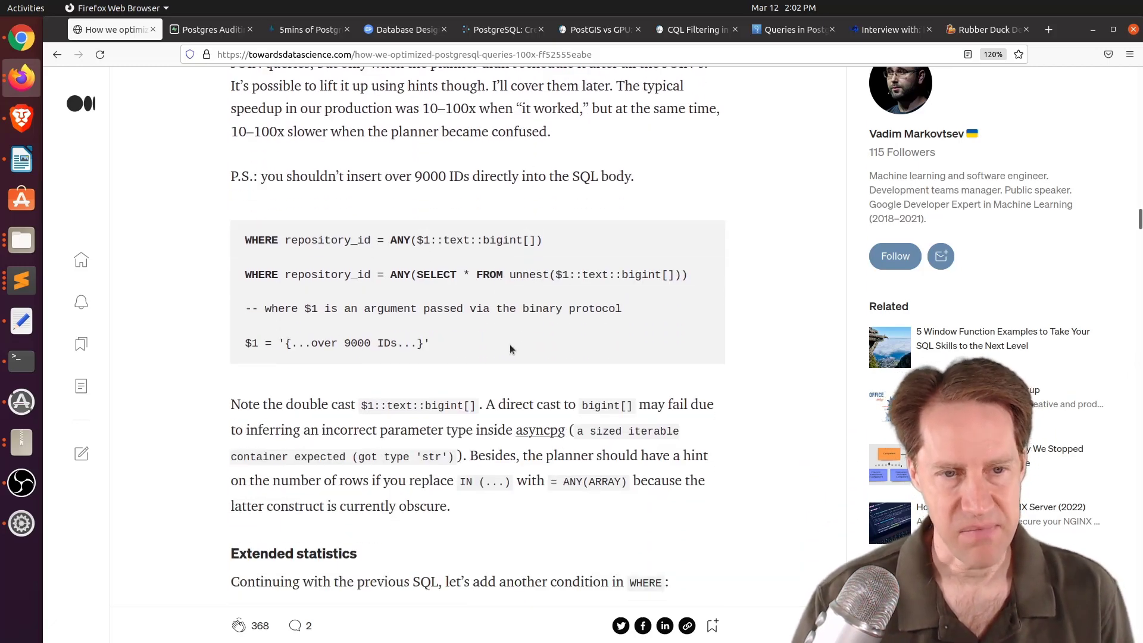
# Read Extended statistics, highlighting the CREATE STATISTICS statement, until Primary key type matters appears
pyautogui.scroll(-3)
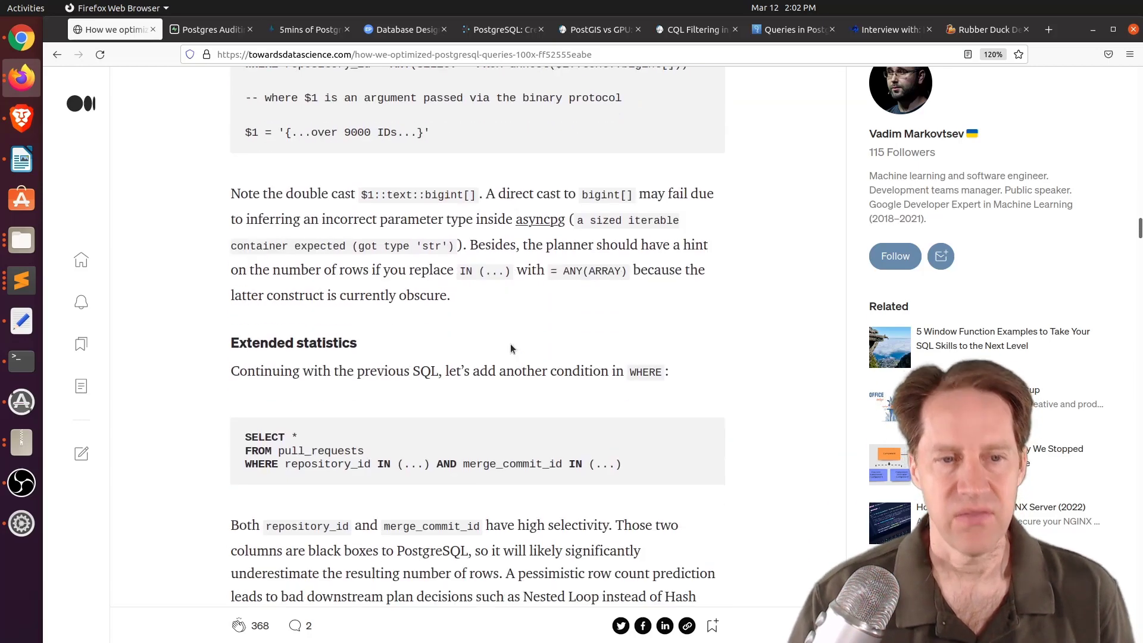
pyautogui.scroll(-3)
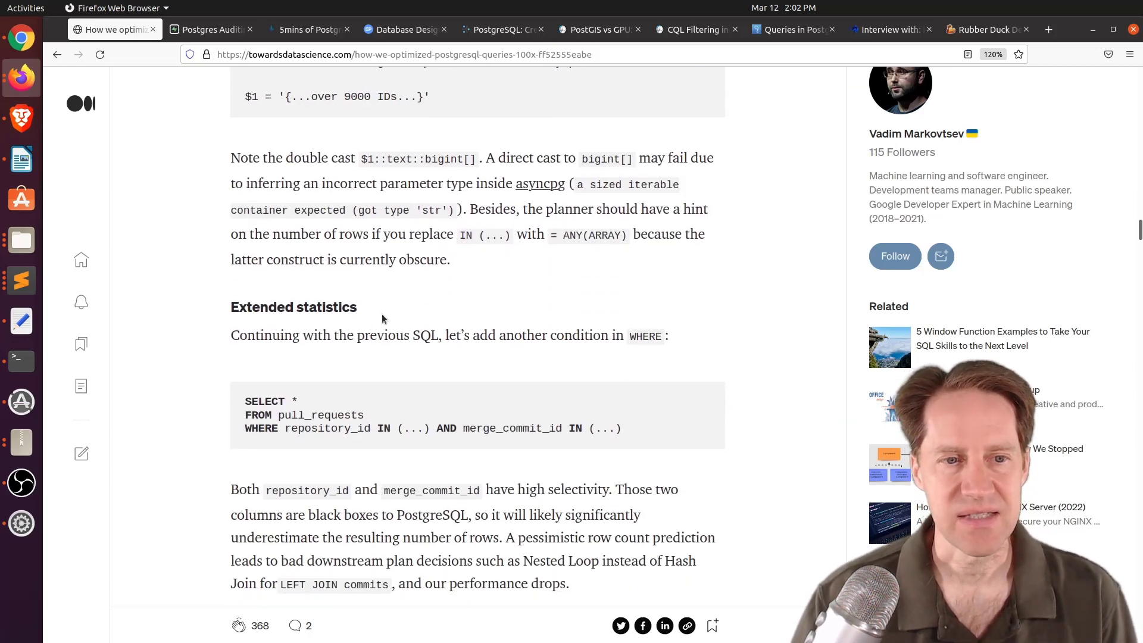
pyautogui.scroll(-3)
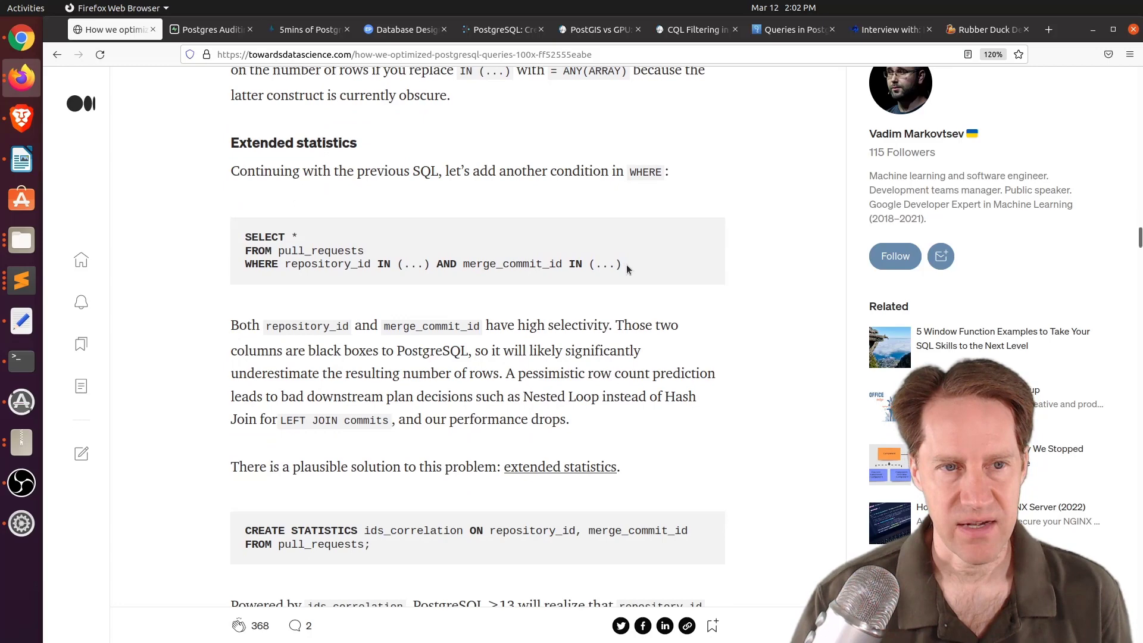
pyautogui.moveTo(285, 264); pyautogui.dragTo(621, 264)
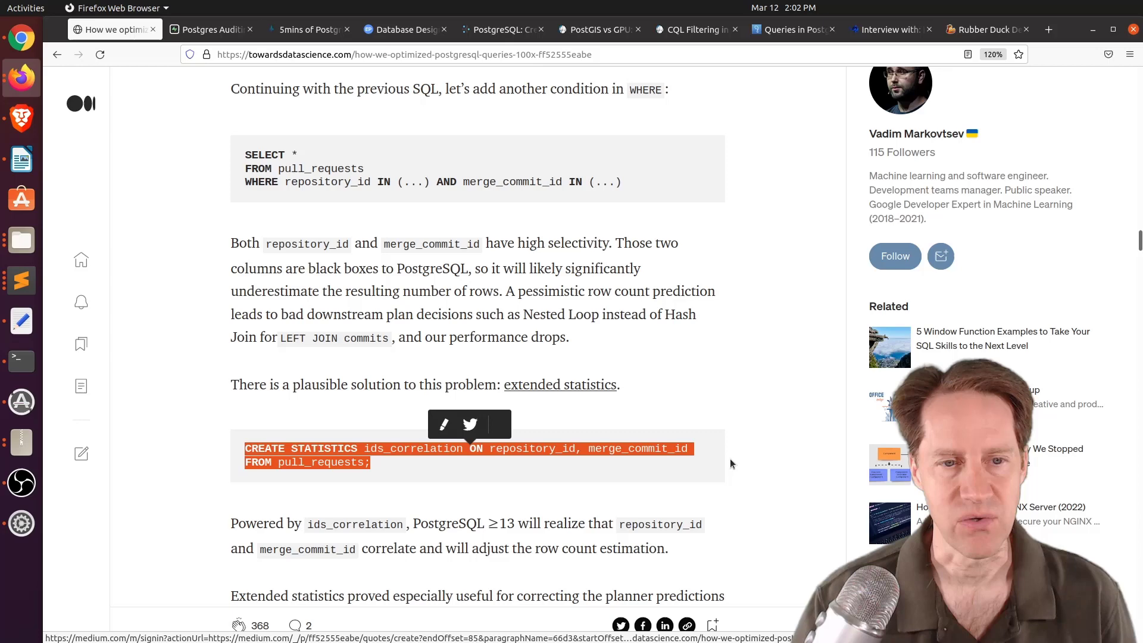
pyautogui.scroll(-3)
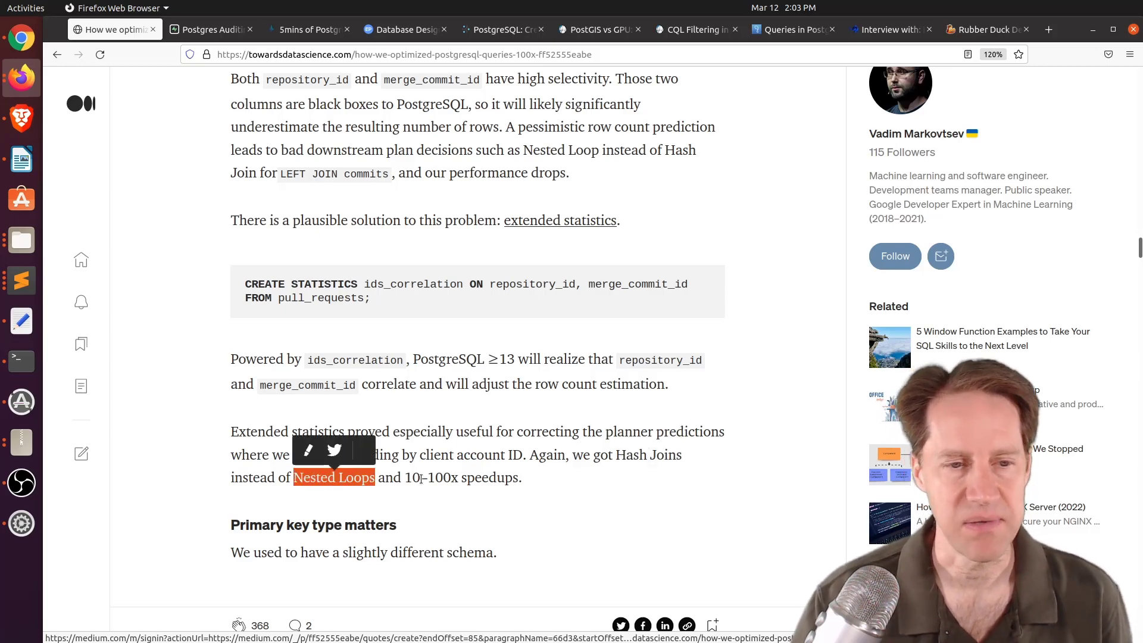
# Read Primary key type matters through the GitHub node ID to integer key speedup, reaching the CLUSTER heading
pyautogui.scroll(-3)
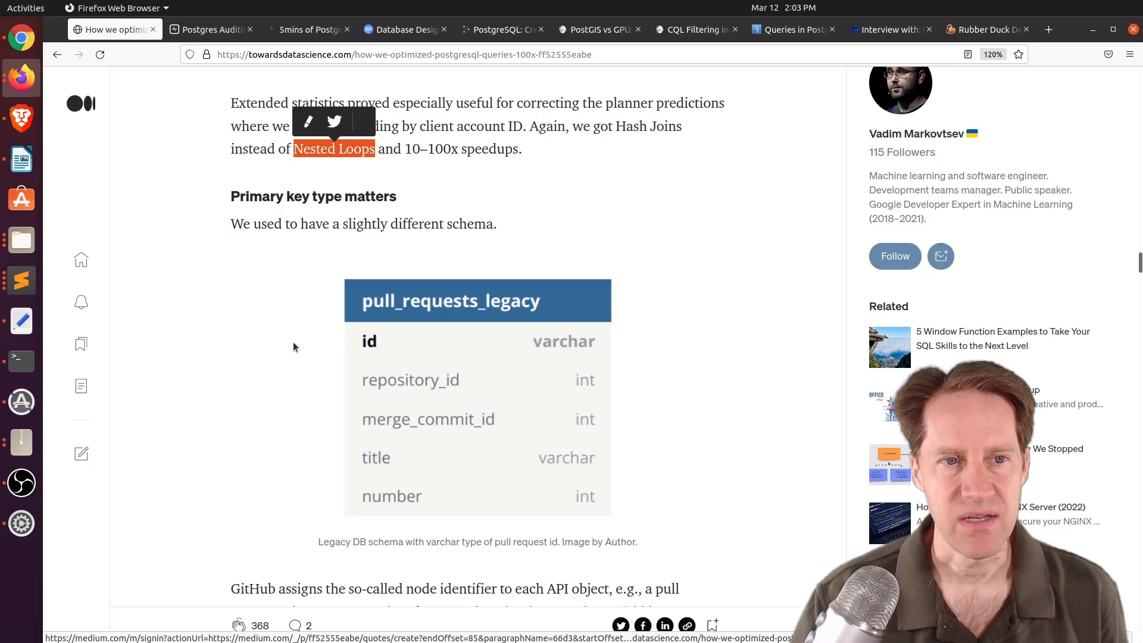
pyautogui.scroll(-3)
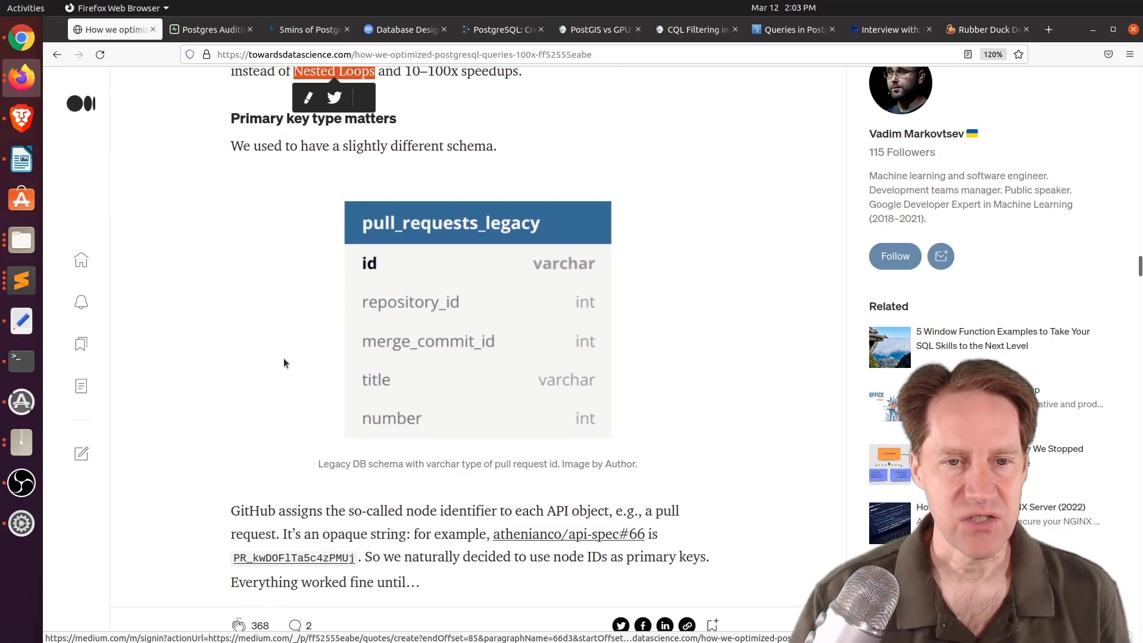
pyautogui.scroll(-3)
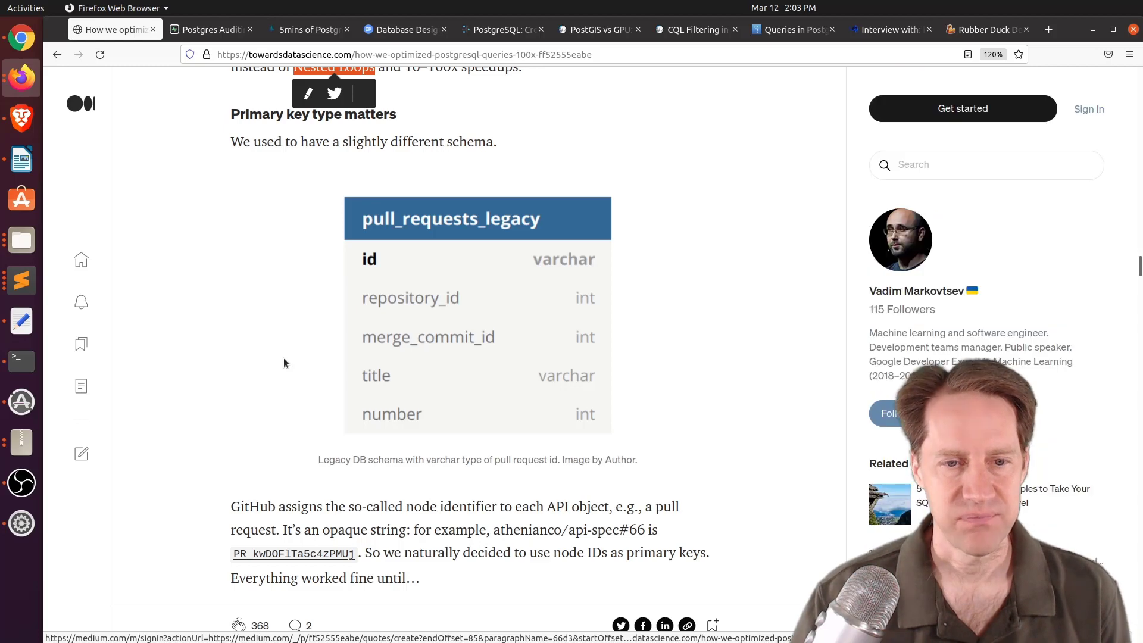
pyautogui.scroll(-3)
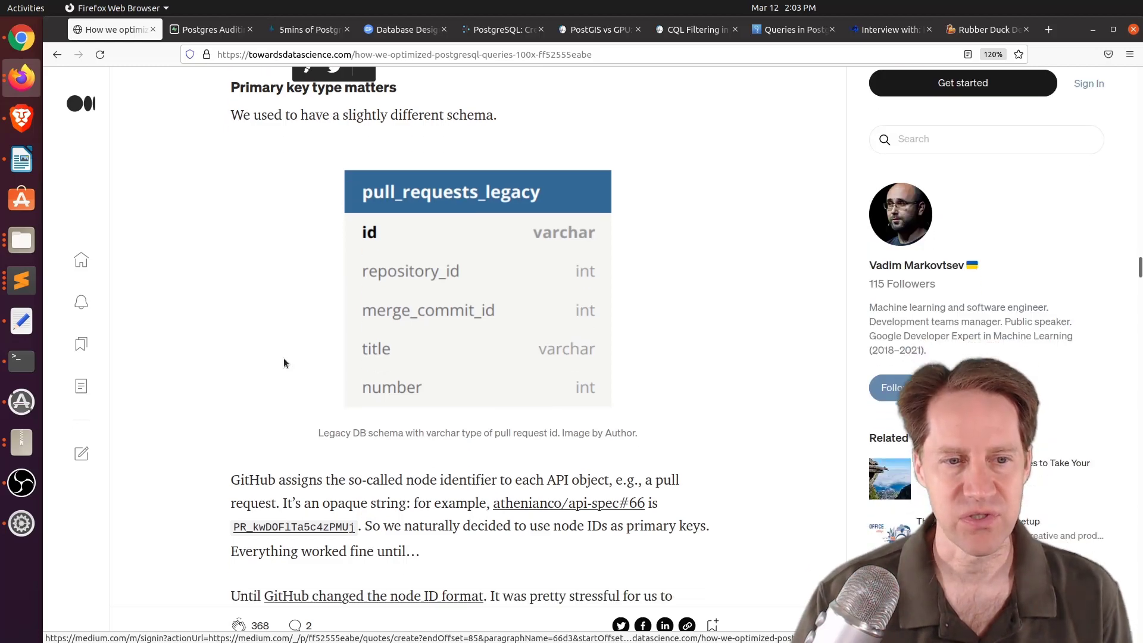
pyautogui.scroll(-3)
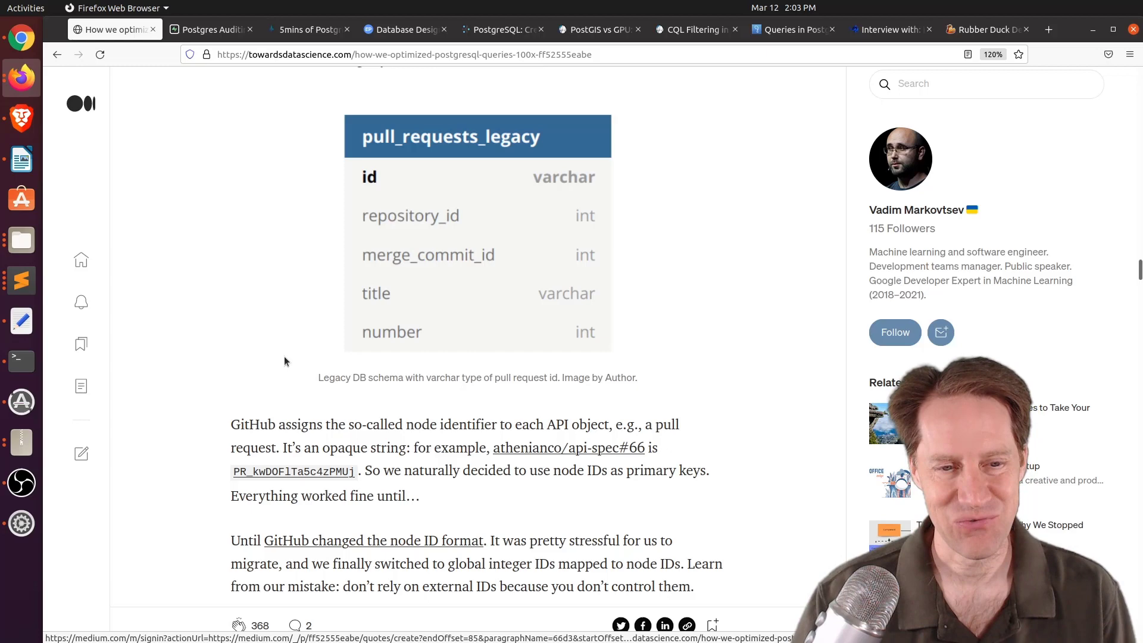
pyautogui.scroll(-3)
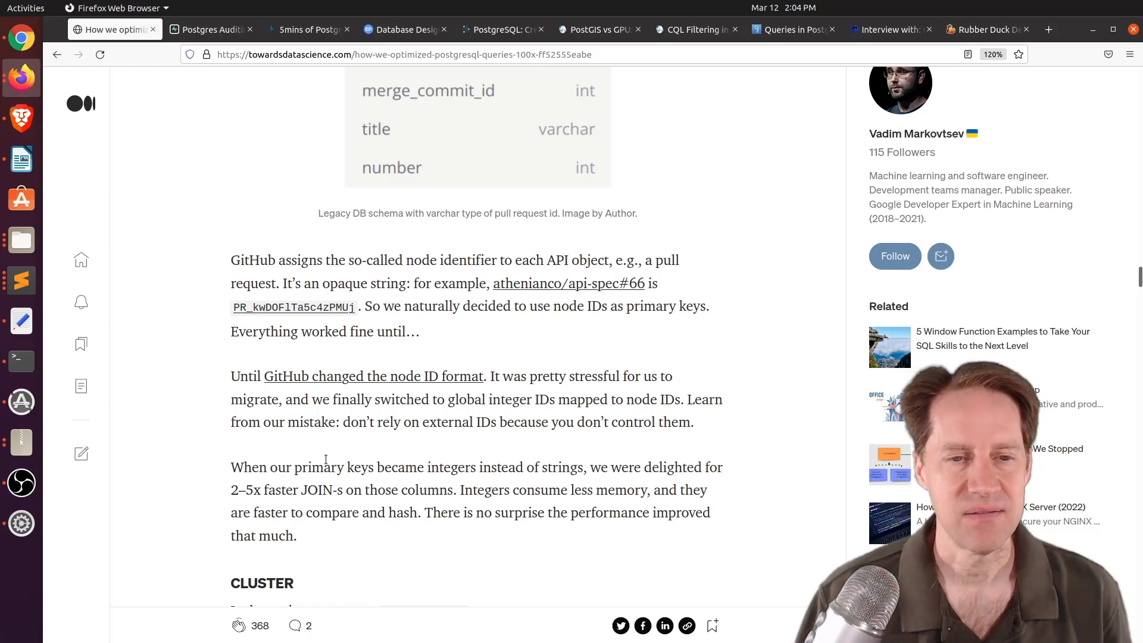
# Read the first half of the CLUSTER section and its explanation of physical row ordering
pyautogui.scroll(-3)
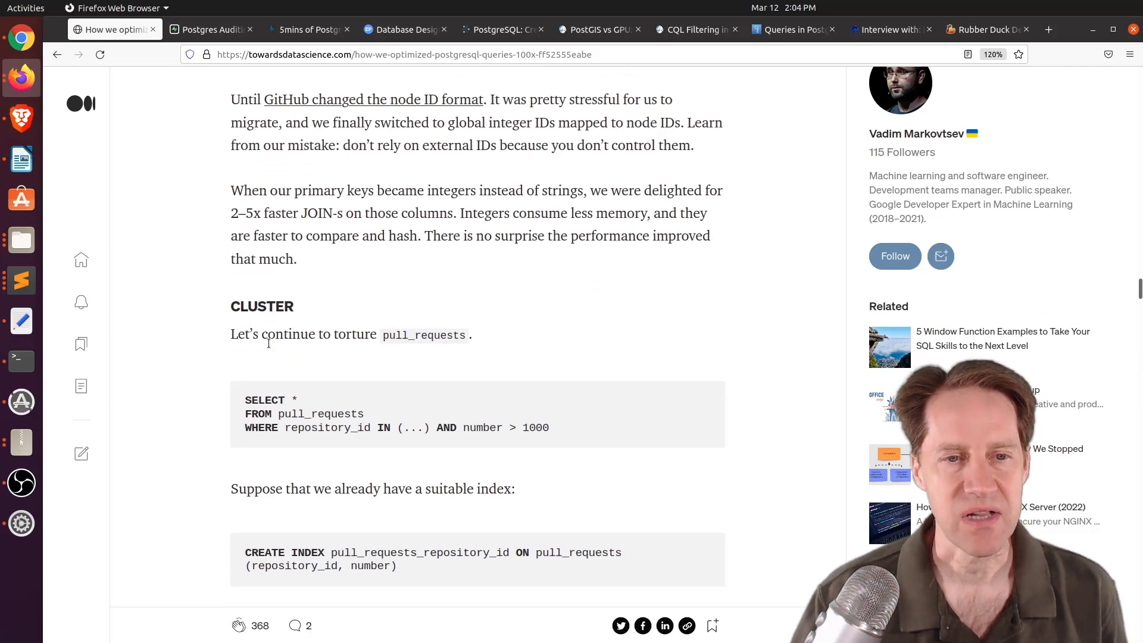
pyautogui.scroll(-3)
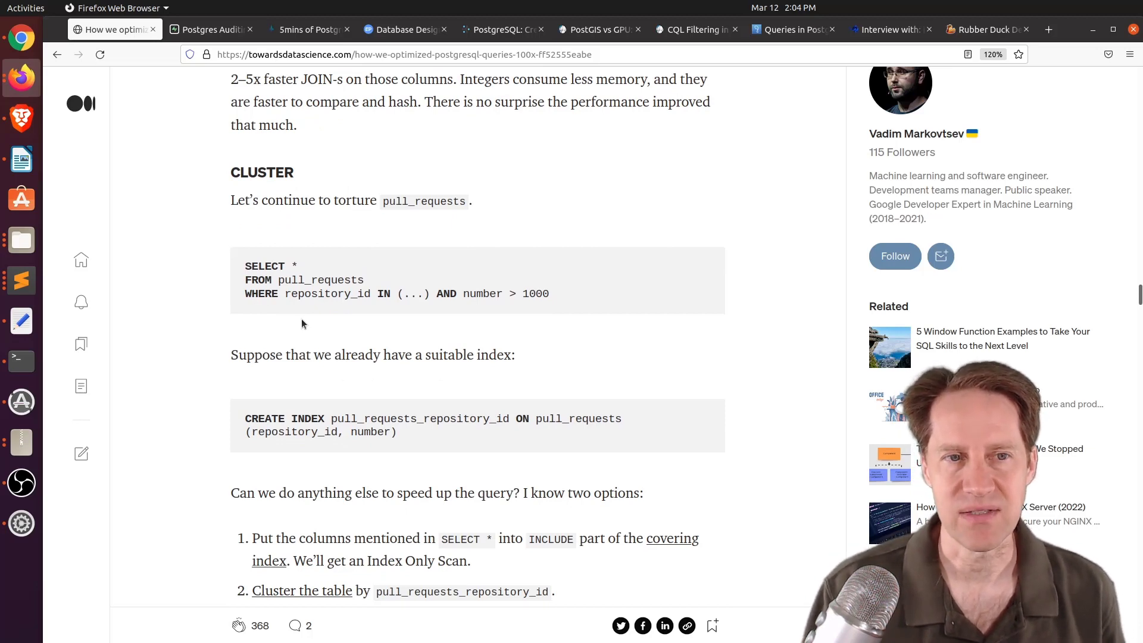
pyautogui.scroll(-3)
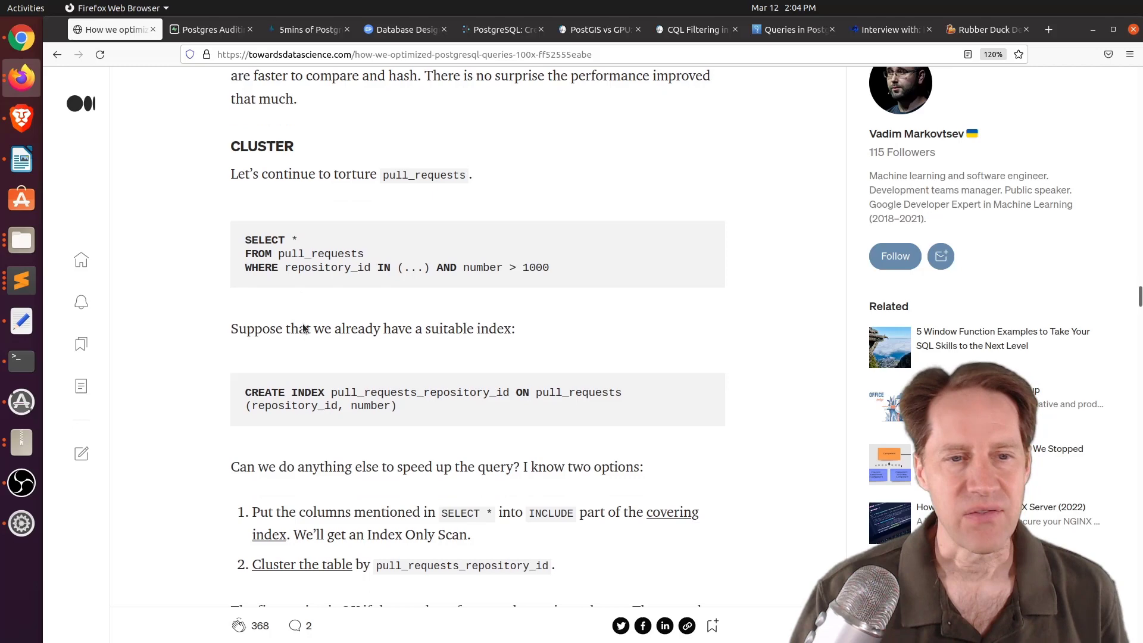
pyautogui.scroll(-3)
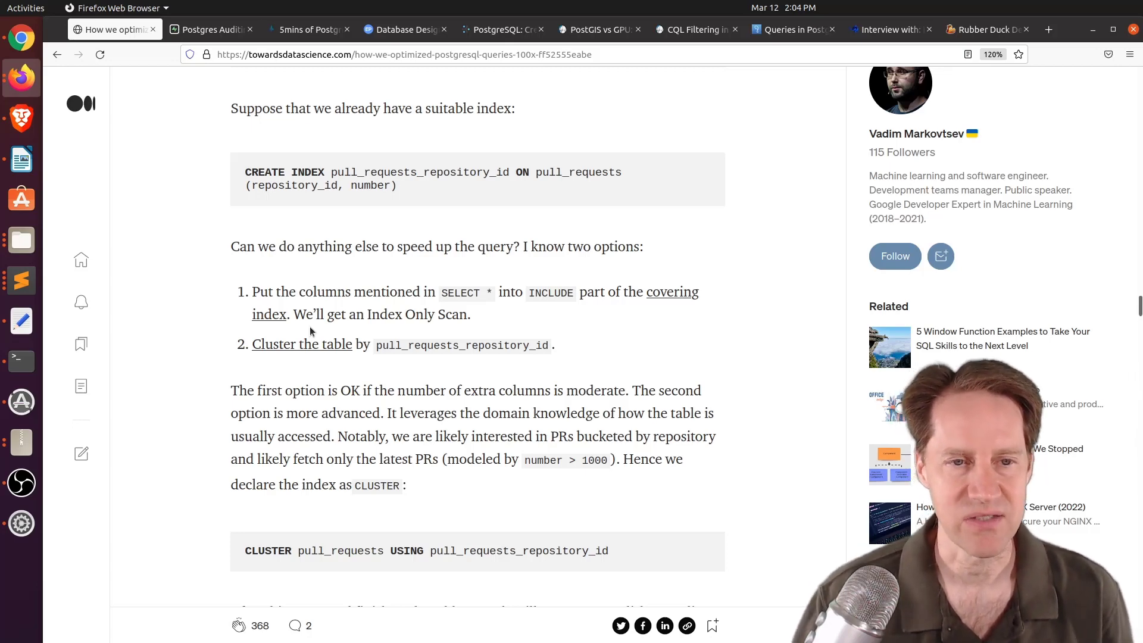
# Finish the CLUSTER section's 2–5x production speedup and reach the pg_hint_plan opening paragraphs
pyautogui.scroll(-3)
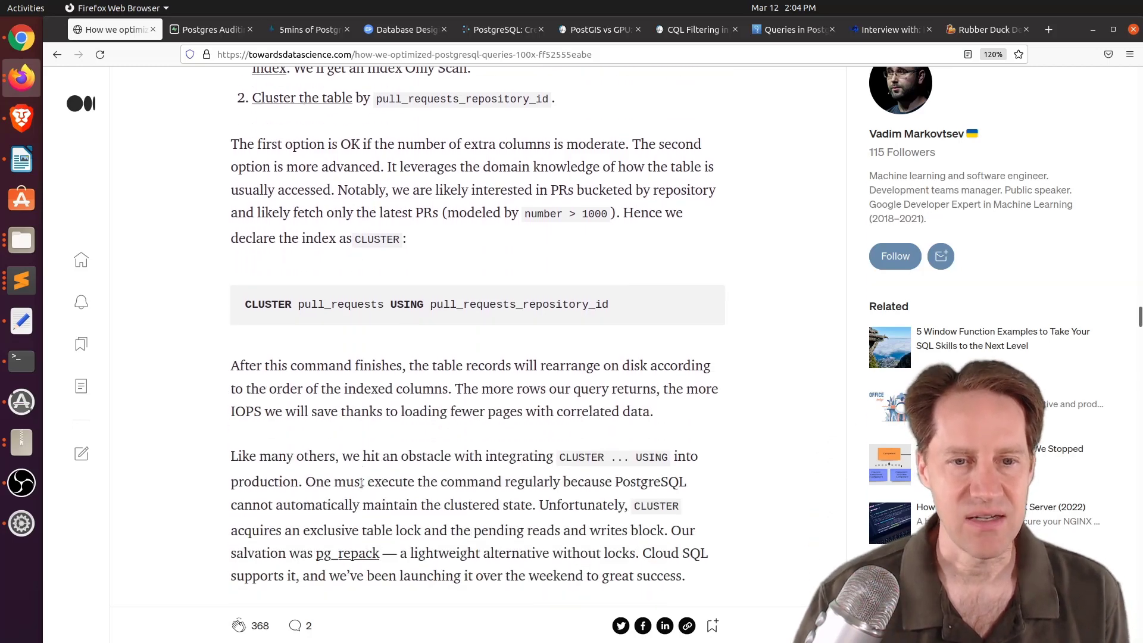
pyautogui.scroll(-3)
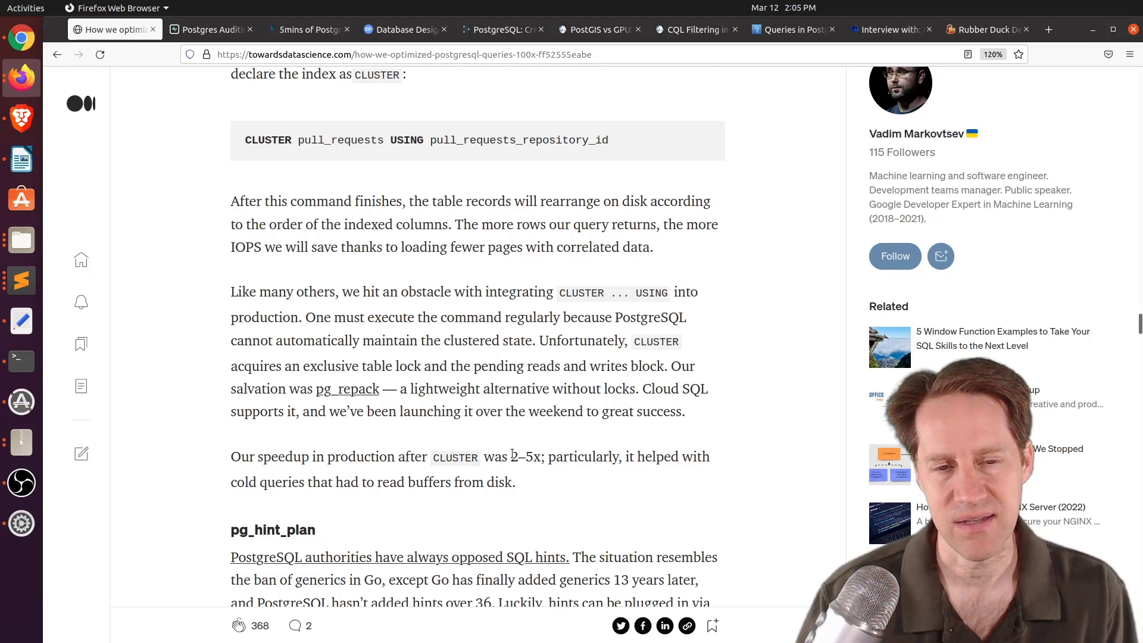
pyautogui.scroll(-3)
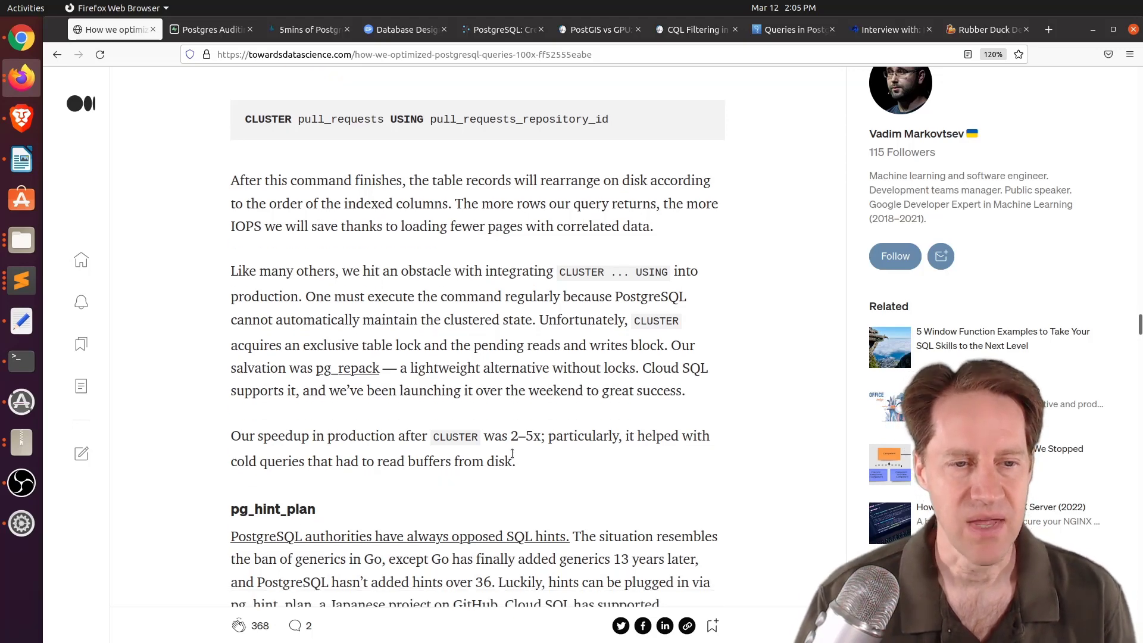
pyautogui.scroll(-3)
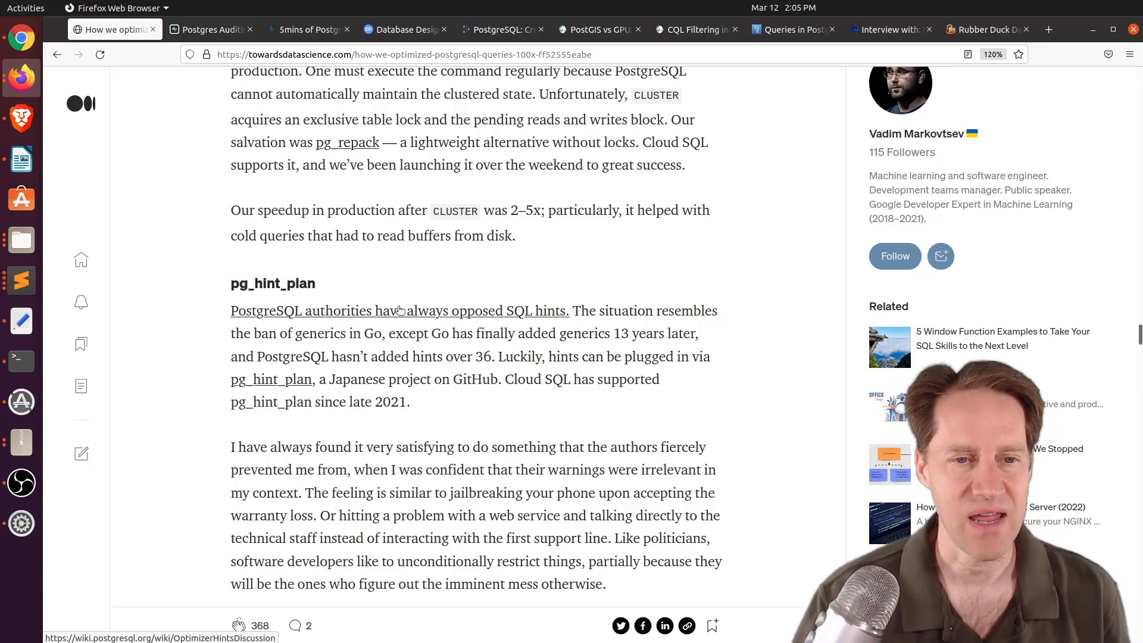
# Read the pg_hint_plan Leading hints and index override examples
pyautogui.scroll(-3)
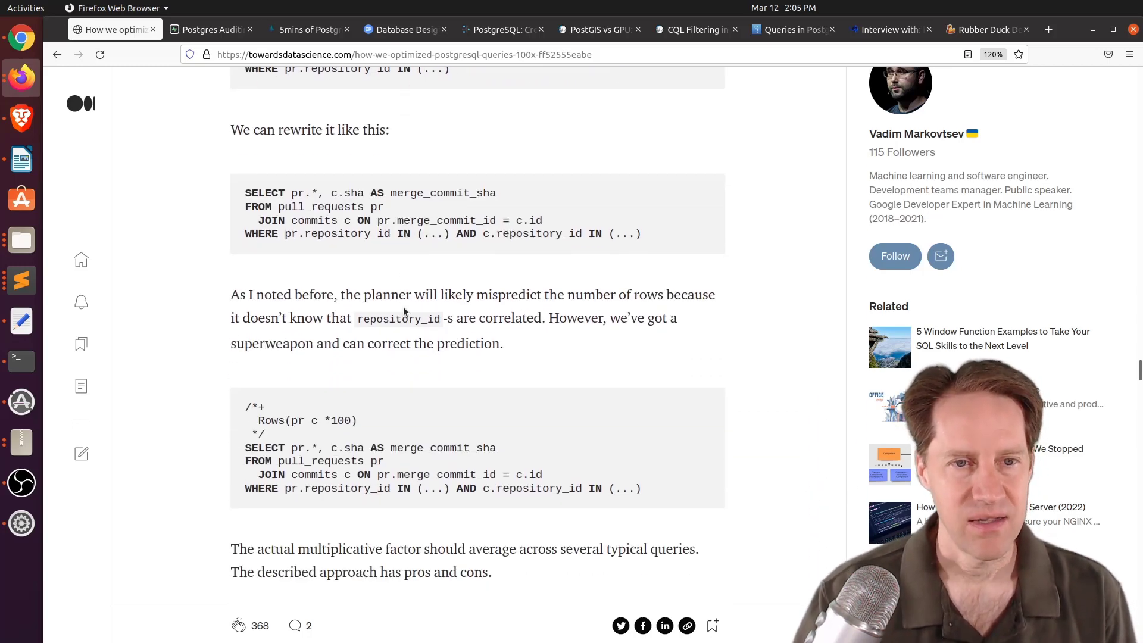
pyautogui.scroll(-3)
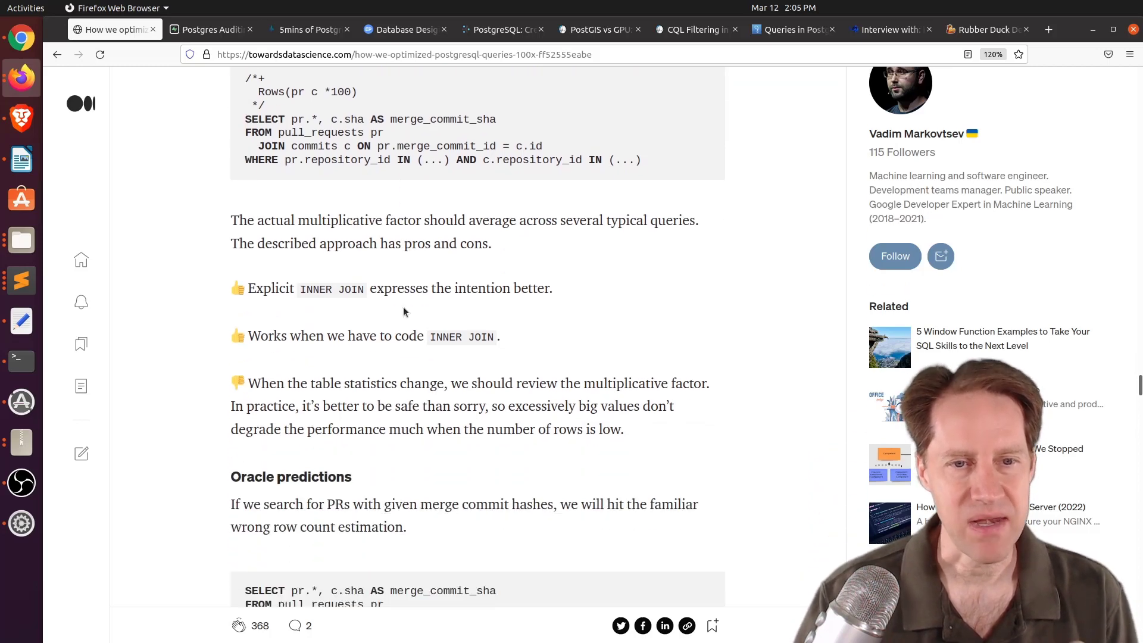
pyautogui.scroll(-3)
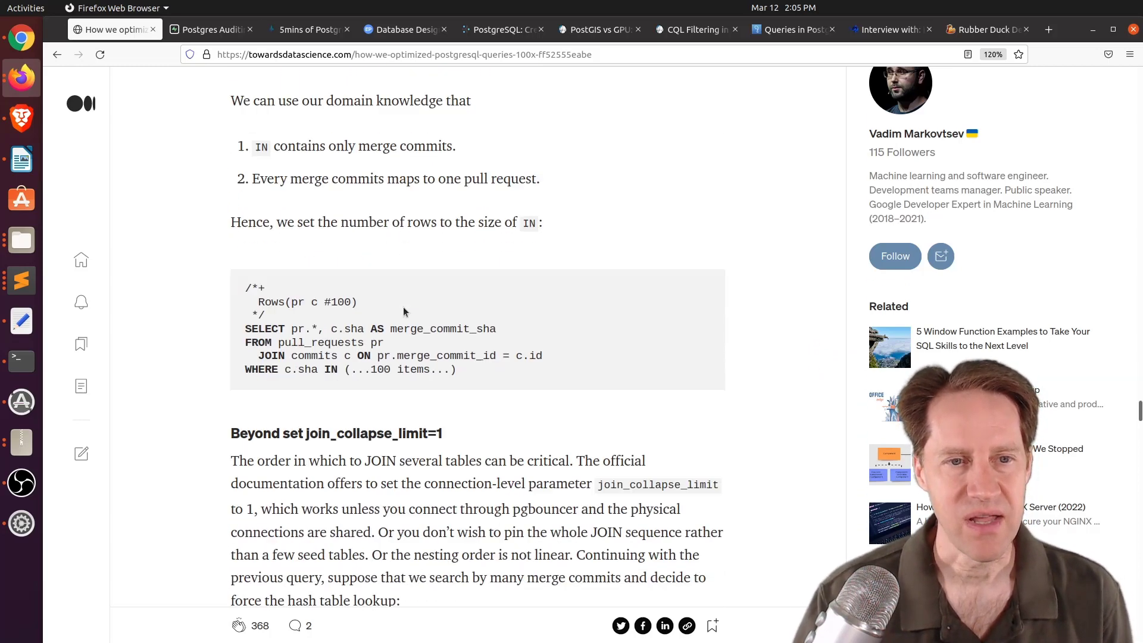
pyautogui.scroll(-3)
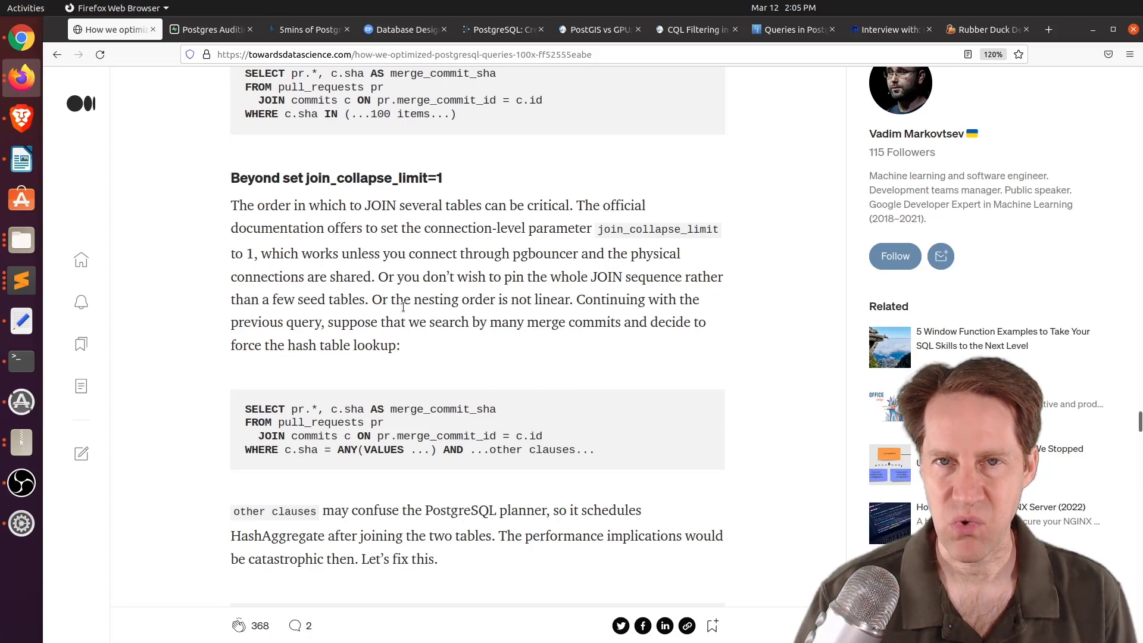
# Continue past the visual EXPLAIN bonus to the Cloud SQL Insights bonus section
pyautogui.scroll(-3)
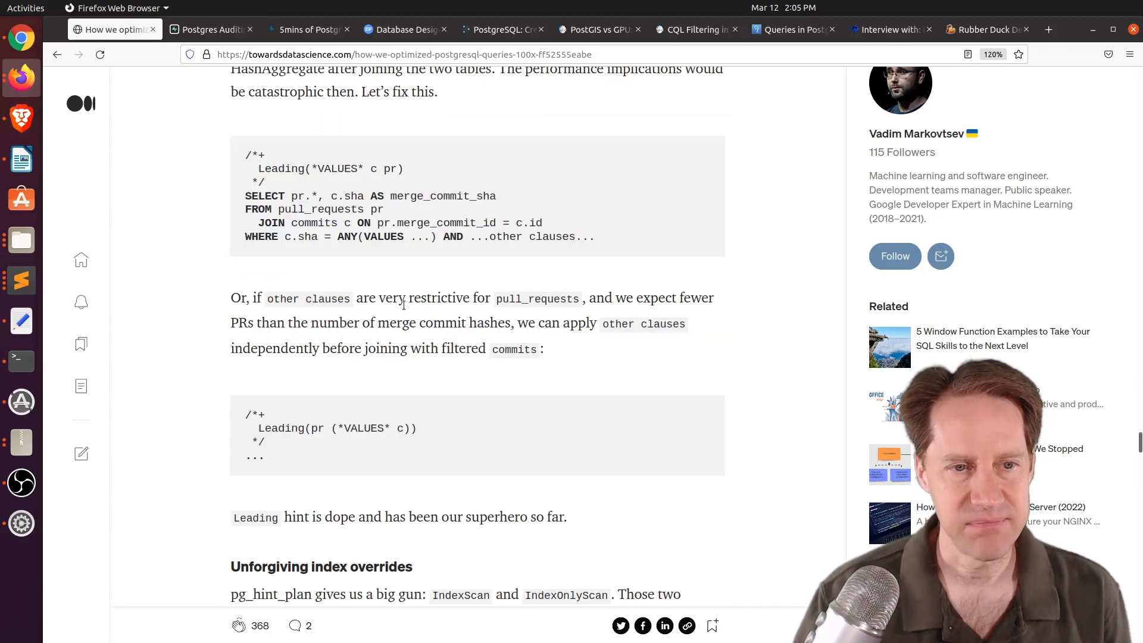
pyautogui.scroll(-3)
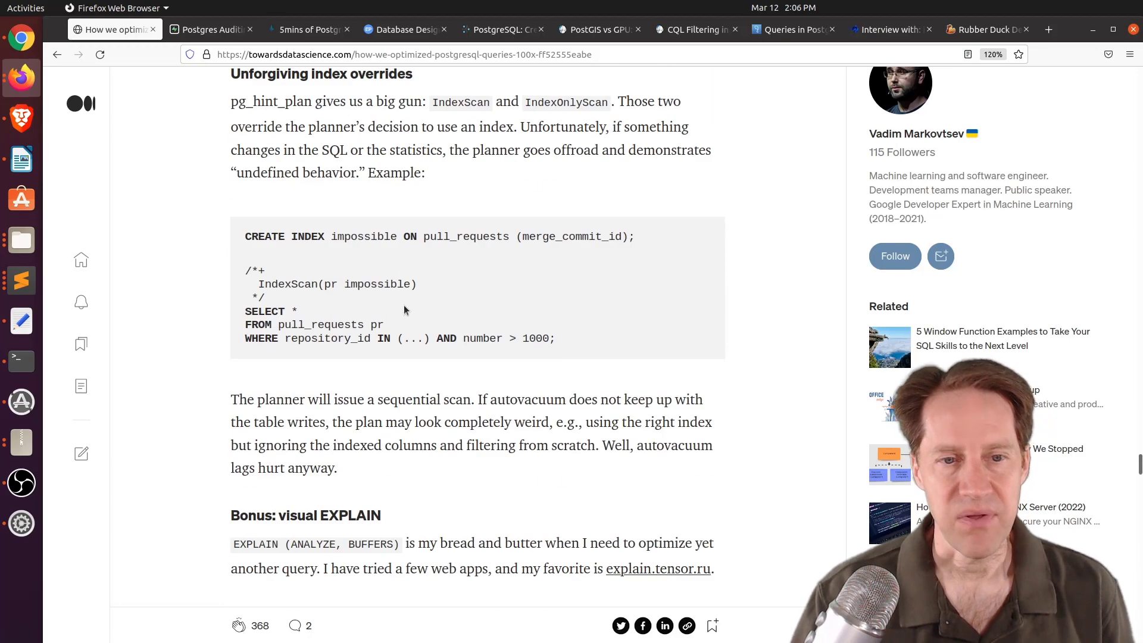
pyautogui.scroll(-3)
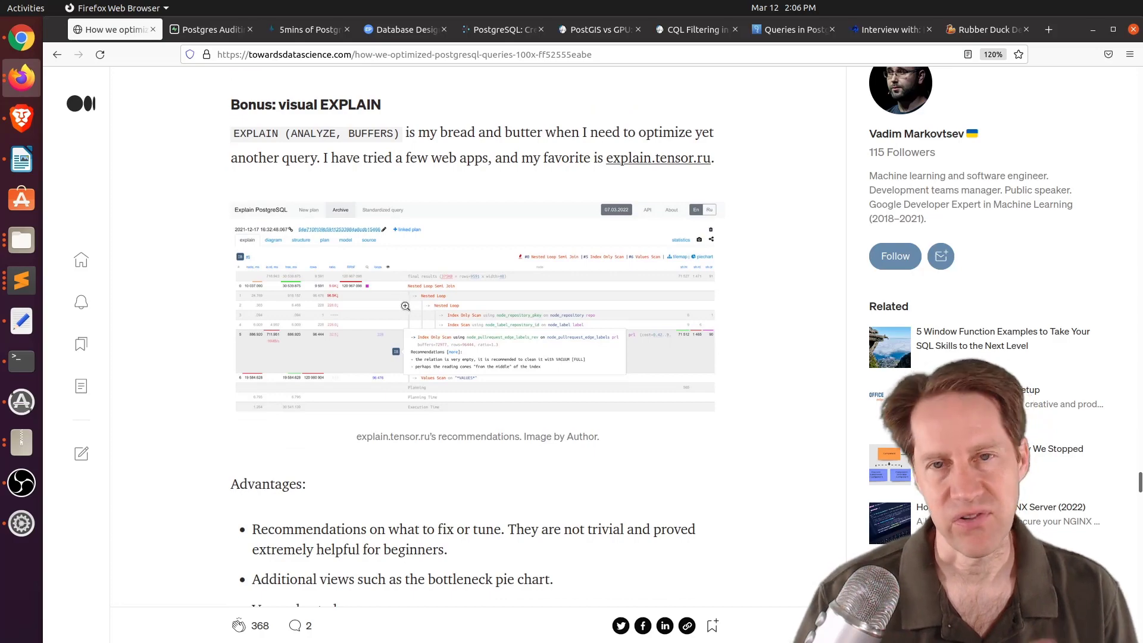
pyautogui.scroll(-3)
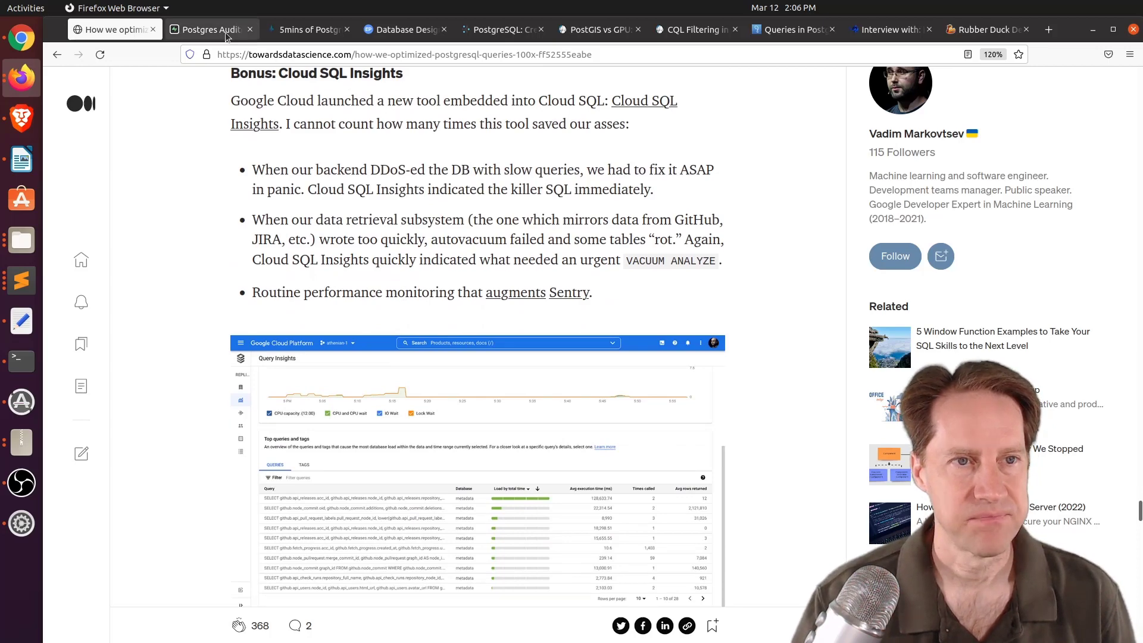
# Switch to the Postgres Auditing in 150 lines of SQL post and read down to its members-table example
pyautogui.click(212, 28)
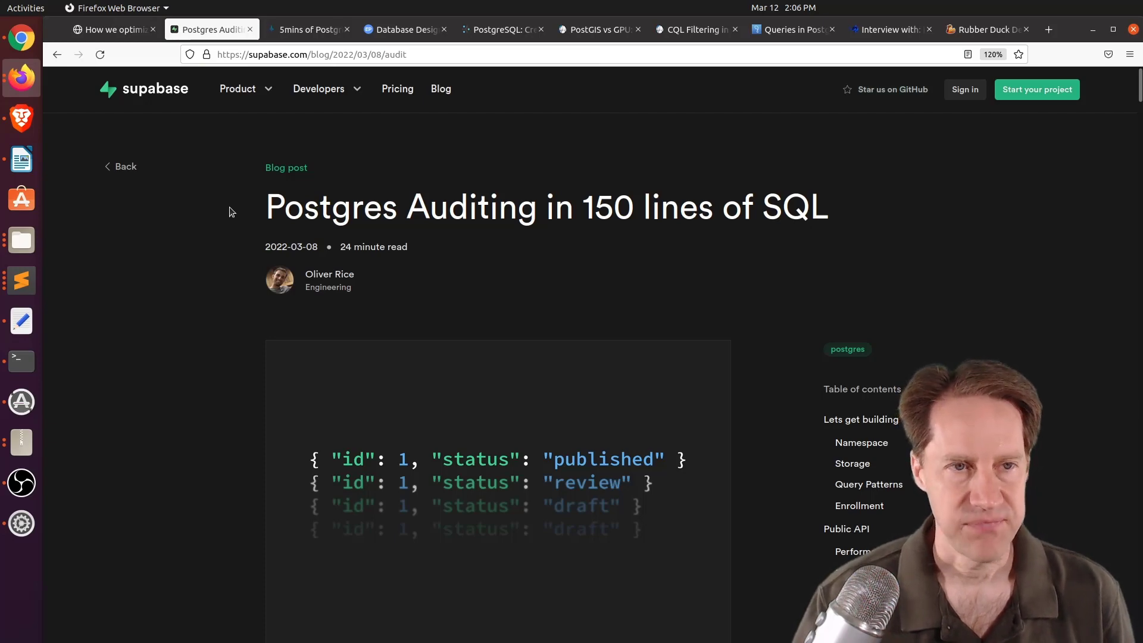
pyautogui.scroll(-3)
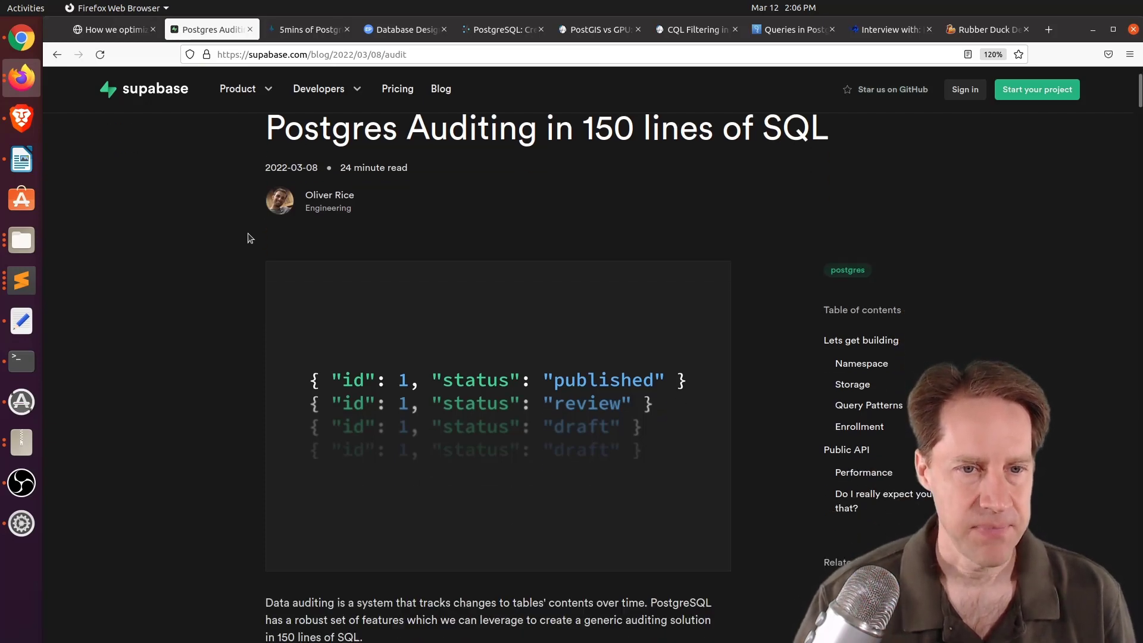
pyautogui.scroll(-3)
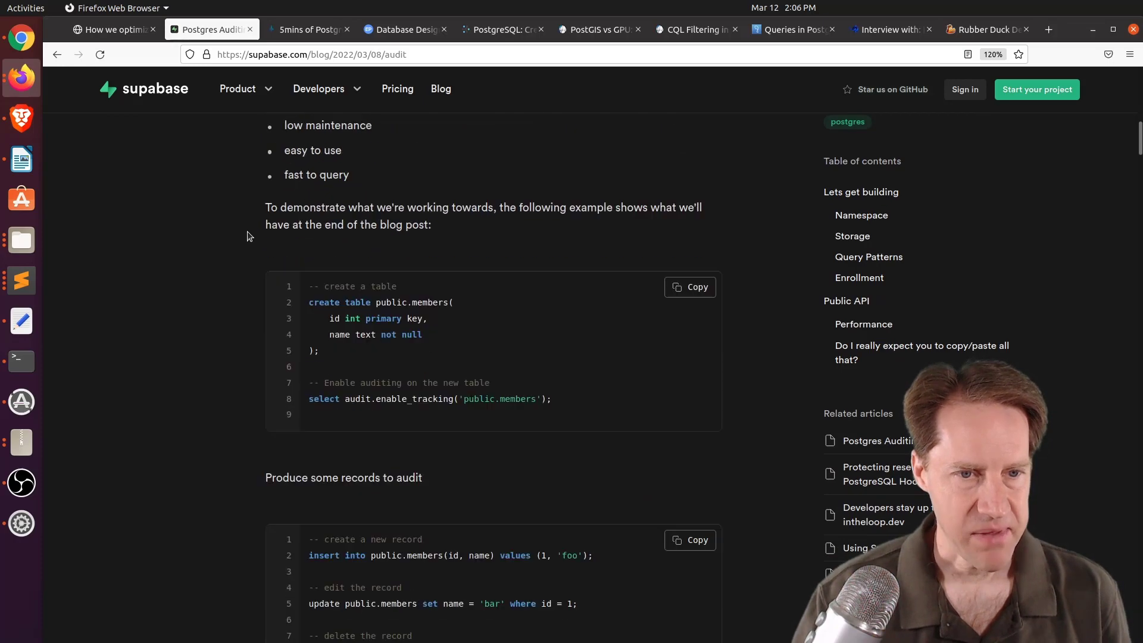
pyautogui.scroll(-3)
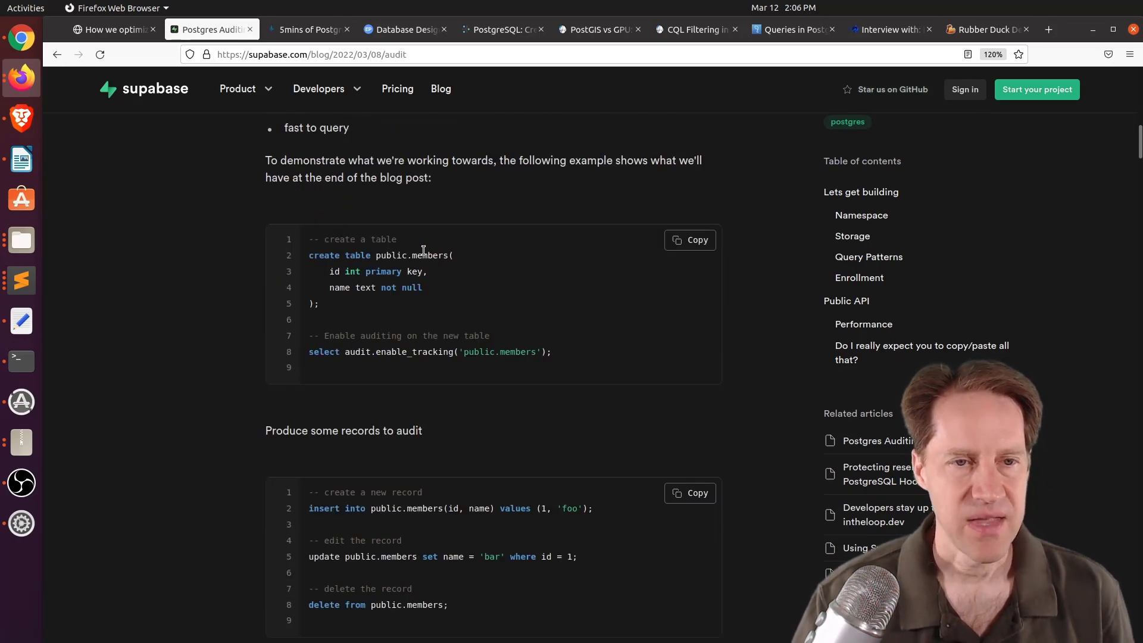
# Highlight 'select' and the enable_tracking line, then read the audit.record_history query and its output
pyautogui.doubleClick(429, 255)
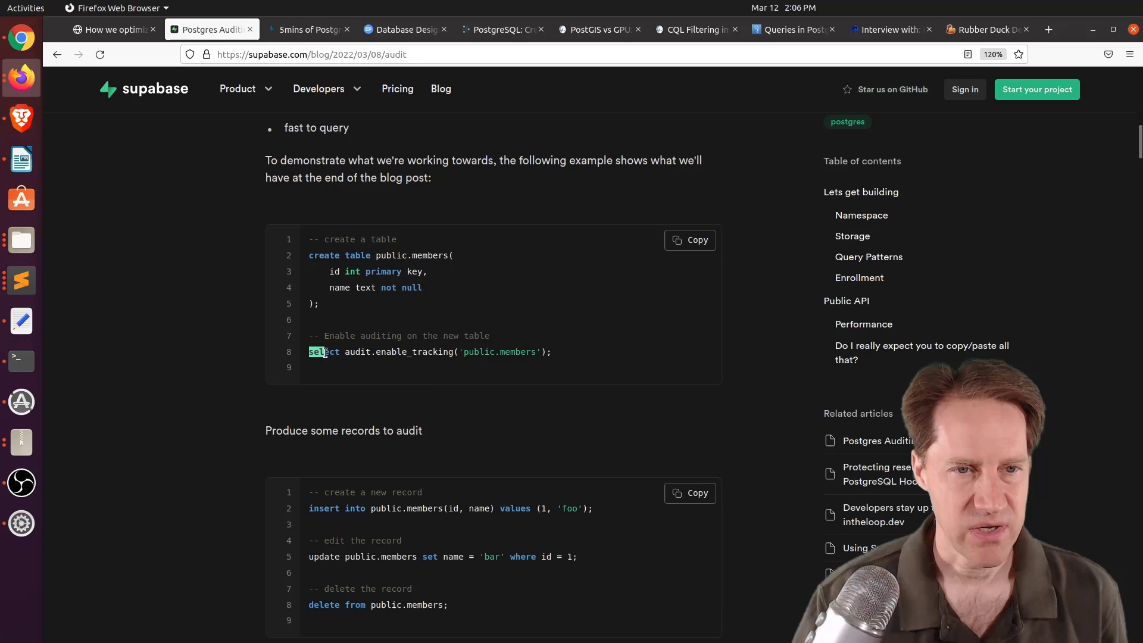
pyautogui.moveTo(308, 351); pyautogui.dragTo(552, 351)
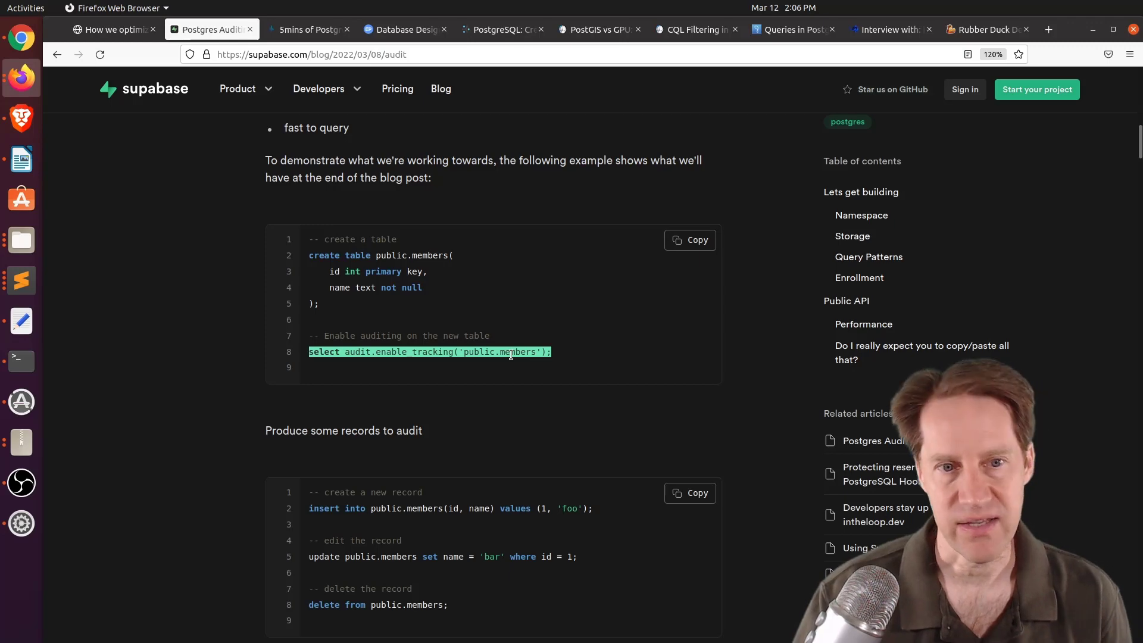
pyautogui.scroll(-3)
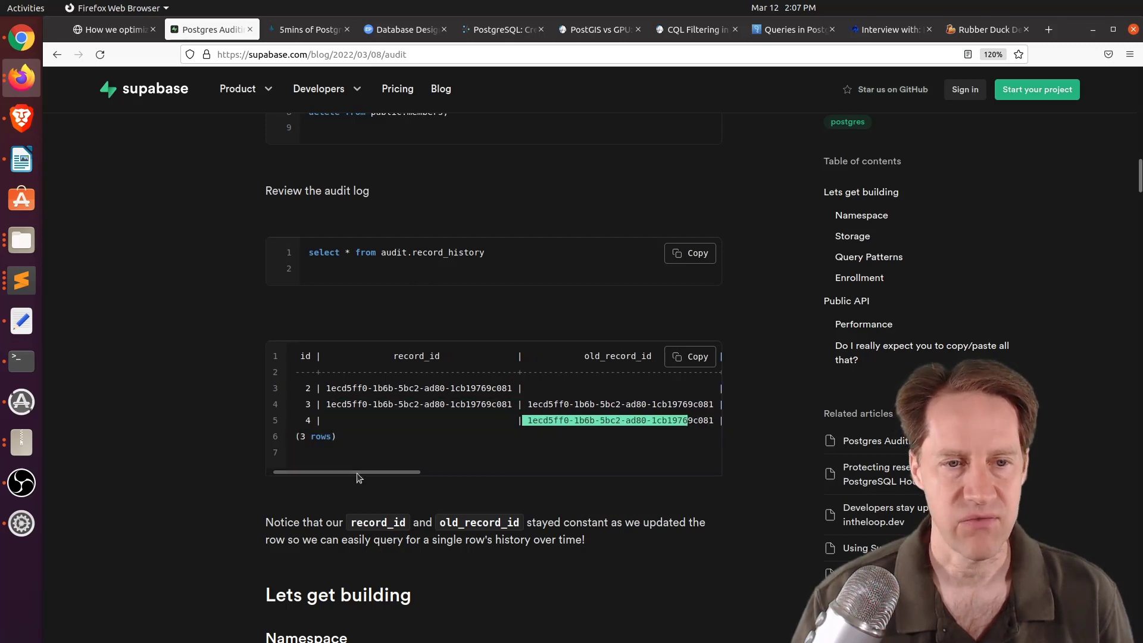
# Scroll across the audit log output columns and read on into the Storage section's record_version table
pyautogui.hscroll(3)
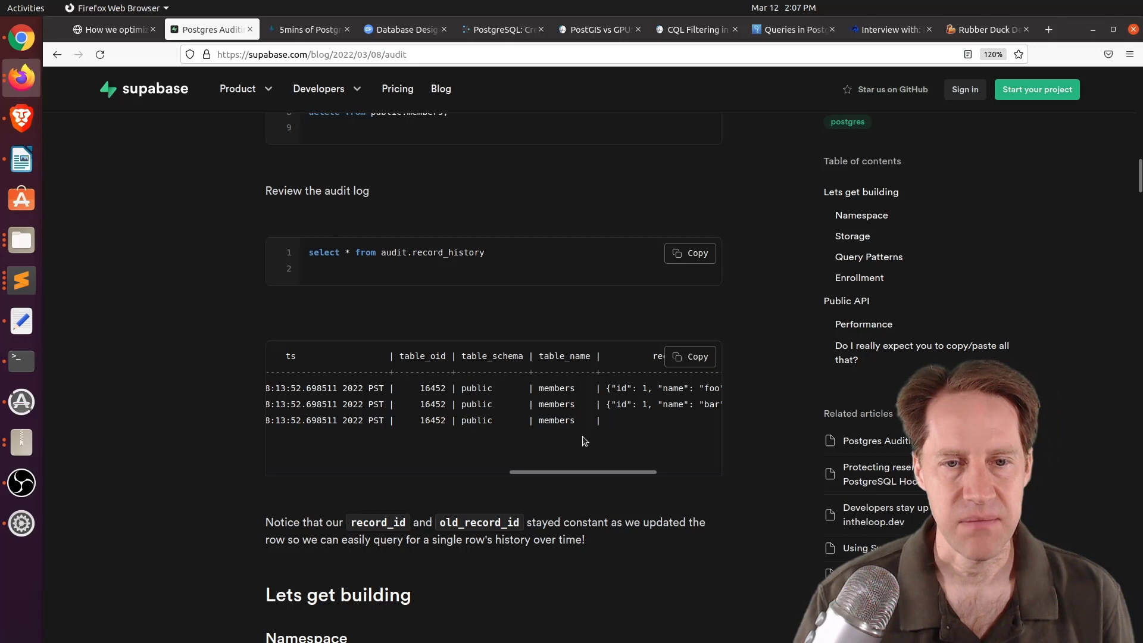
pyautogui.hscroll(3)
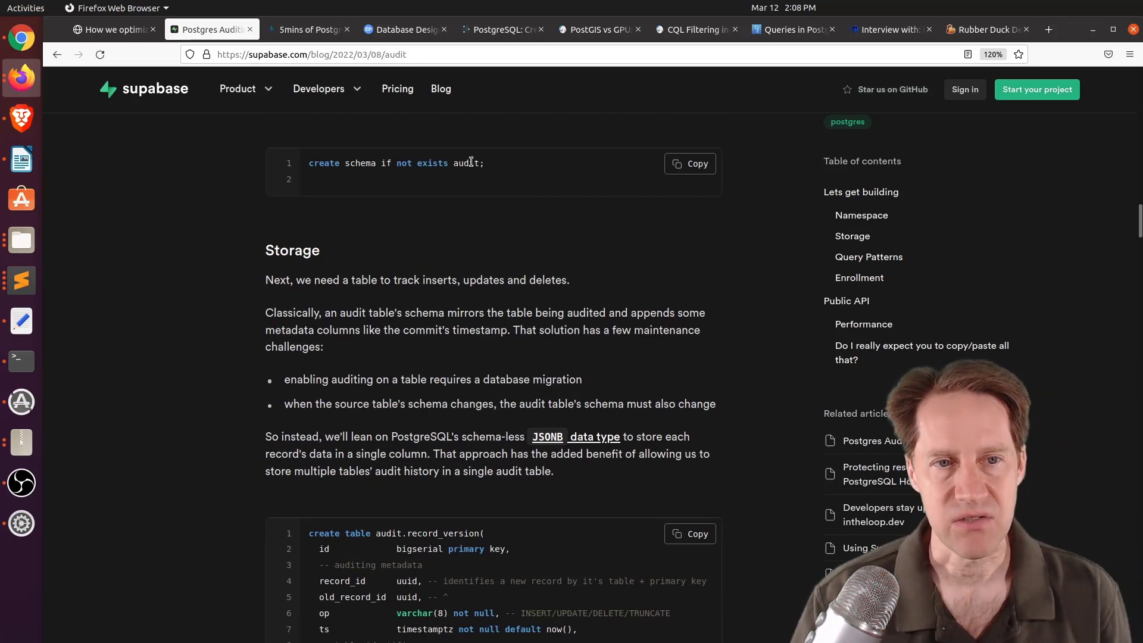
# Read down to the BRIN timestamp index example and highlight 'brin' in it
pyautogui.scroll(-3)
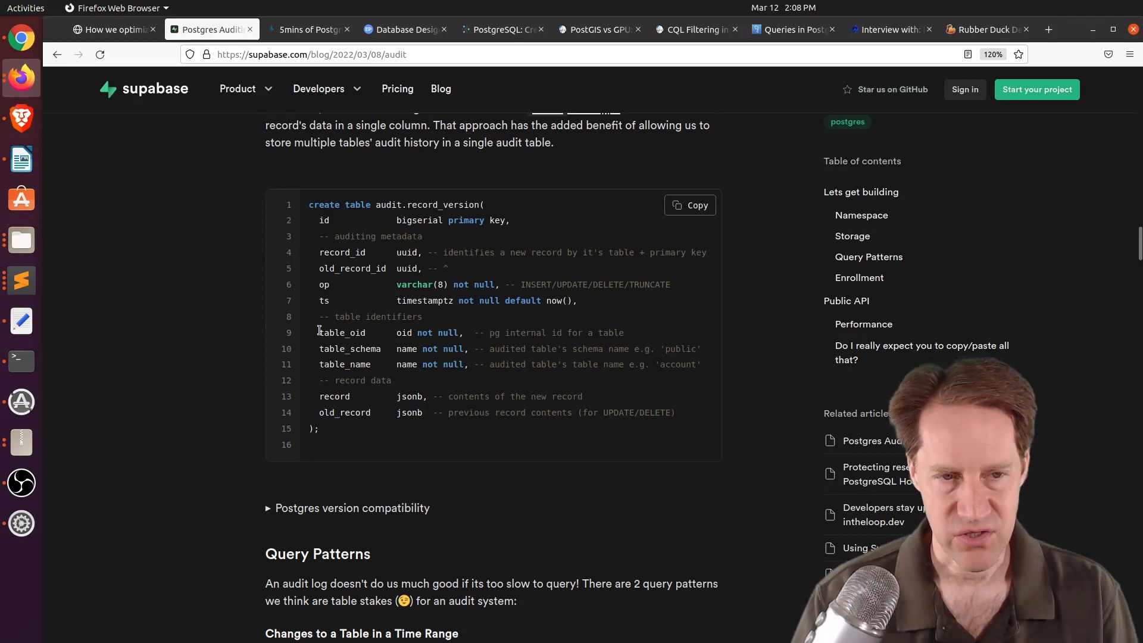
pyautogui.moveTo(206, 430)
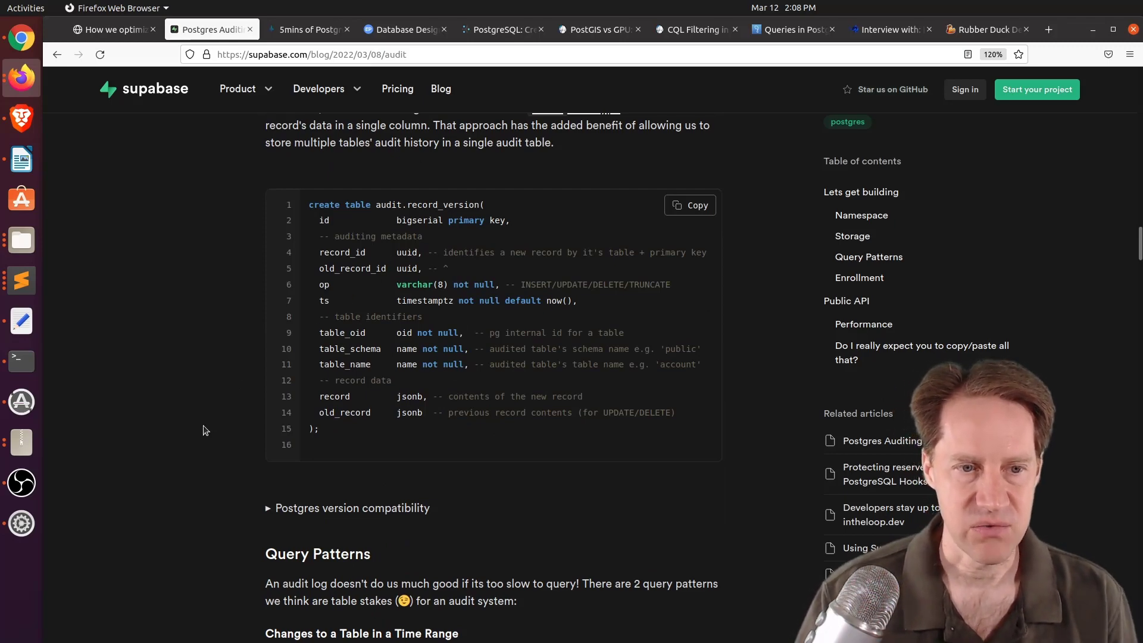
pyautogui.scroll(-3)
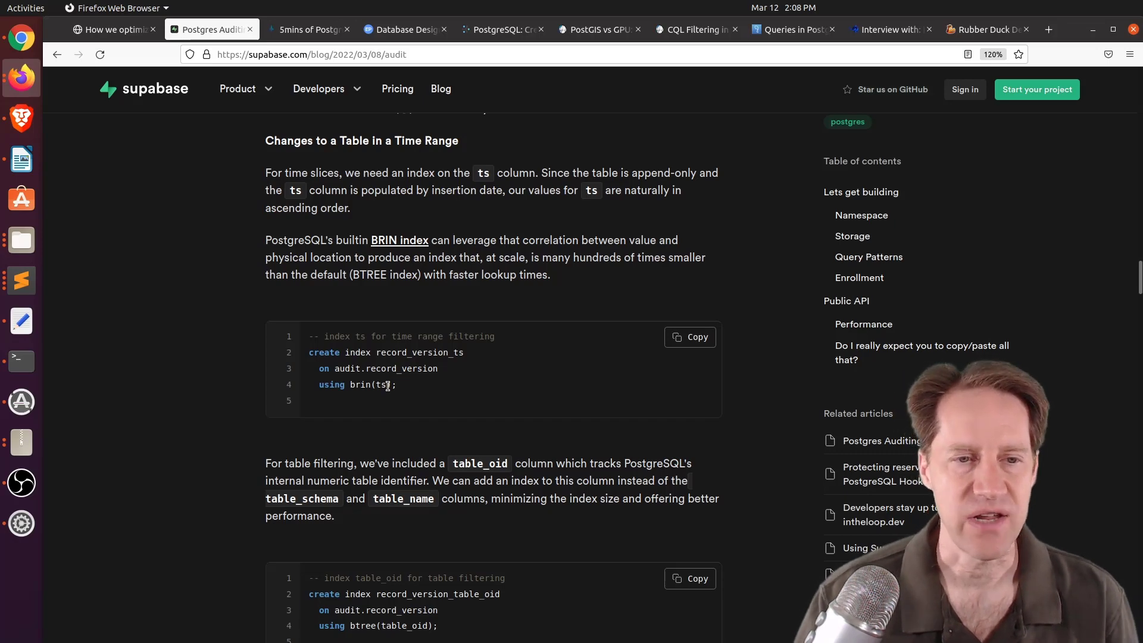
pyautogui.doubleClick(358, 385)
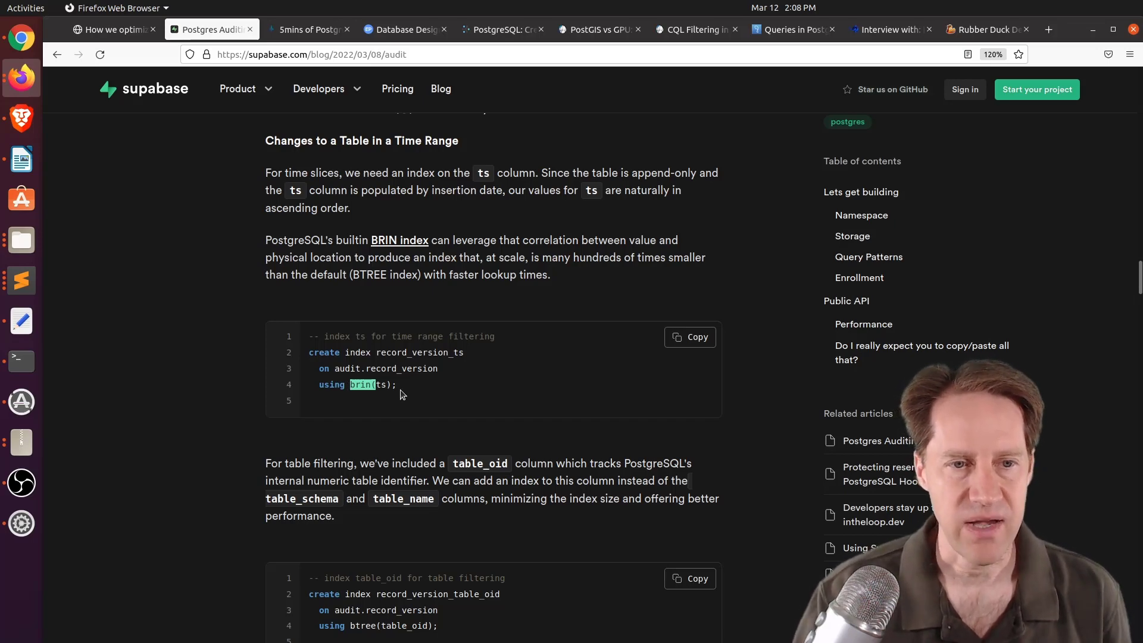
# Highlight part of the btree table_oid index code and continue to 'Changes to a Record Over Time'
pyautogui.scroll(-3)
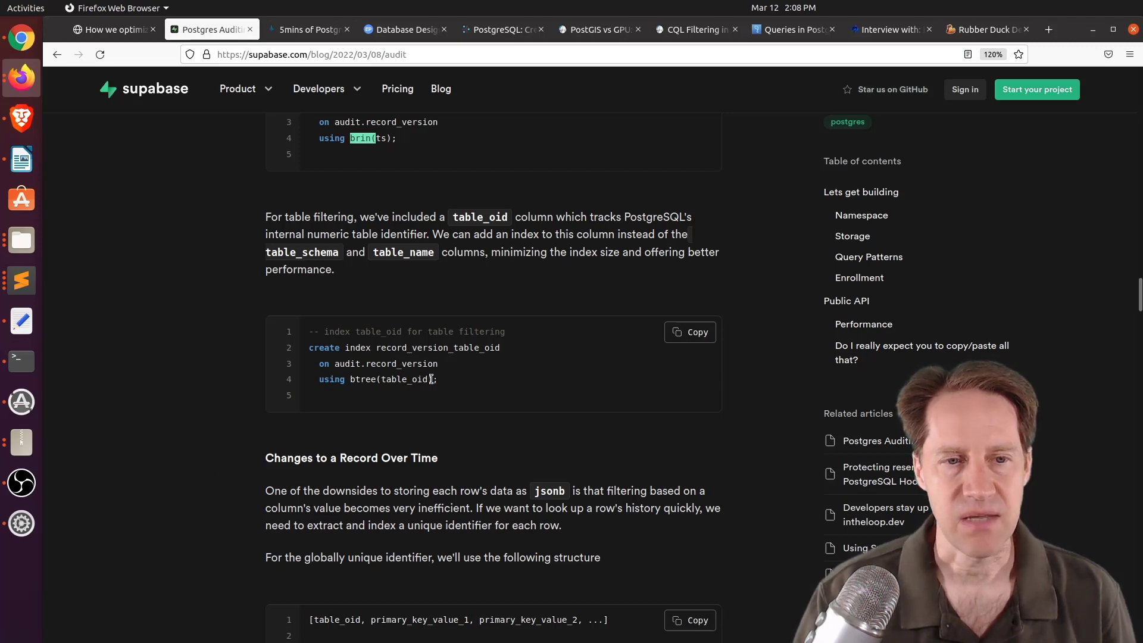
pyautogui.doubleClick(404, 378)
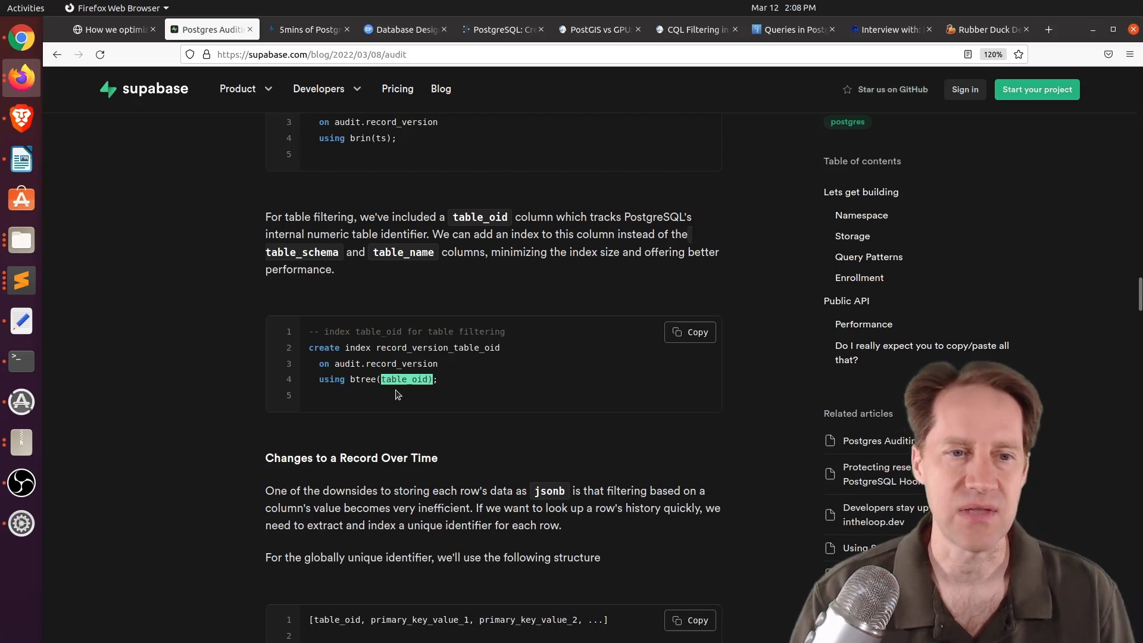
pyautogui.scroll(-3)
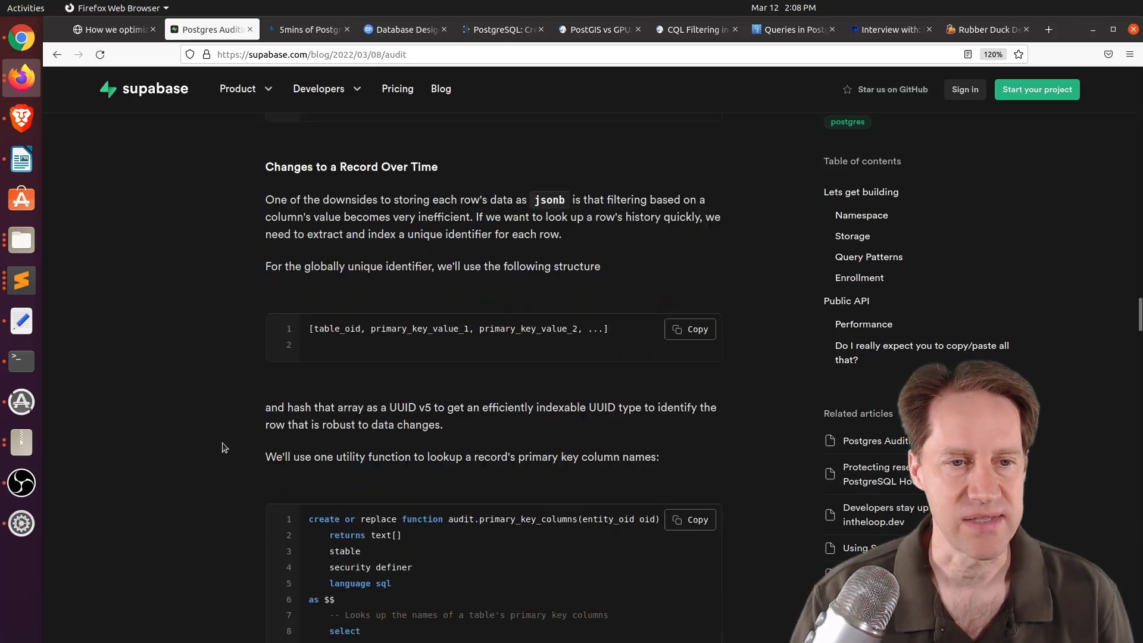
# Highlight primary_key_value in the record identifier code block
pyautogui.scroll(-3)
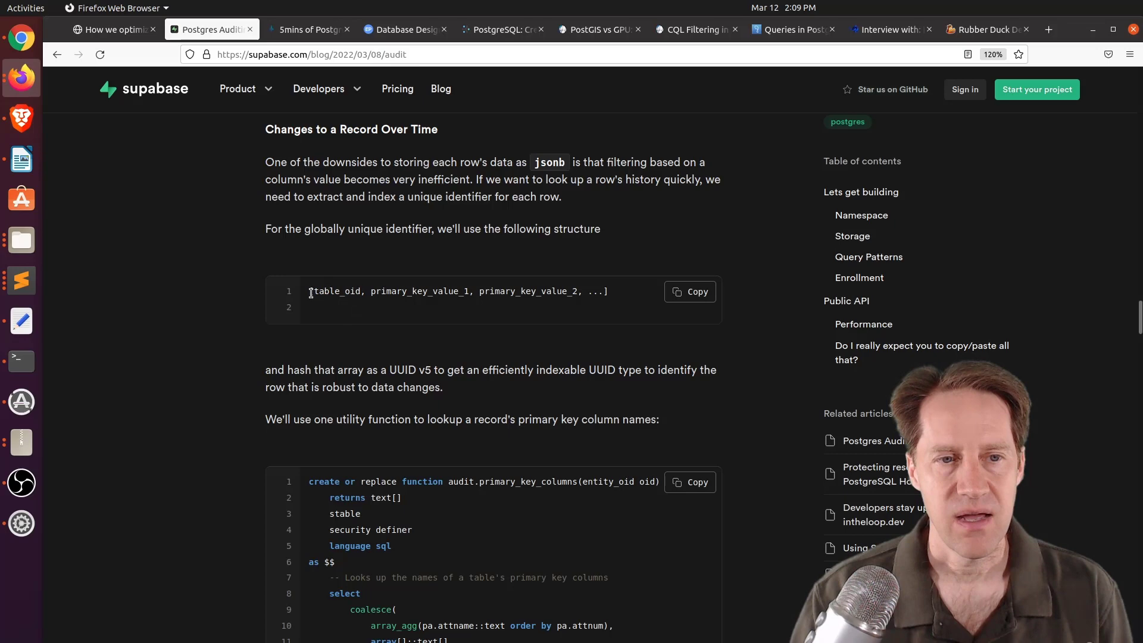
pyautogui.doubleClick(339, 290)
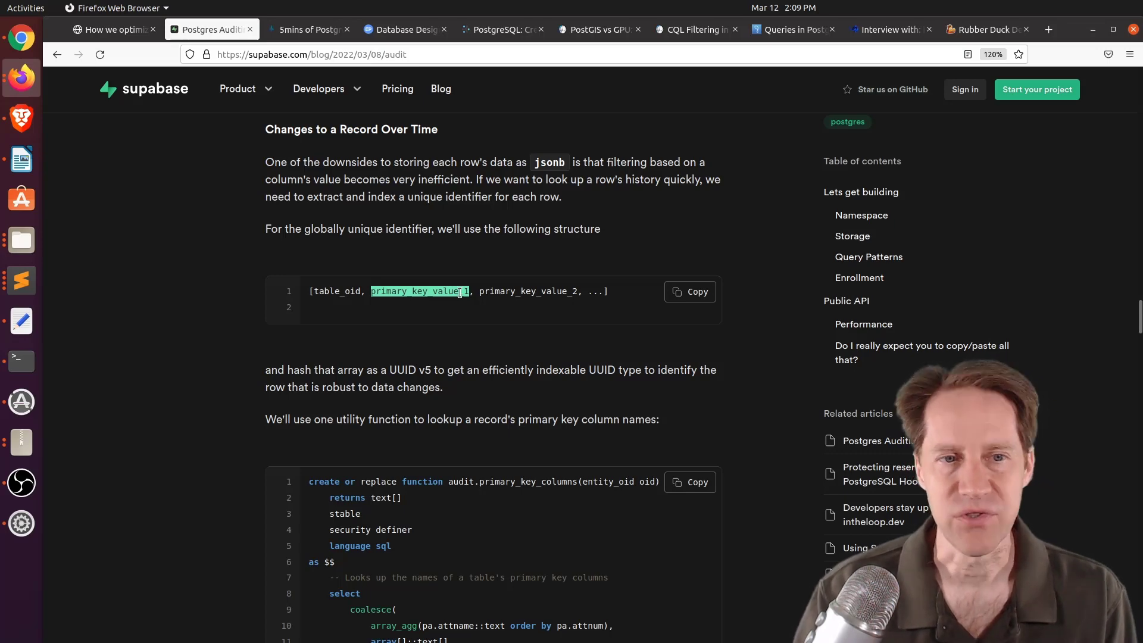
# Read past primary_key_columns and to_record_id down to the record_id index code
pyautogui.scroll(-3)
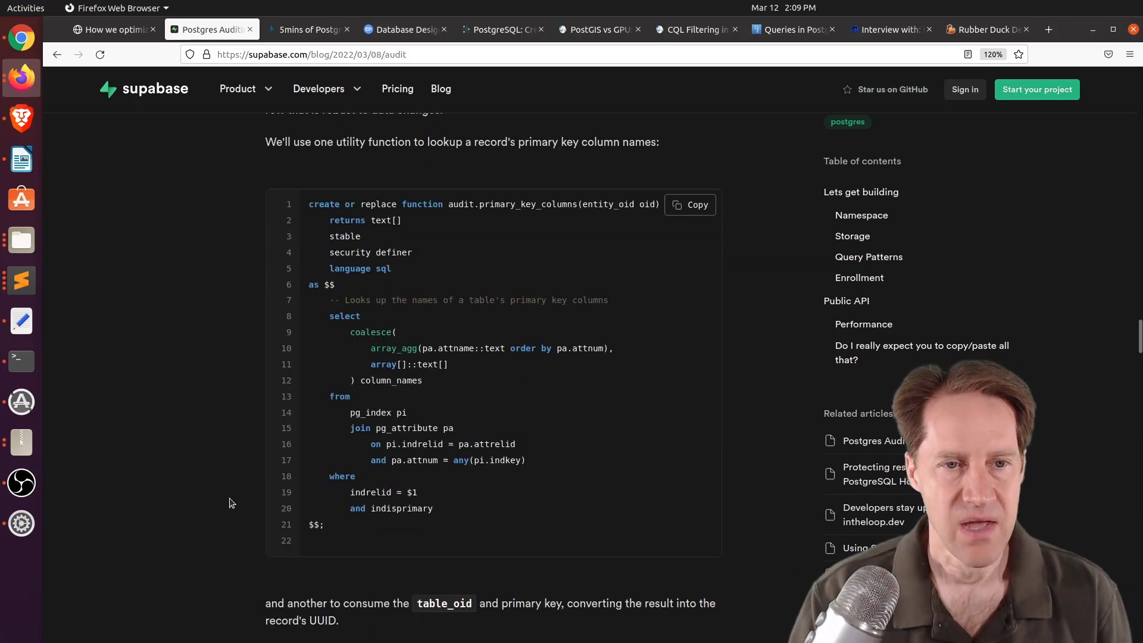
pyautogui.scroll(-3)
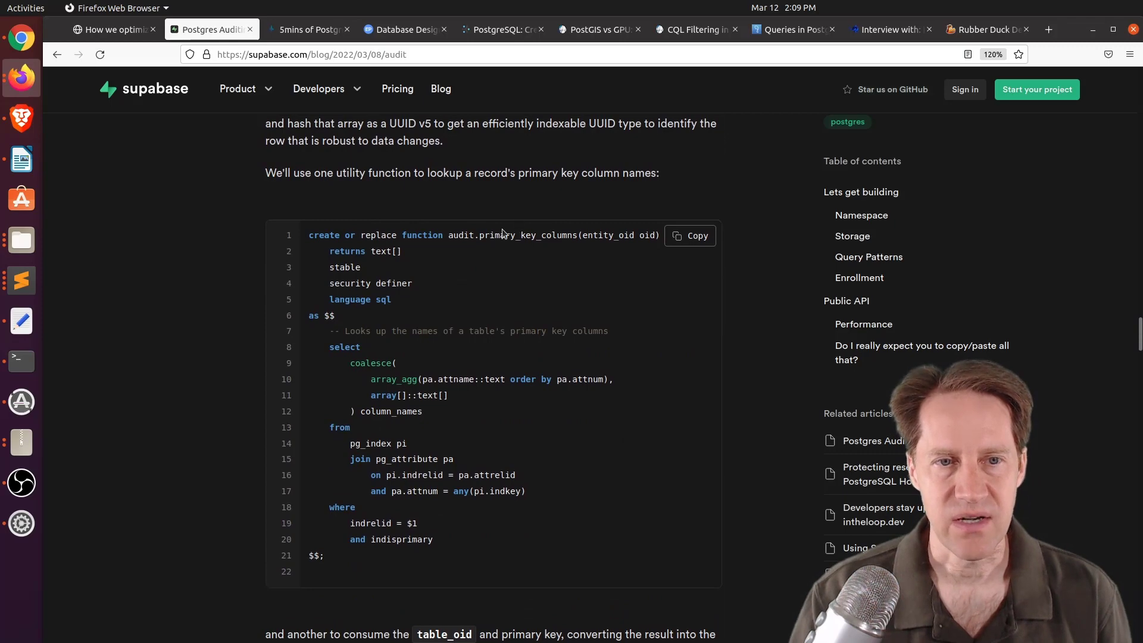
pyautogui.scroll(-3)
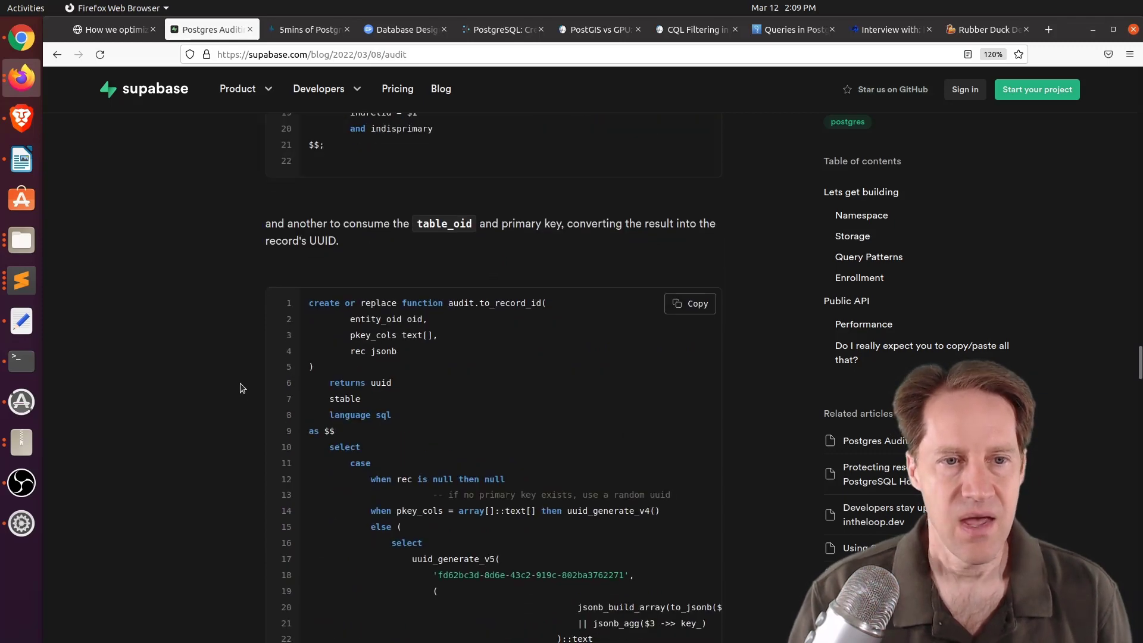
pyautogui.scroll(-3)
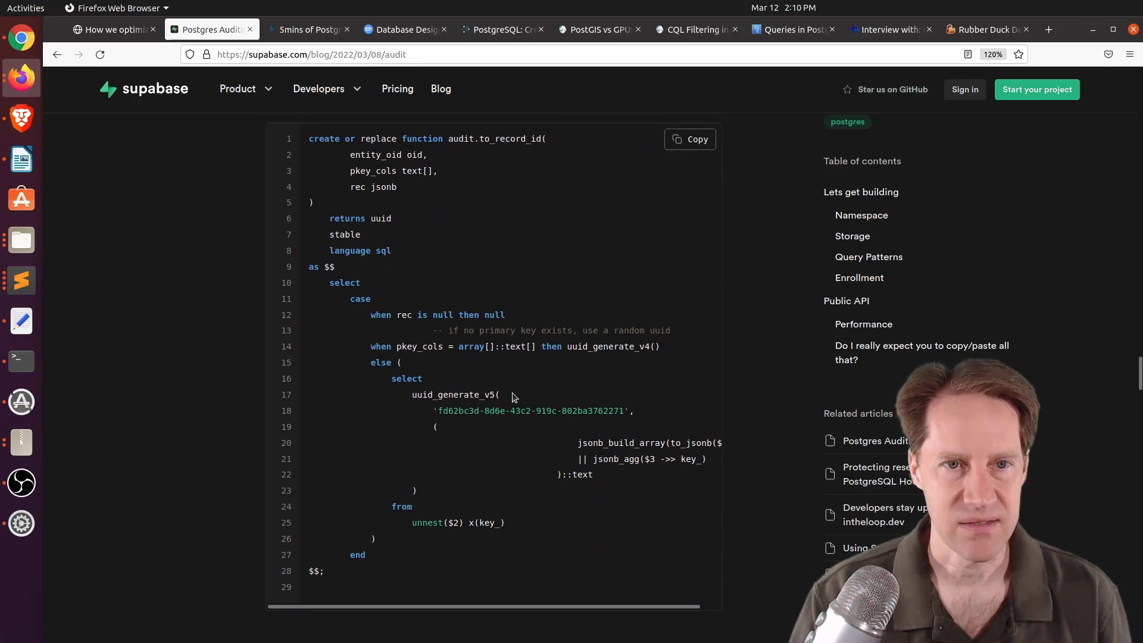
pyautogui.scroll(-3)
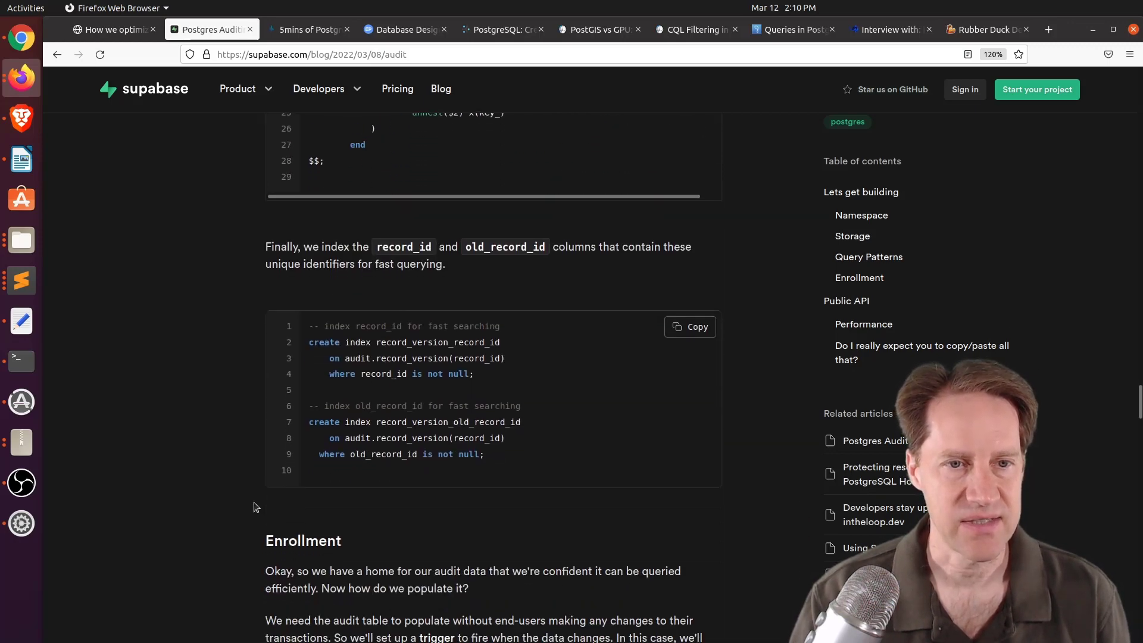
# Read through Enrollment and Public API to the end, highlighting 'And we're done with 2 lines of code to spare!'
pyautogui.scroll(-3)
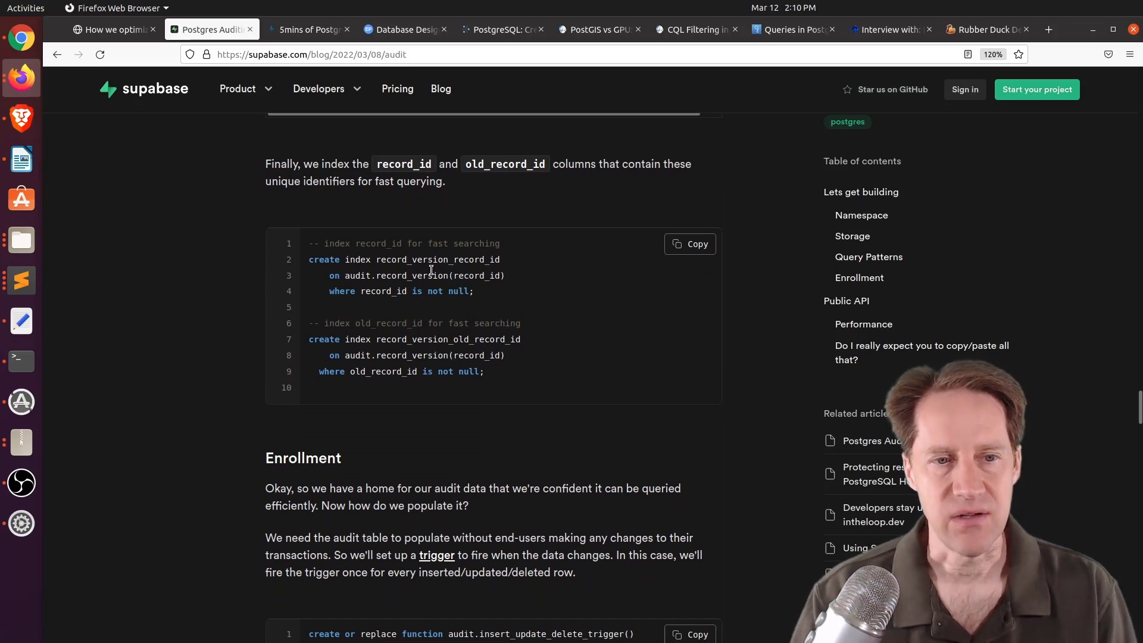
pyautogui.scroll(-3)
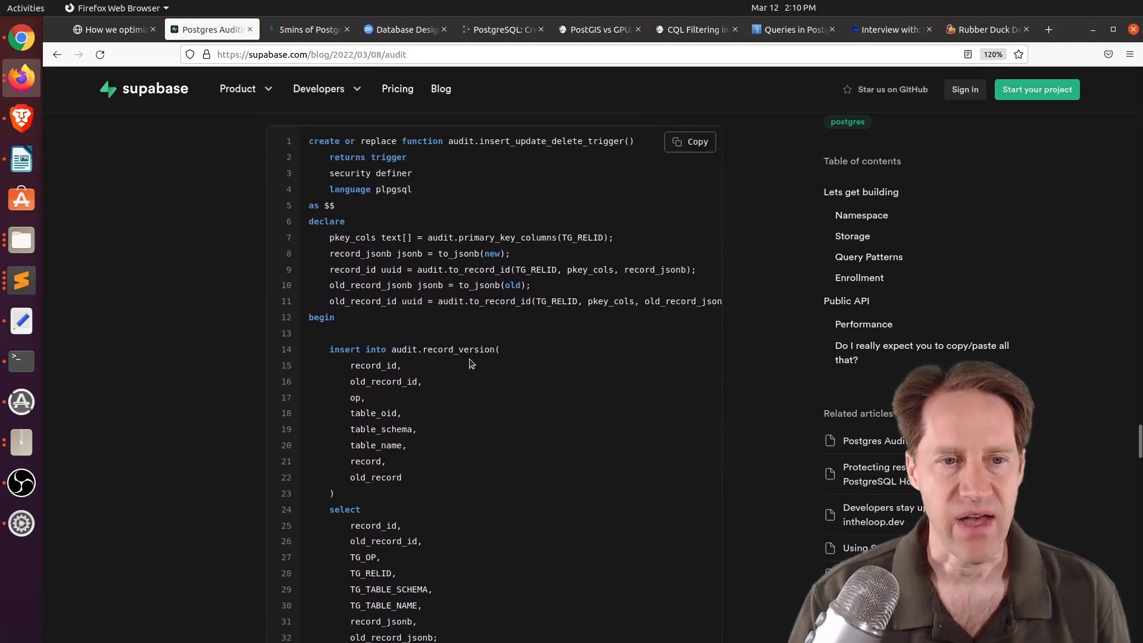
pyautogui.moveTo(311, 477)
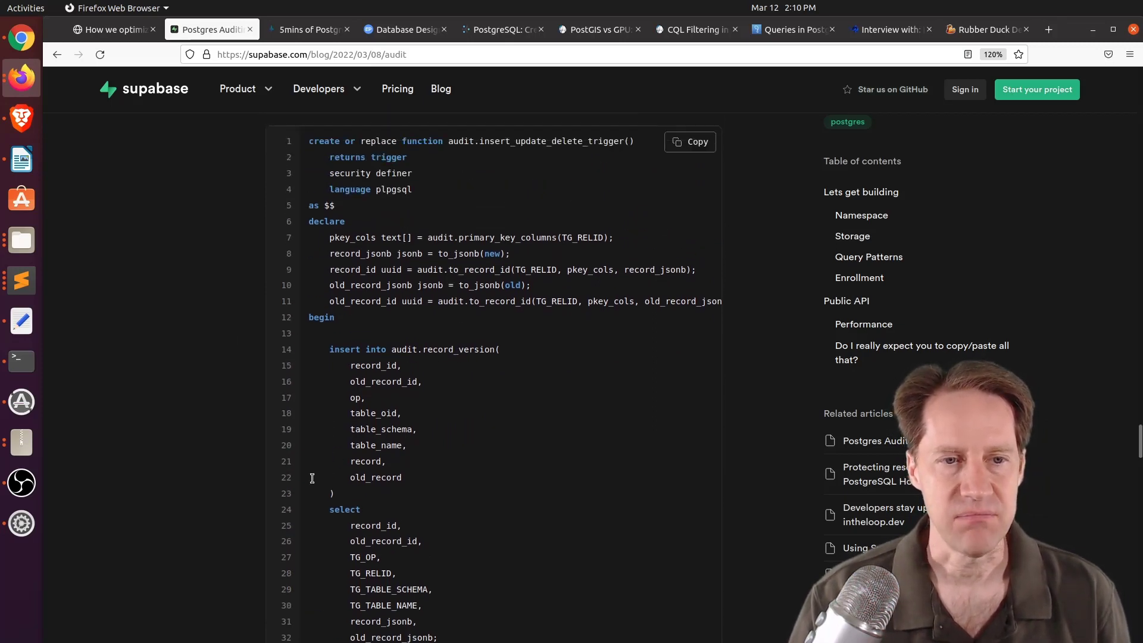
pyautogui.scroll(-3)
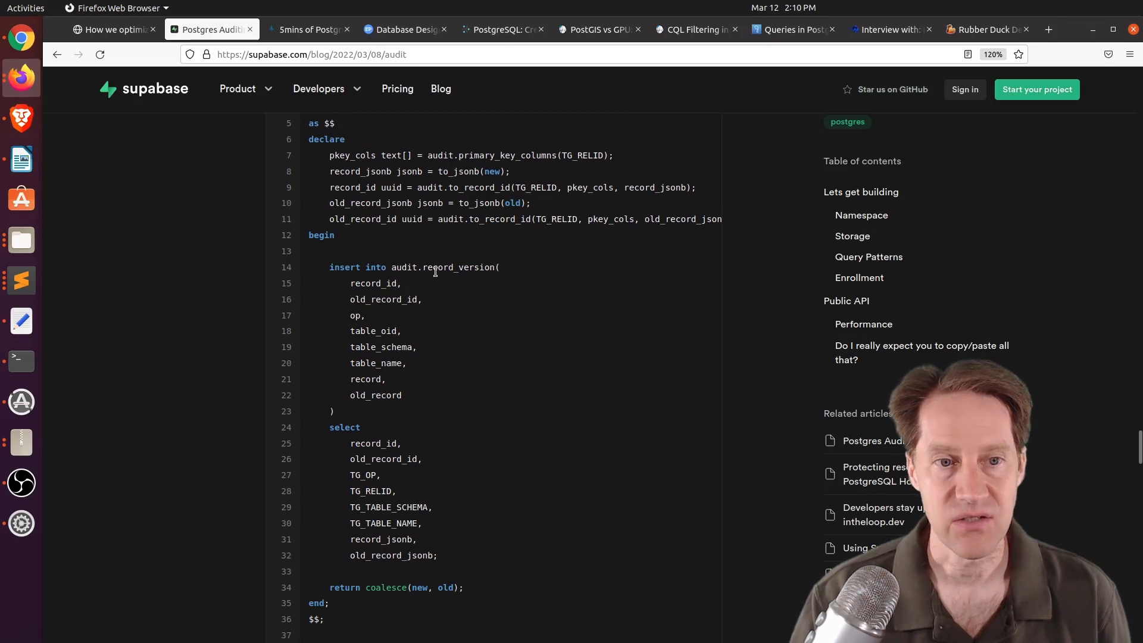
pyautogui.moveTo(231, 464)
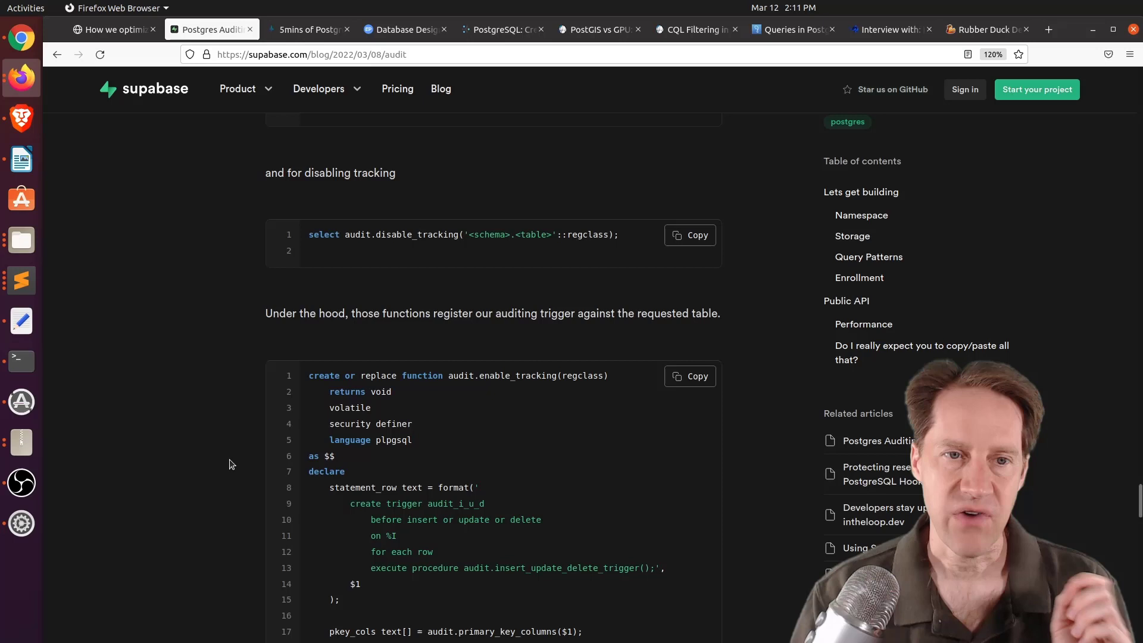
pyautogui.scroll(-3)
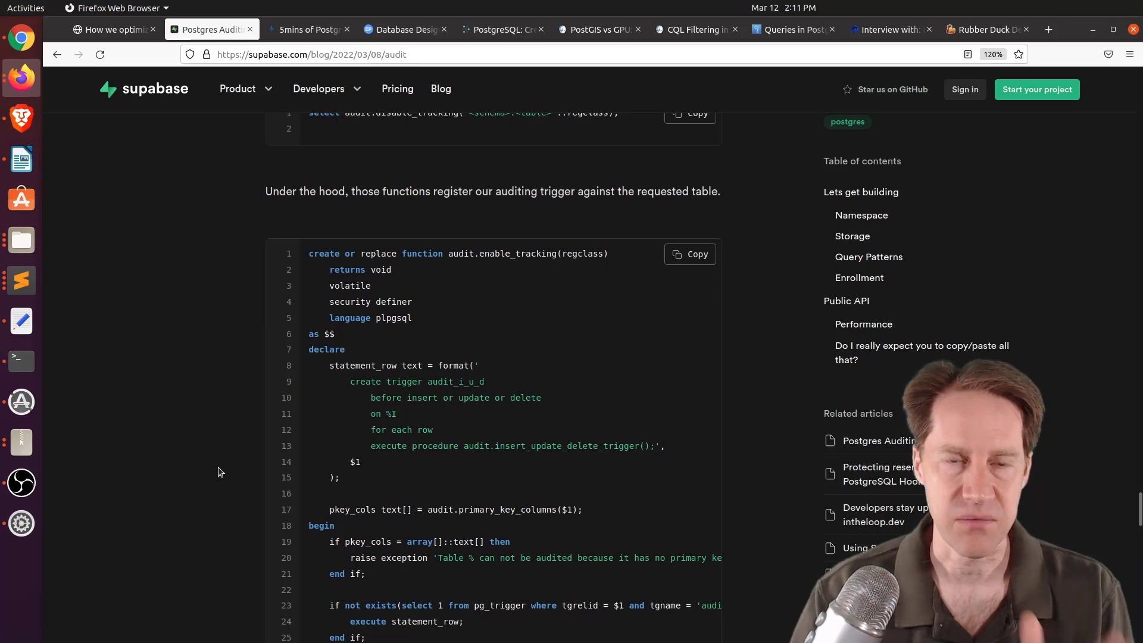
pyautogui.moveTo(615, 272)
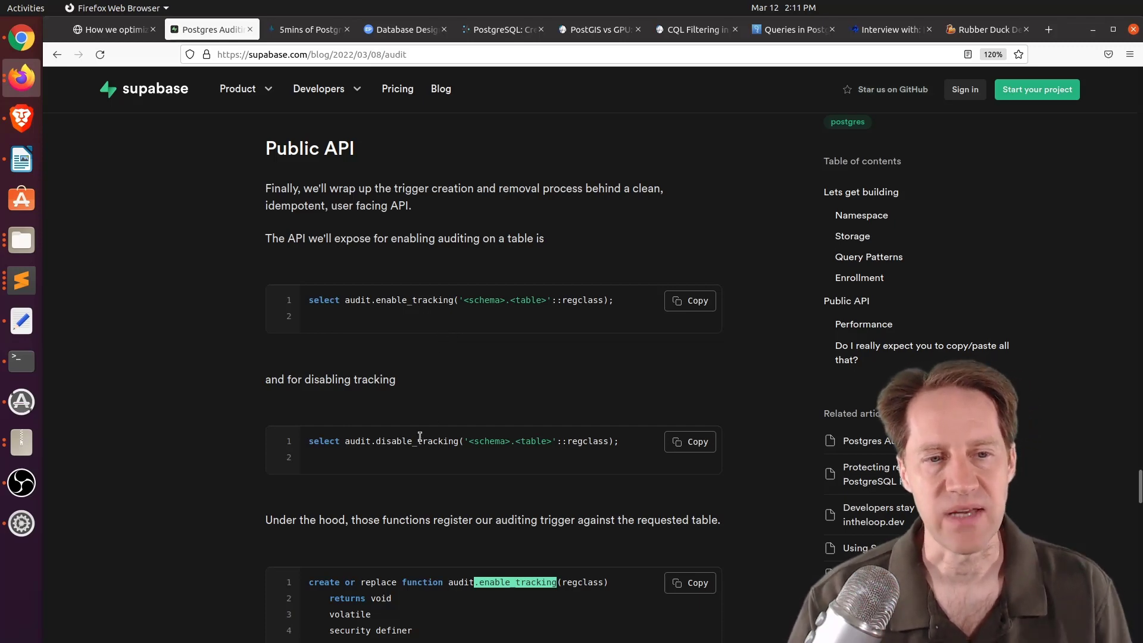
pyautogui.scroll(-3)
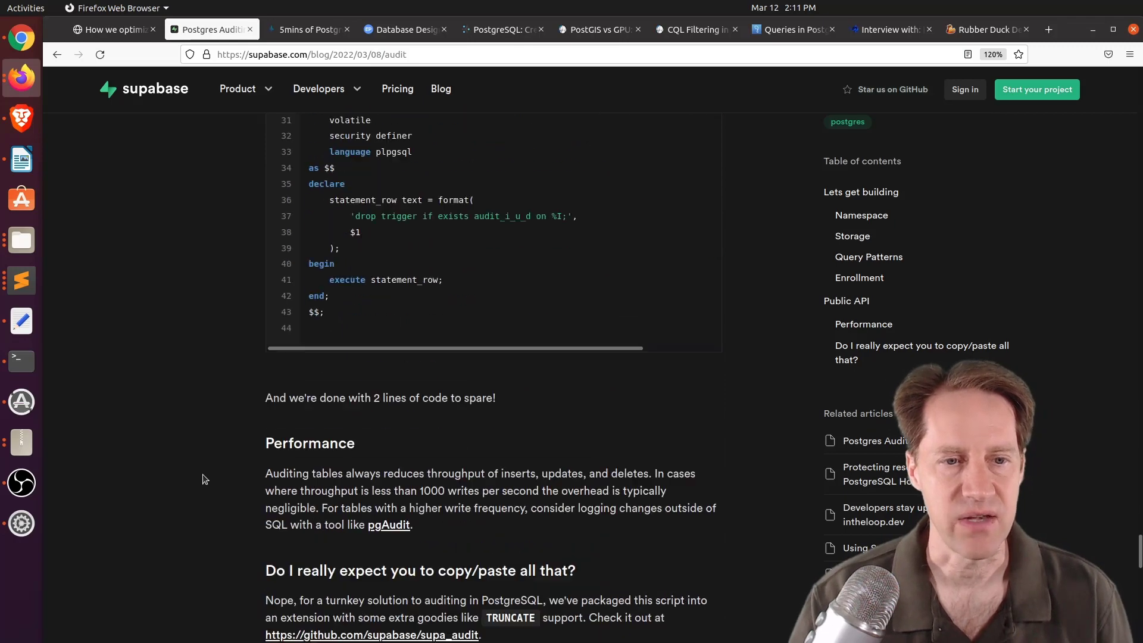
pyautogui.scroll(-3)
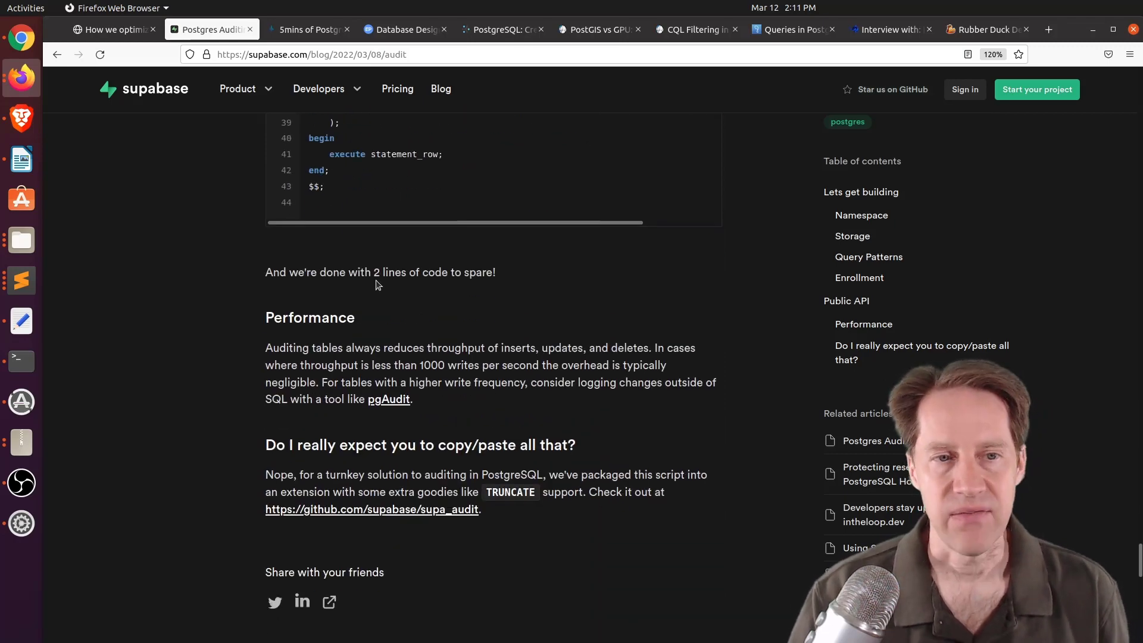
pyautogui.moveTo(348, 271); pyautogui.dragTo(495, 271)
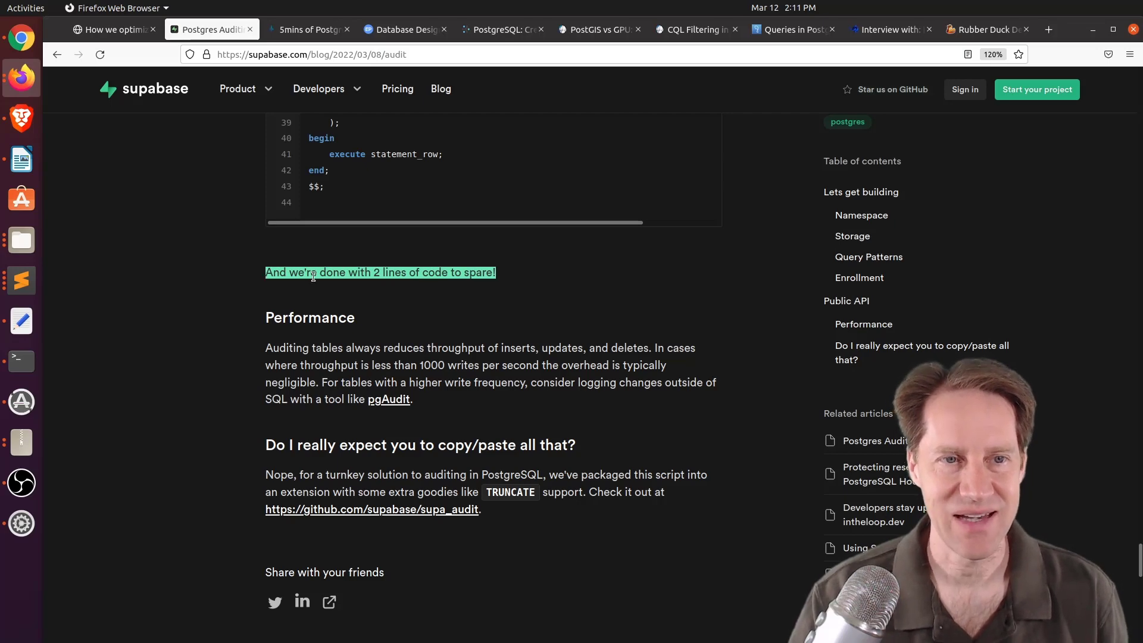
pyautogui.moveTo(216, 339)
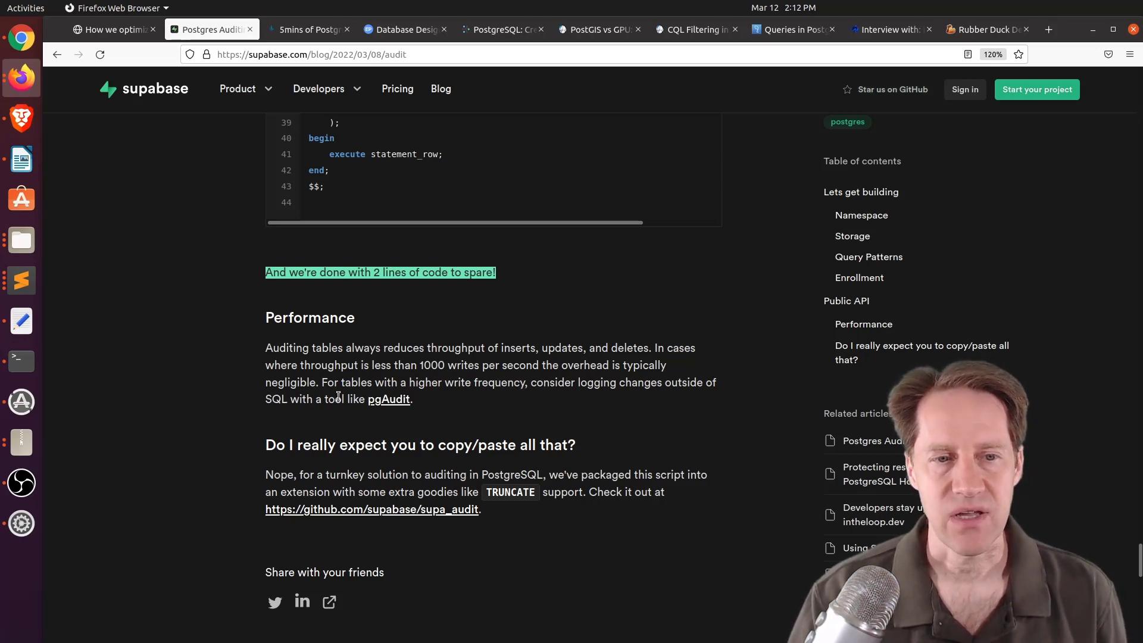
pyautogui.moveTo(388, 398)
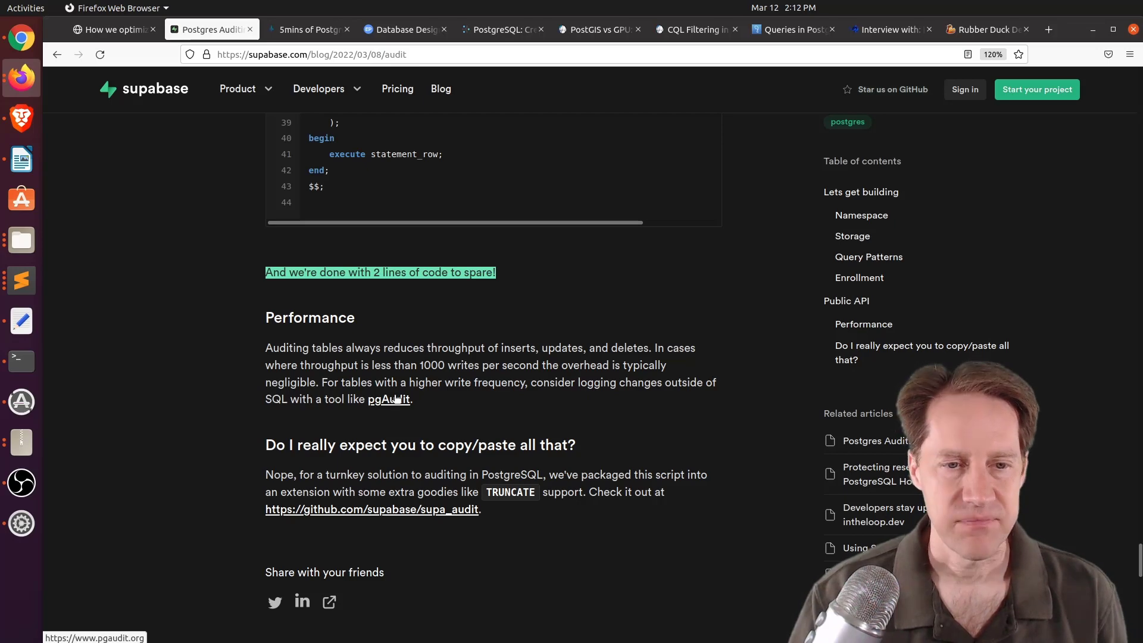
pyautogui.moveTo(371, 508)
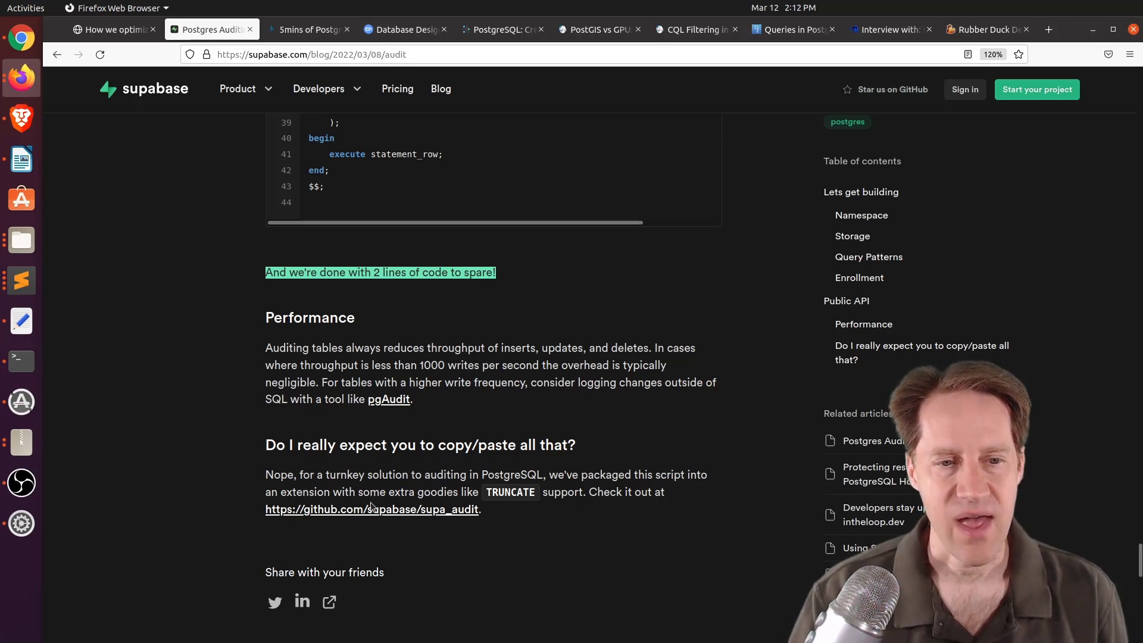
pyautogui.moveTo(437, 511)
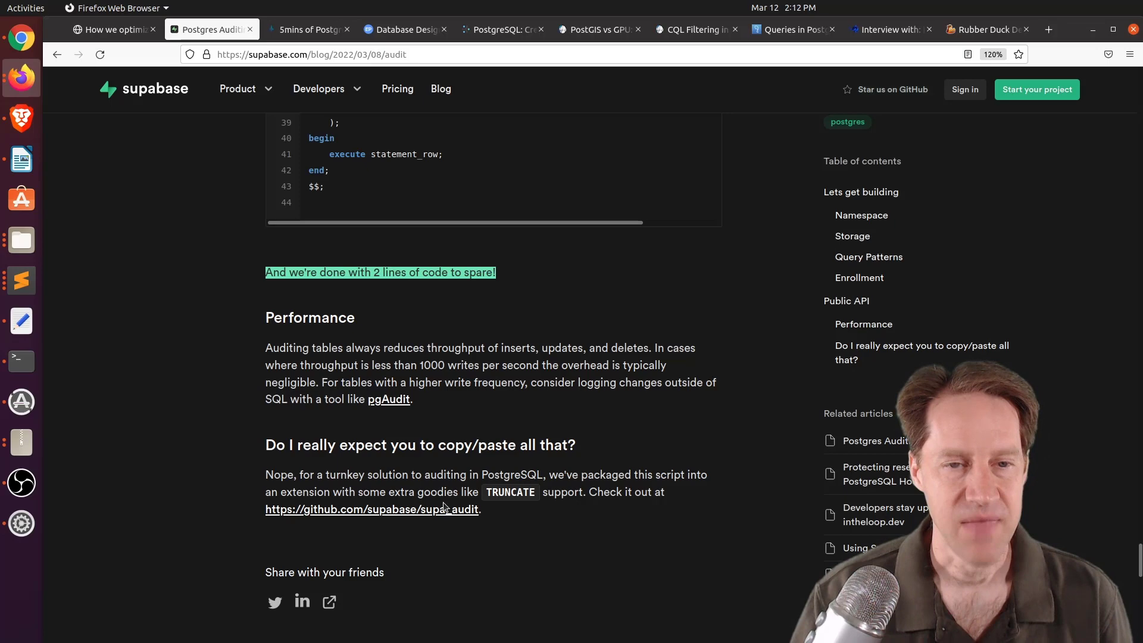
pyautogui.moveTo(323, 102)
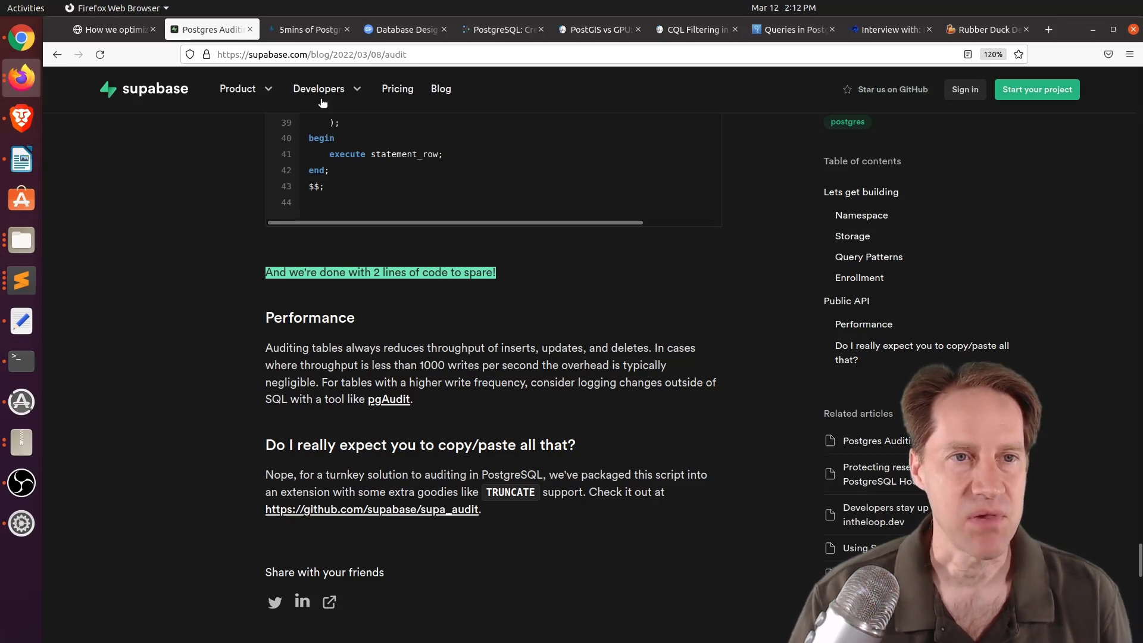
# Visit the 5mins of Postgres page, then switch to End Point Dev's 'Database Design: Using Documents' post
pyautogui.click(306, 29)
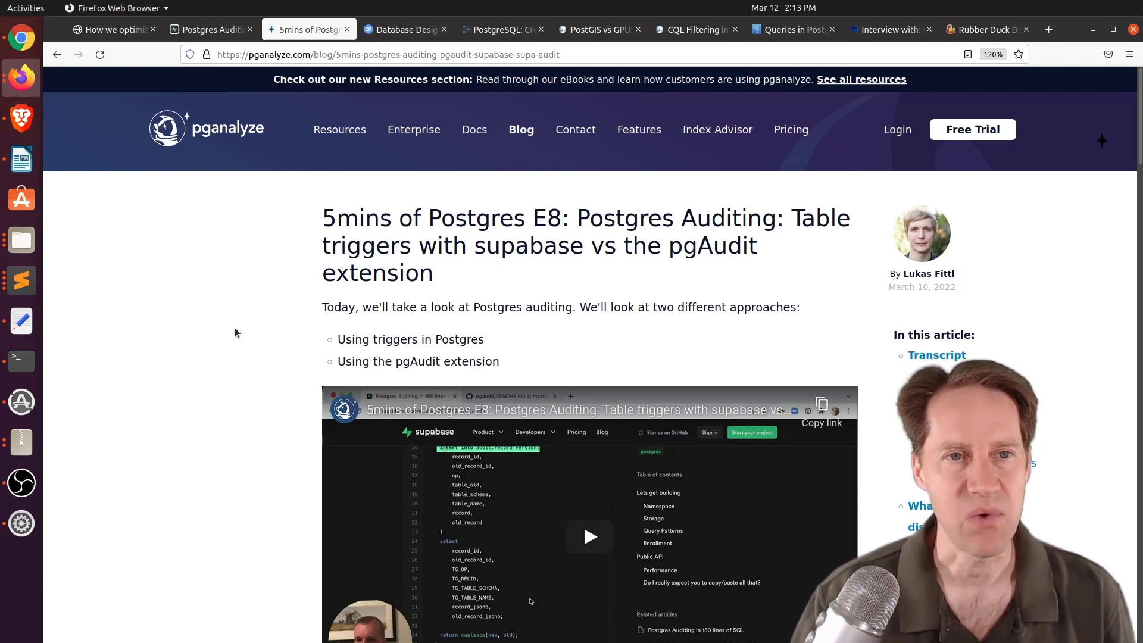
pyautogui.click(403, 29)
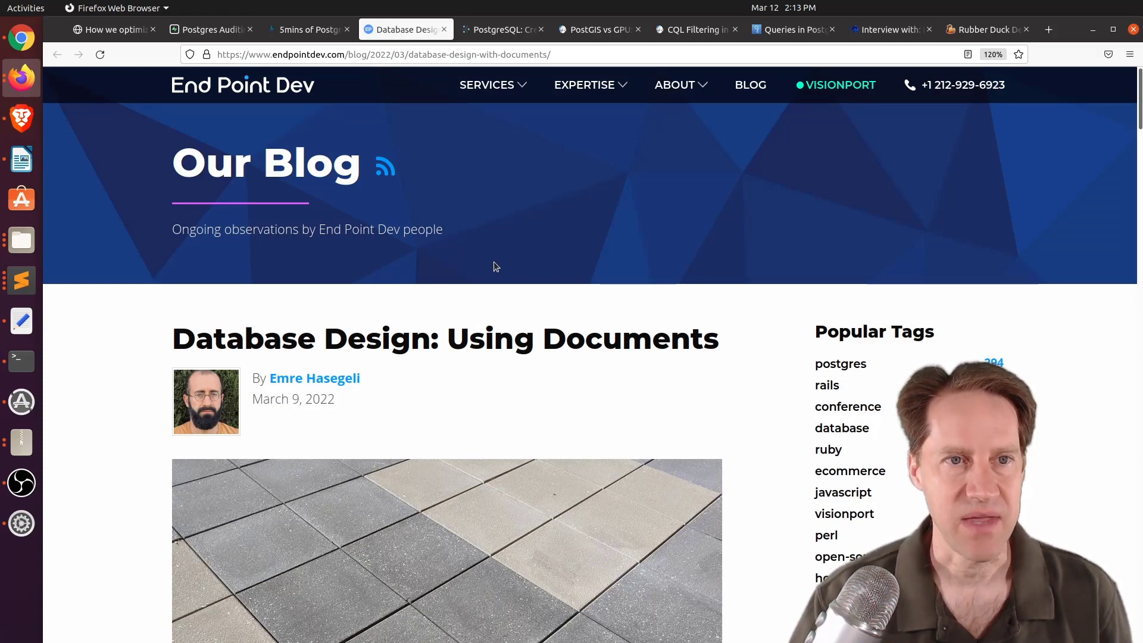
pyautogui.scroll(-3)
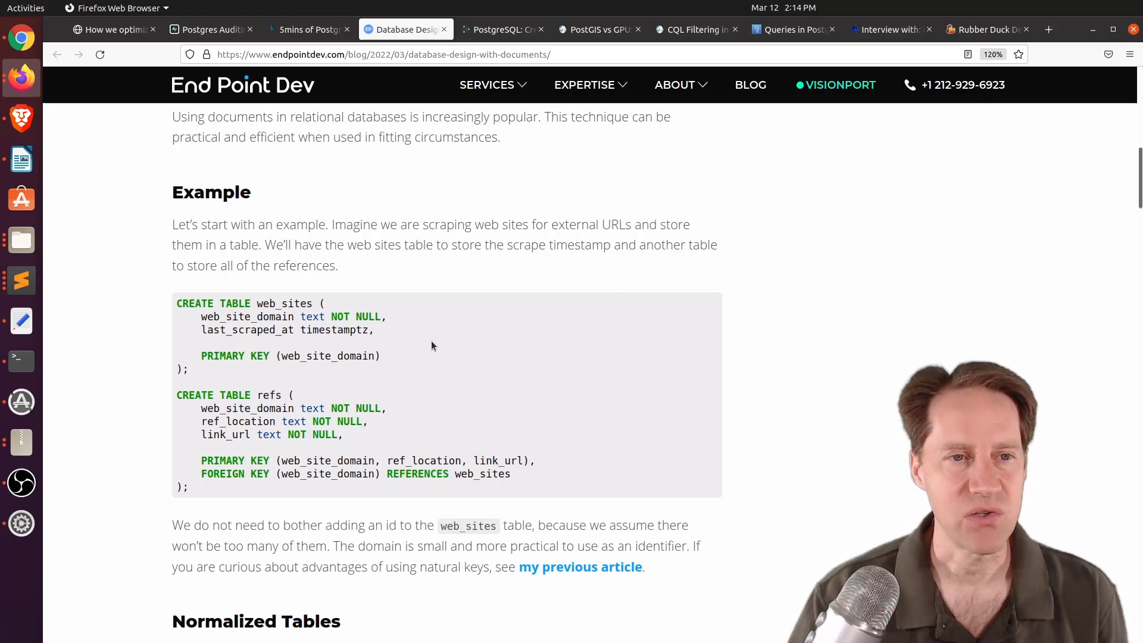
# Read past the Example tables down to the Normalized Tables schema for locations and links
pyautogui.scroll(-3)
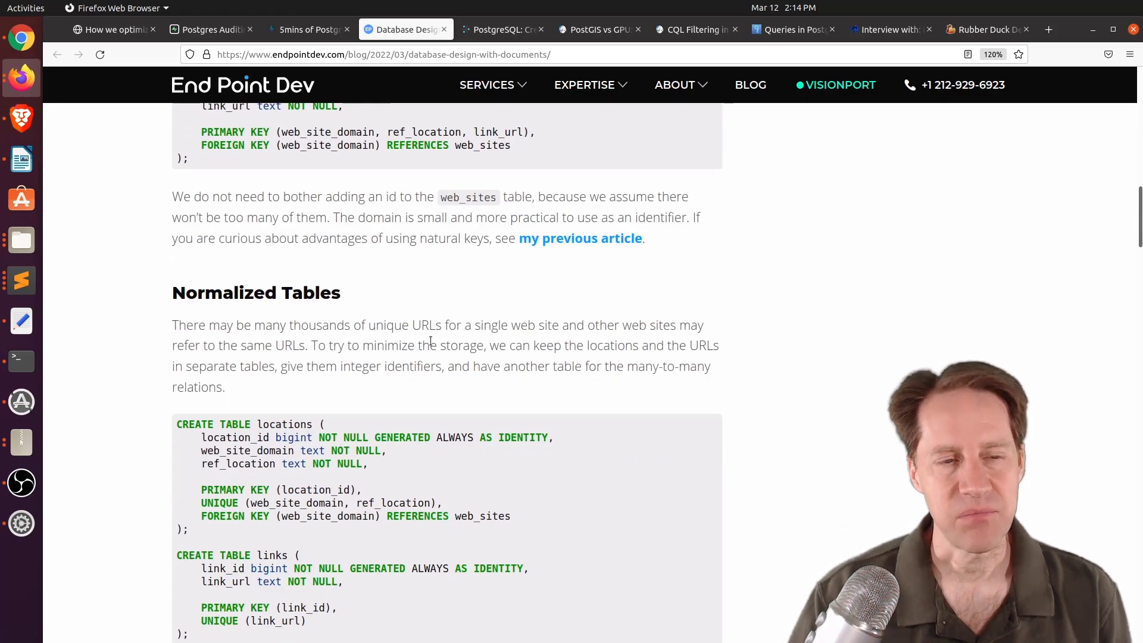
pyautogui.scroll(3)
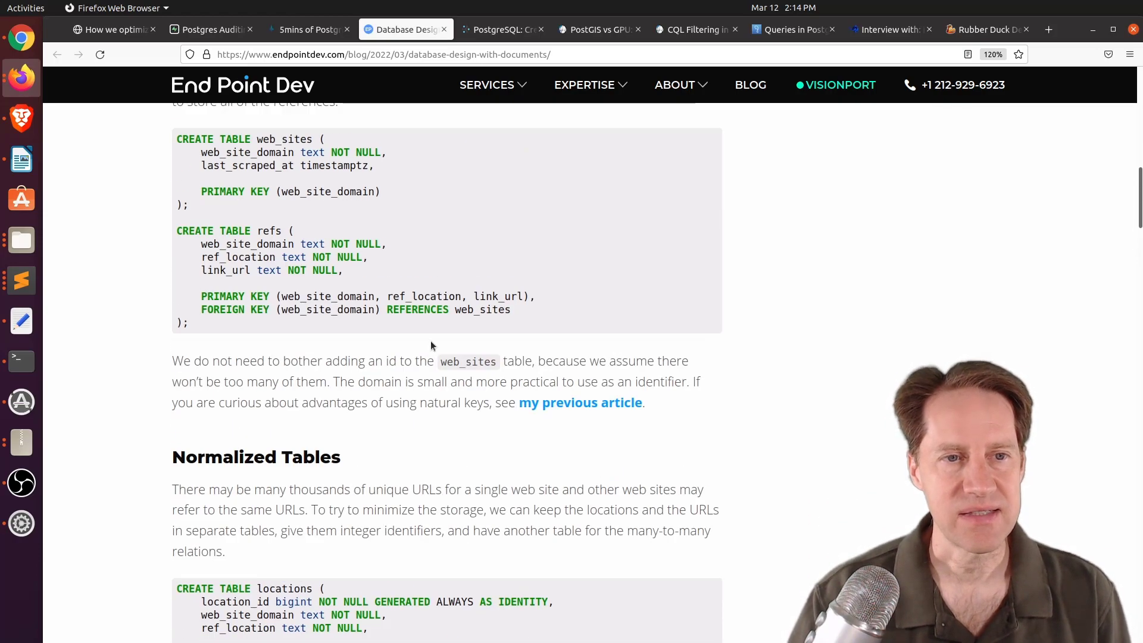
pyautogui.scroll(-3)
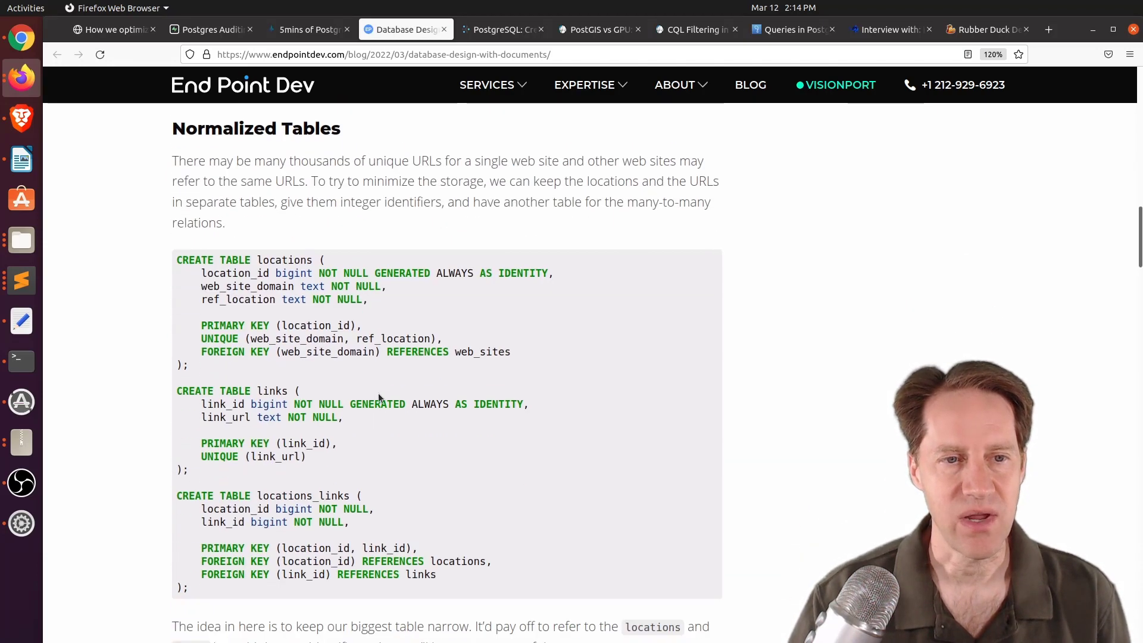
pyautogui.moveTo(334, 375)
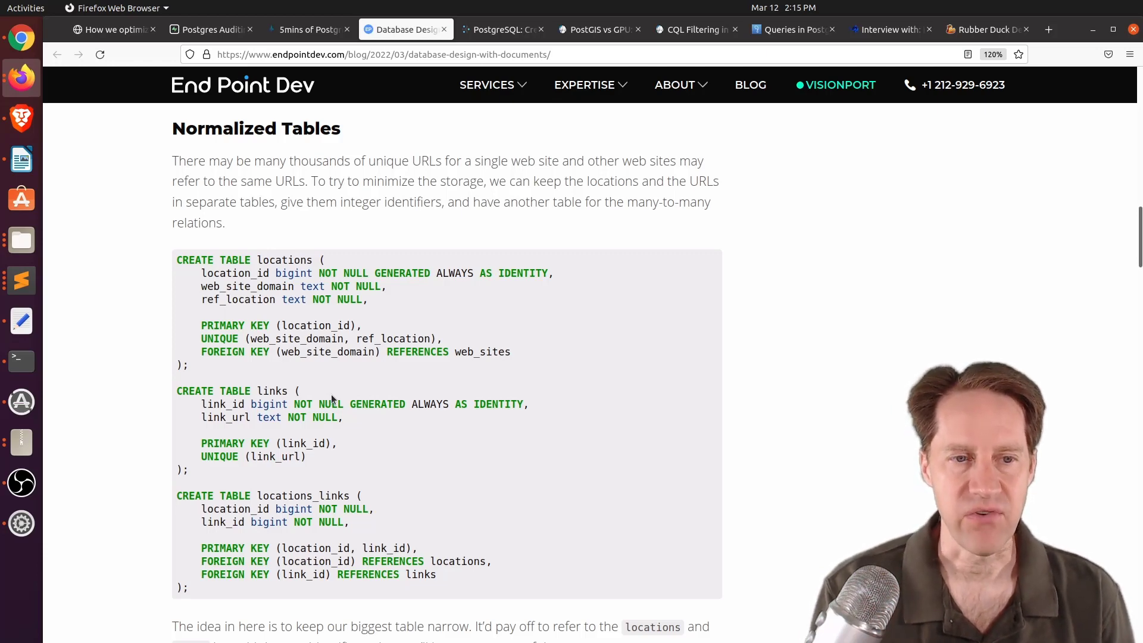
pyautogui.scroll(-3)
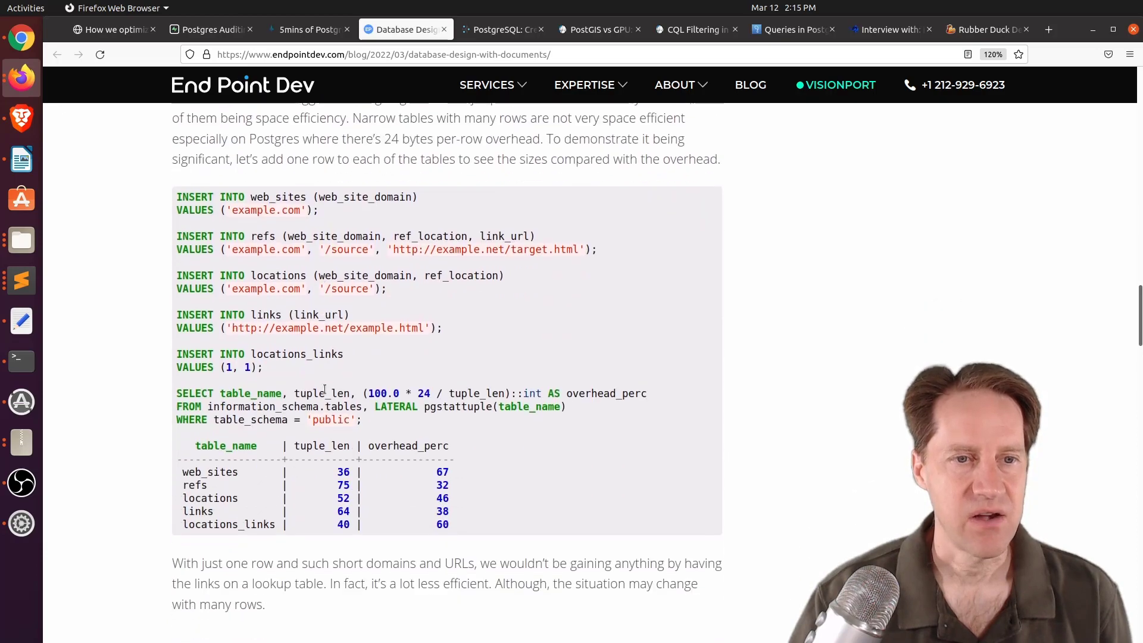
# Read through Composite Types, JSON and Binary JSON, highlighting an entry in the Size Comparison table
pyautogui.scroll(-3)
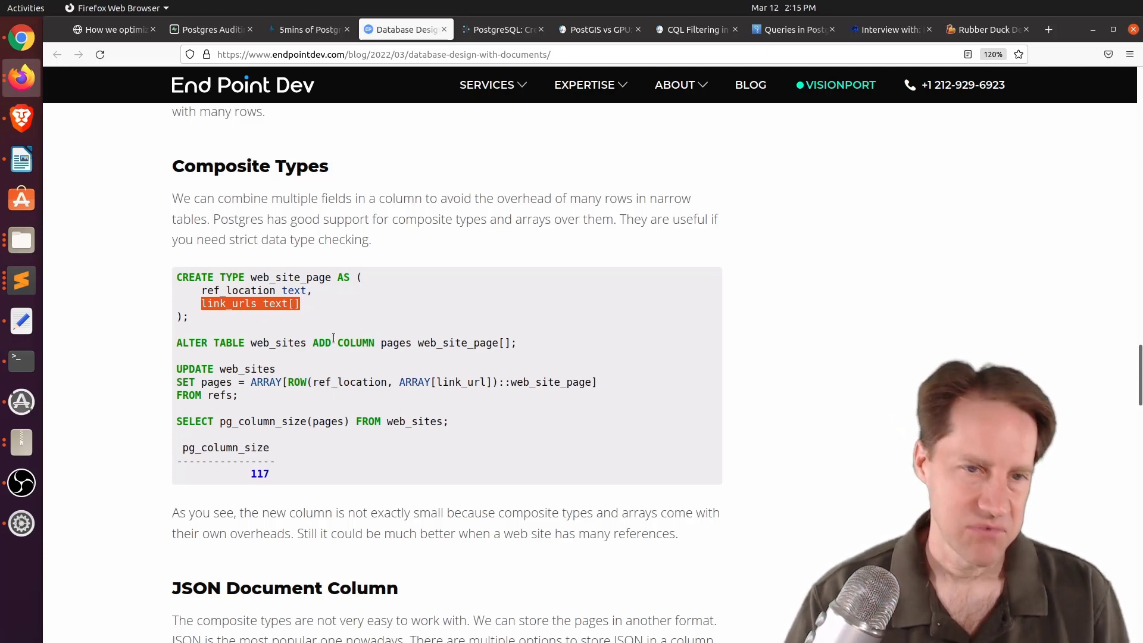
pyautogui.scroll(-3)
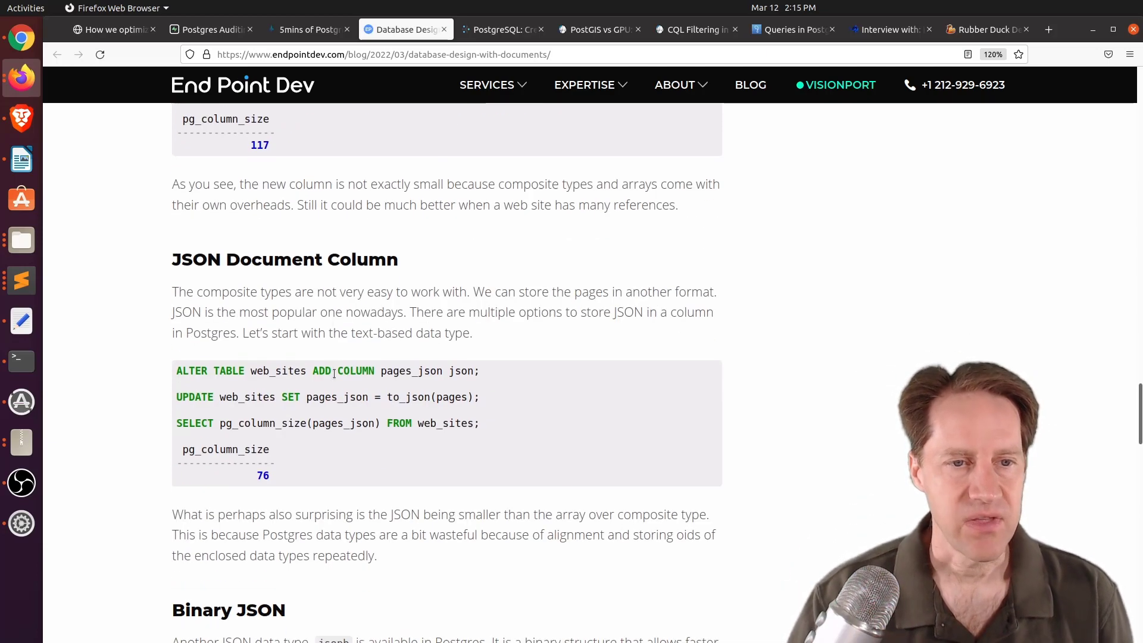
pyautogui.moveTo(368, 415)
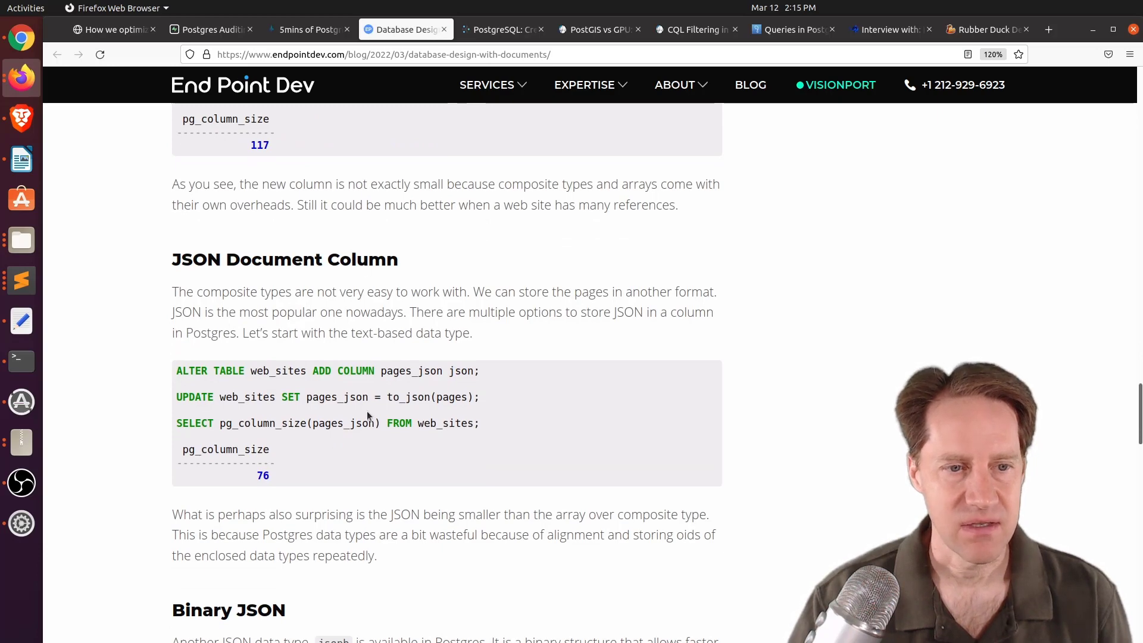
pyautogui.scroll(-3)
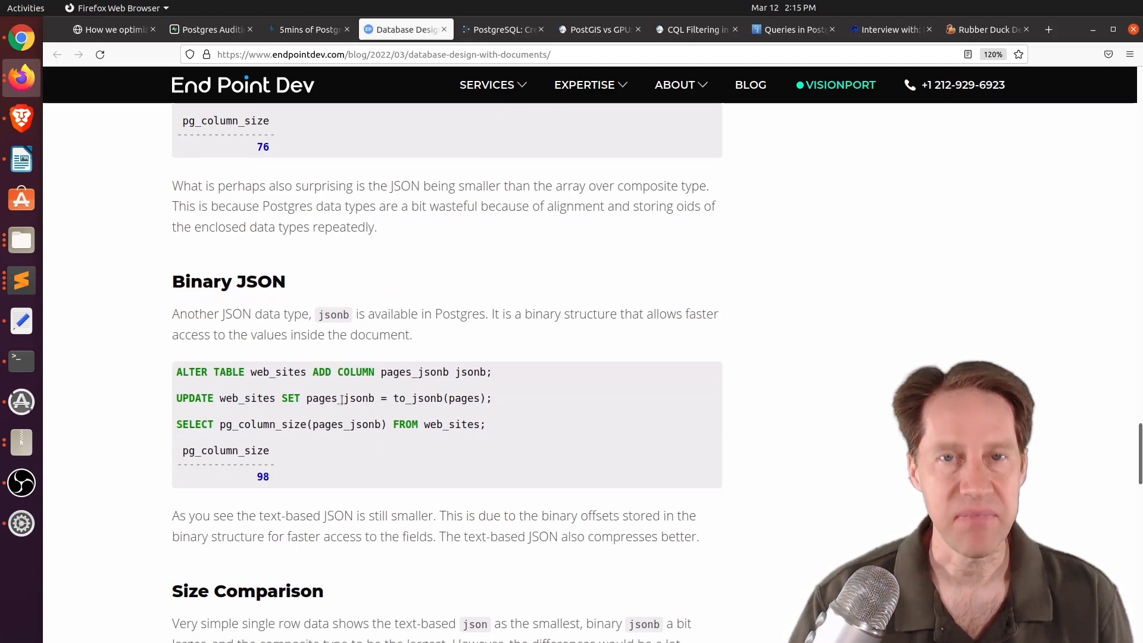
pyautogui.scroll(-3)
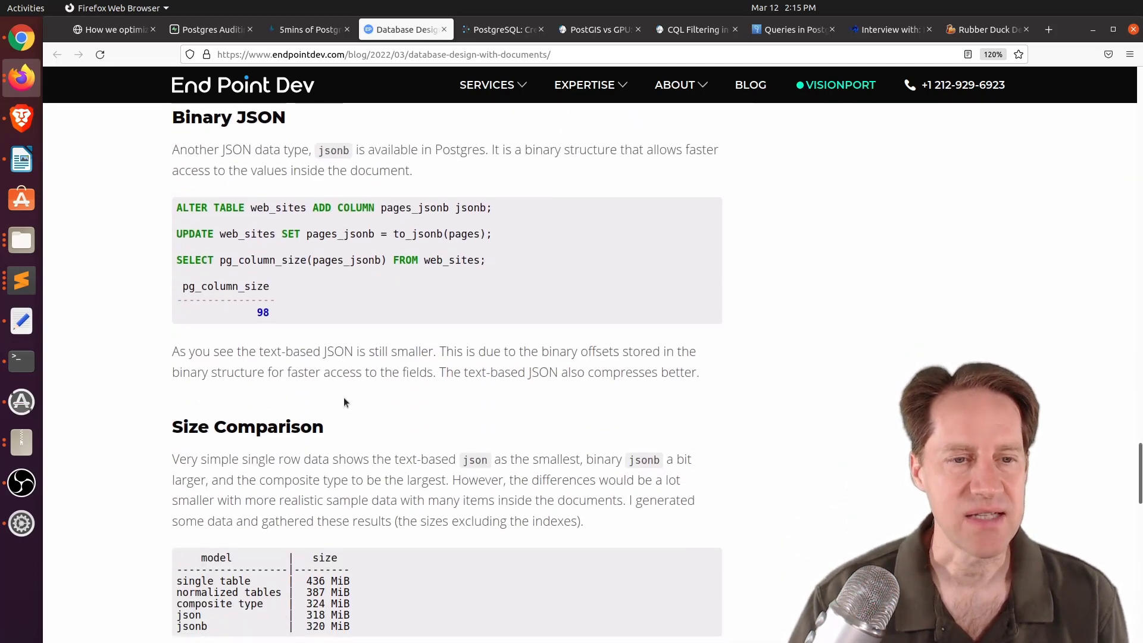
pyautogui.scroll(-3)
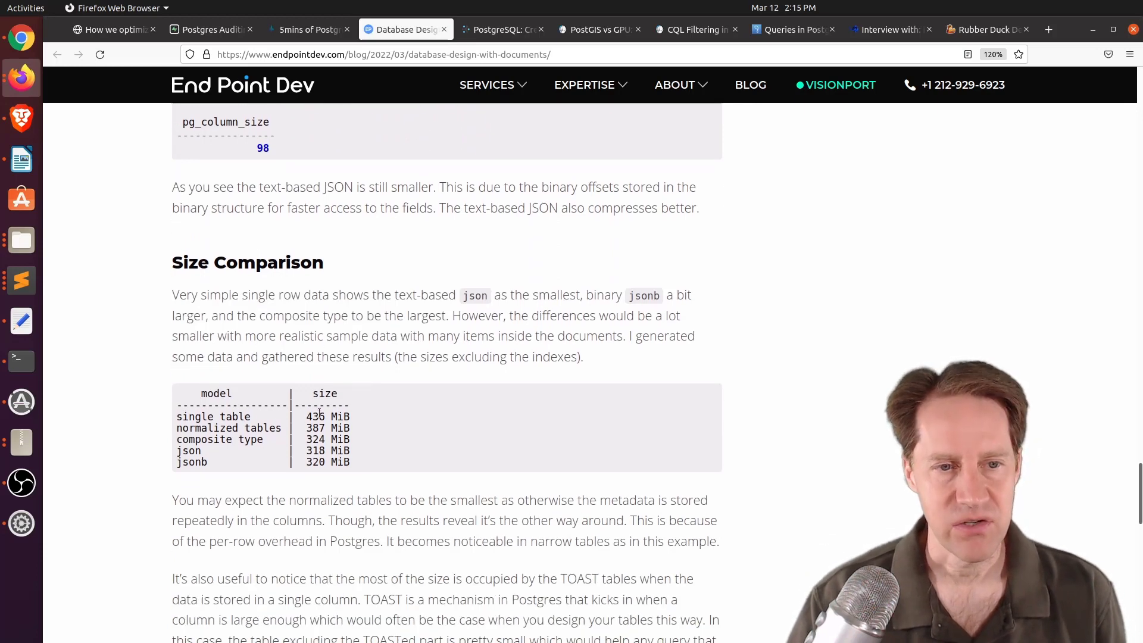
pyautogui.doubleClick(316, 417)
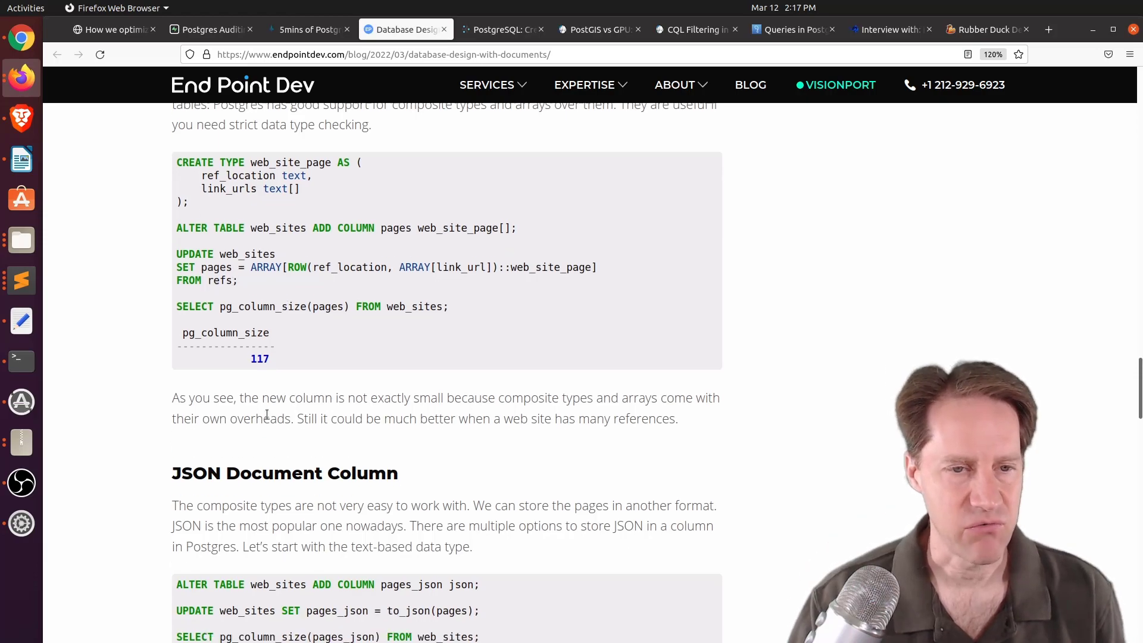
# Finish the post through Usability, then switch to CYBERTEC's 'PostgreSQL: Creating Checksums for Tables' article
pyautogui.scroll(-3)
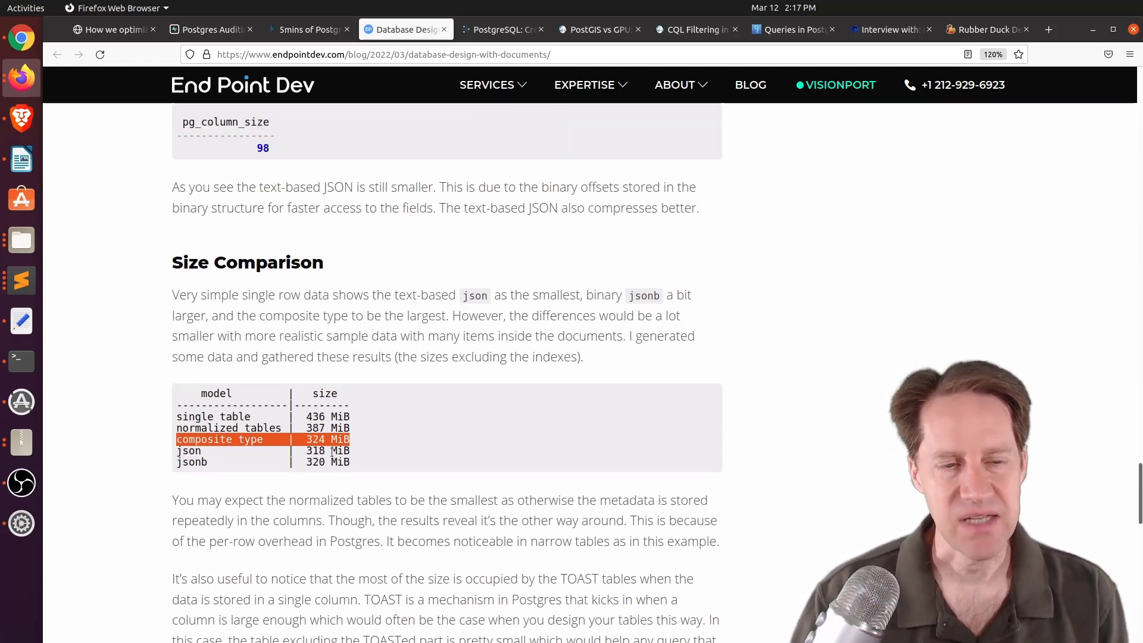
pyautogui.scroll(-3)
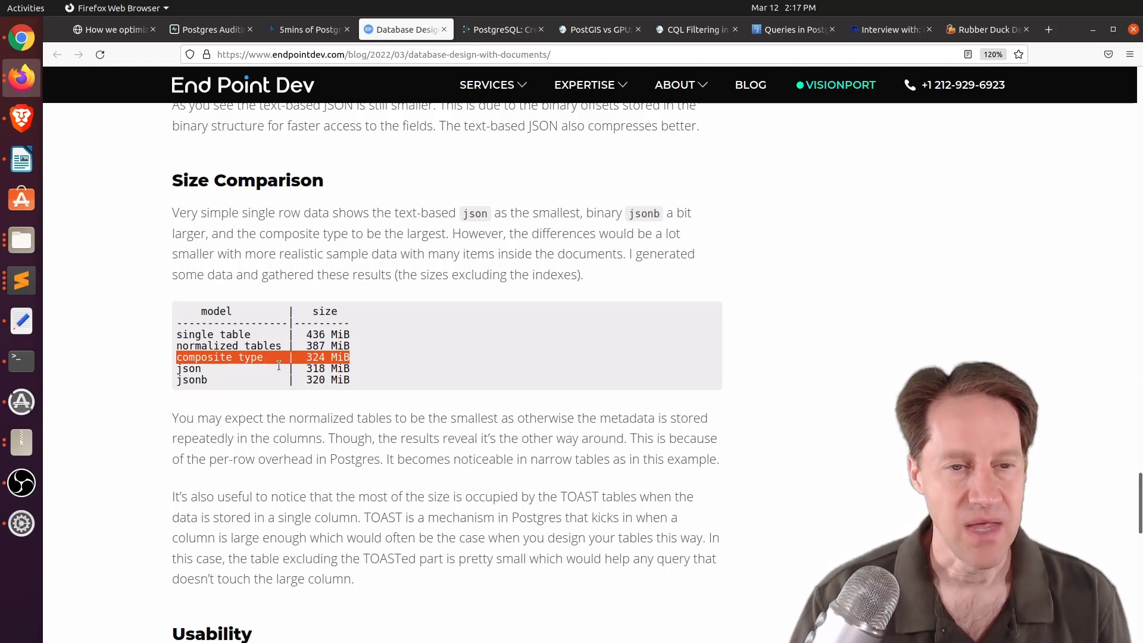
pyautogui.scroll(-3)
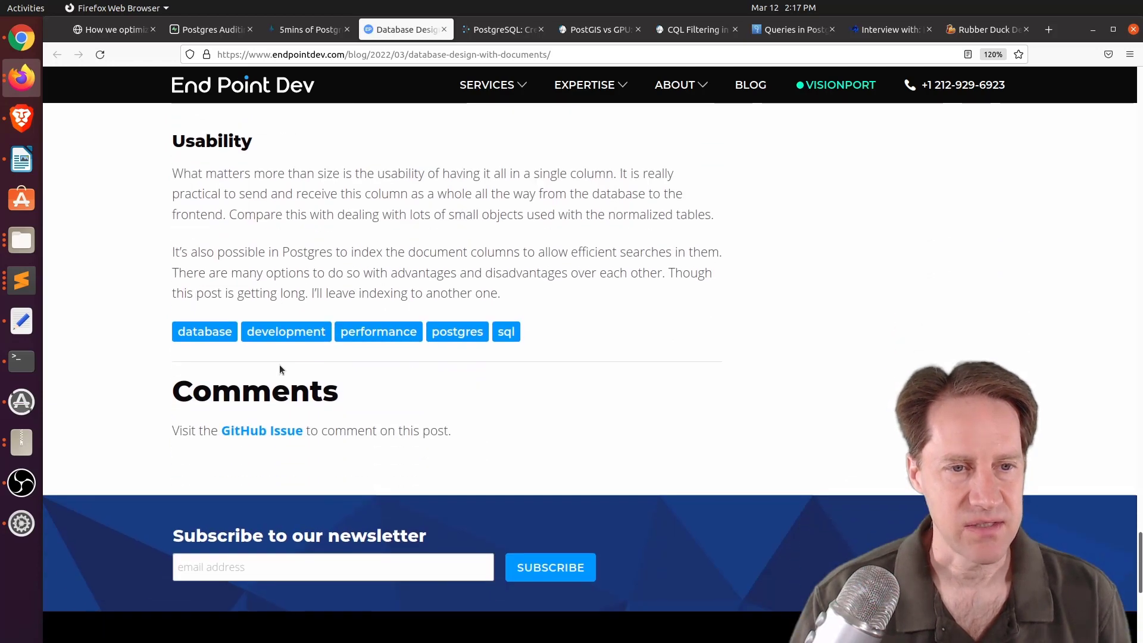
pyautogui.scroll(3)
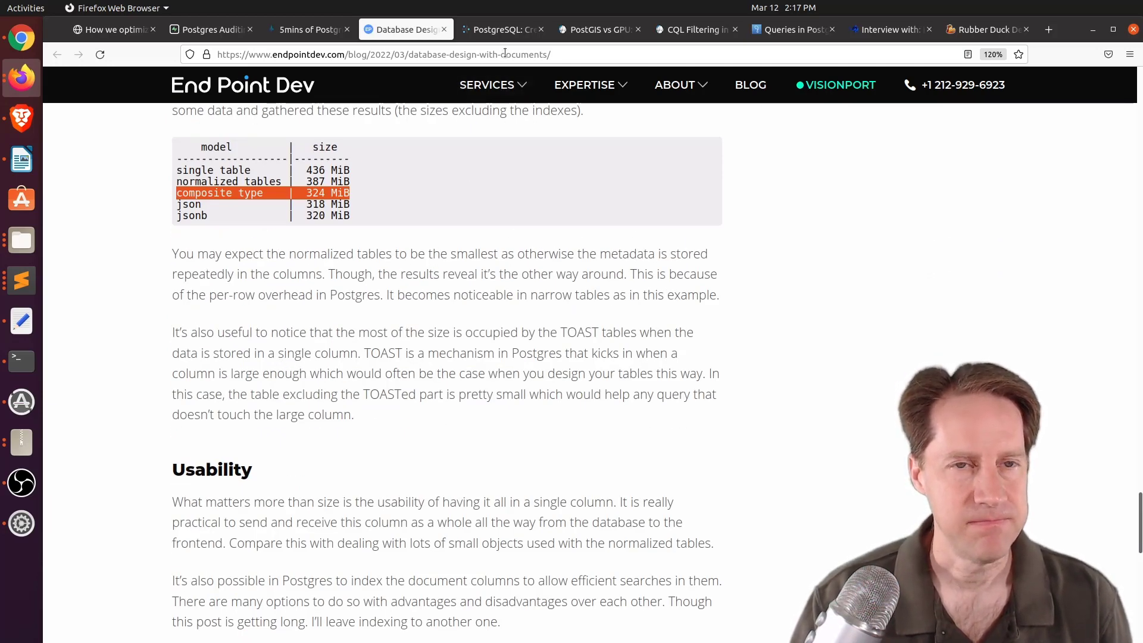
pyautogui.click(502, 29)
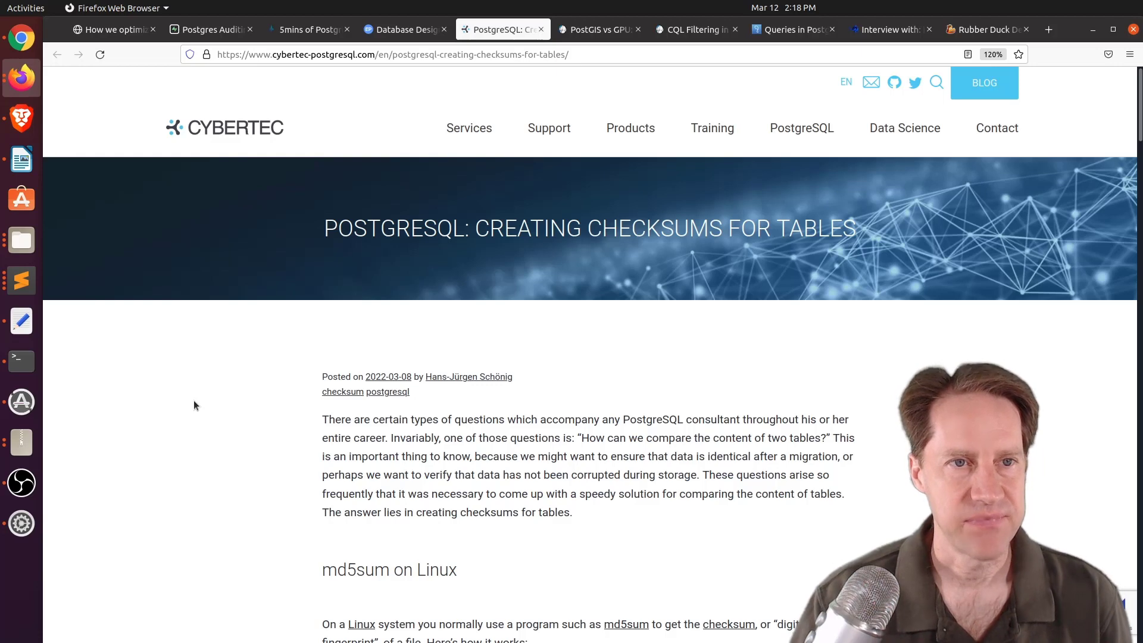
pyautogui.moveTo(251, 410)
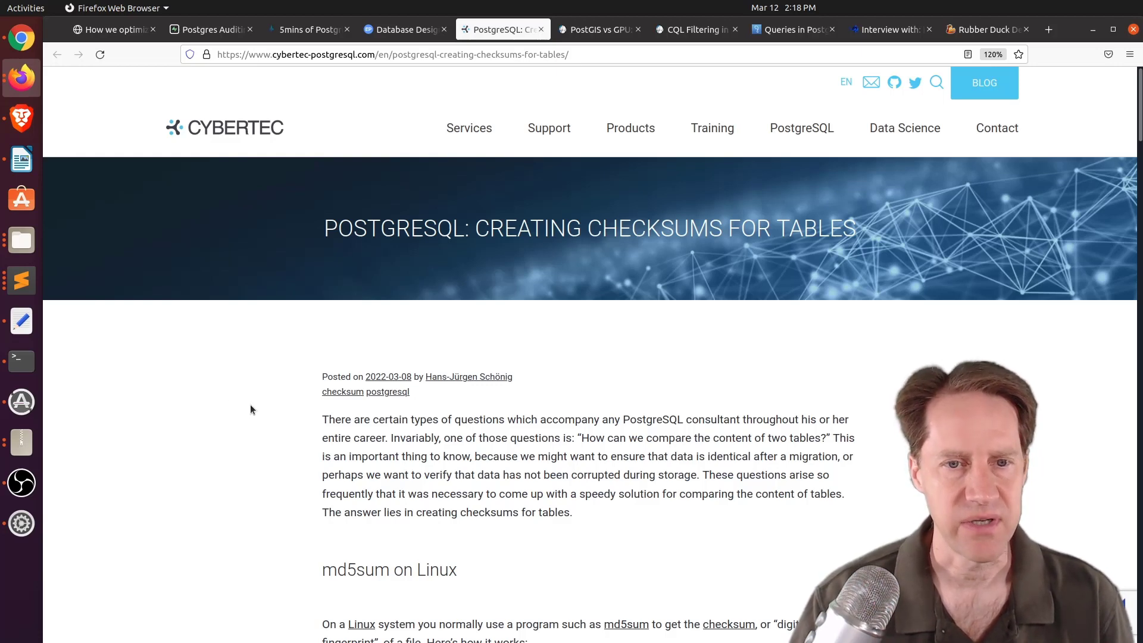
# Read the md5sum on Linux section and highlight the file path in its example
pyautogui.scroll(-3)
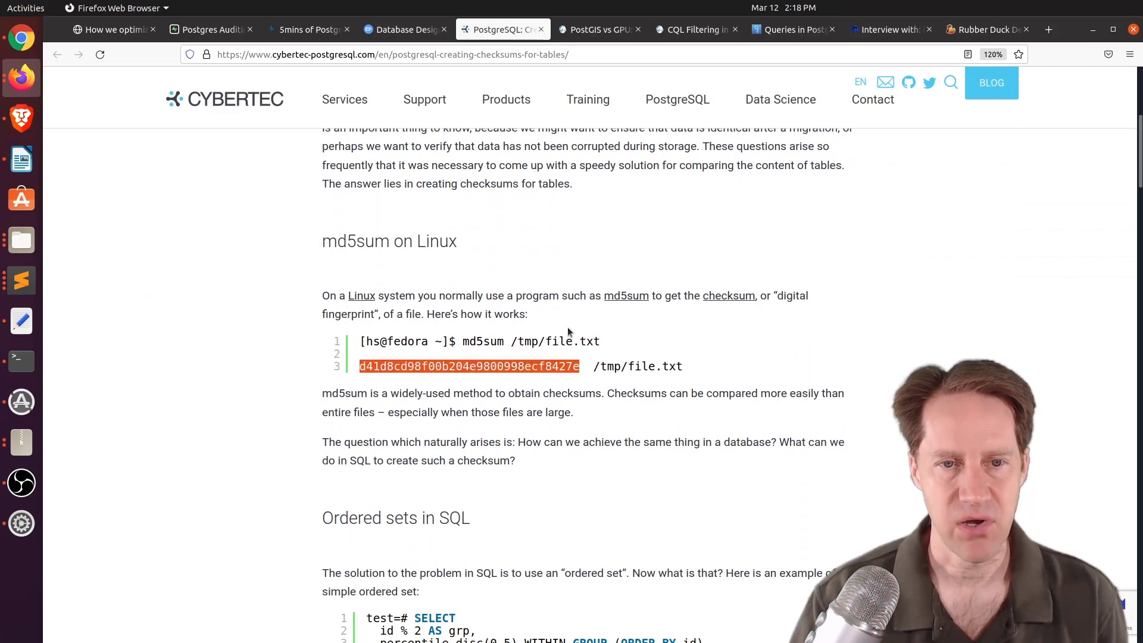
pyautogui.doubleClick(588, 341)
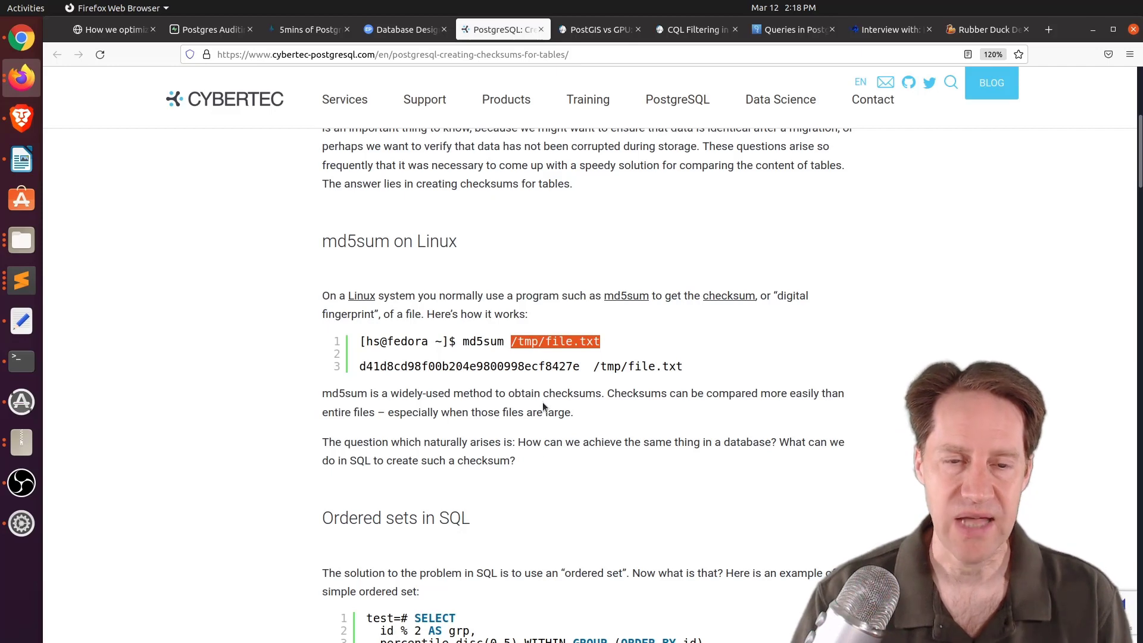
pyautogui.moveTo(538, 399)
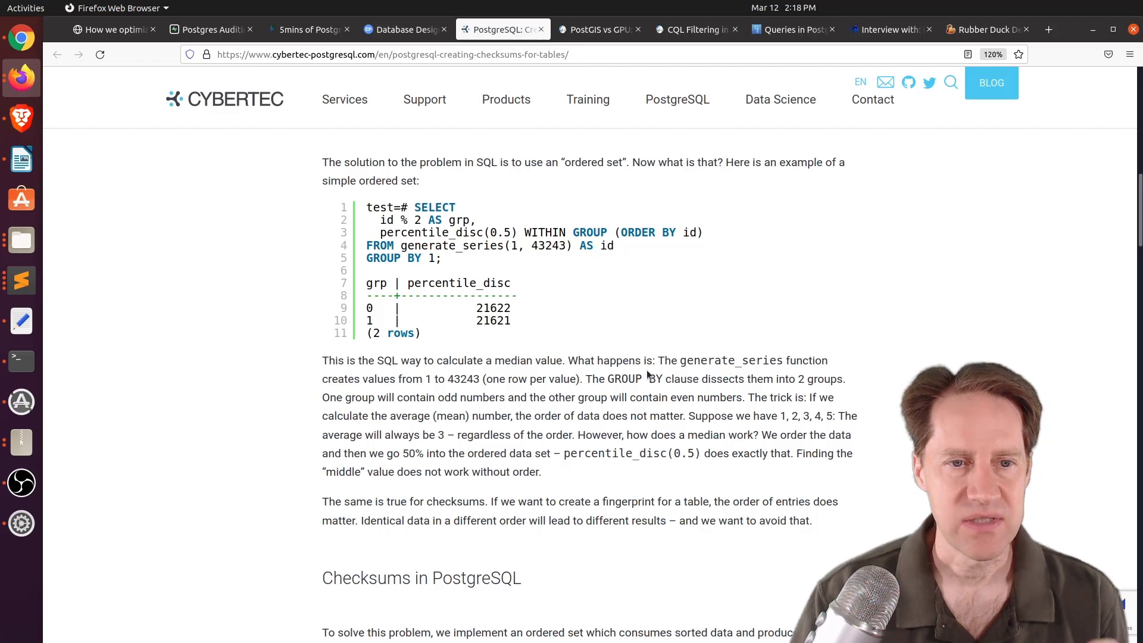
# Highlight the term 'ordered set' and read through the md5_agg aggregate definition
pyautogui.doubleClick(593, 162)
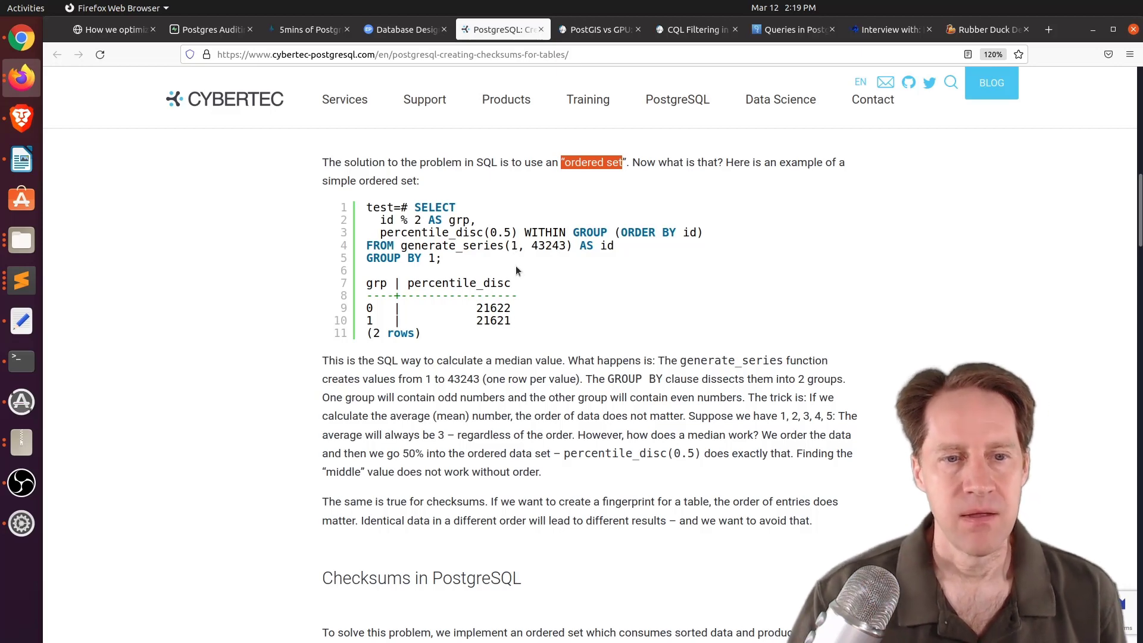
pyautogui.scroll(-3)
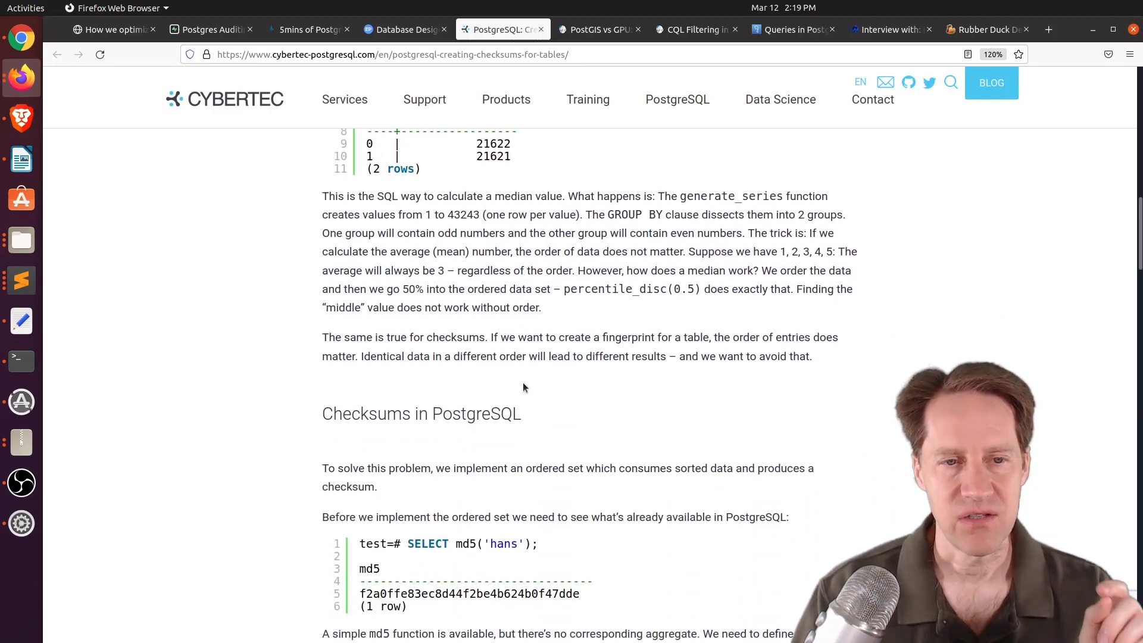
pyautogui.scroll(-3)
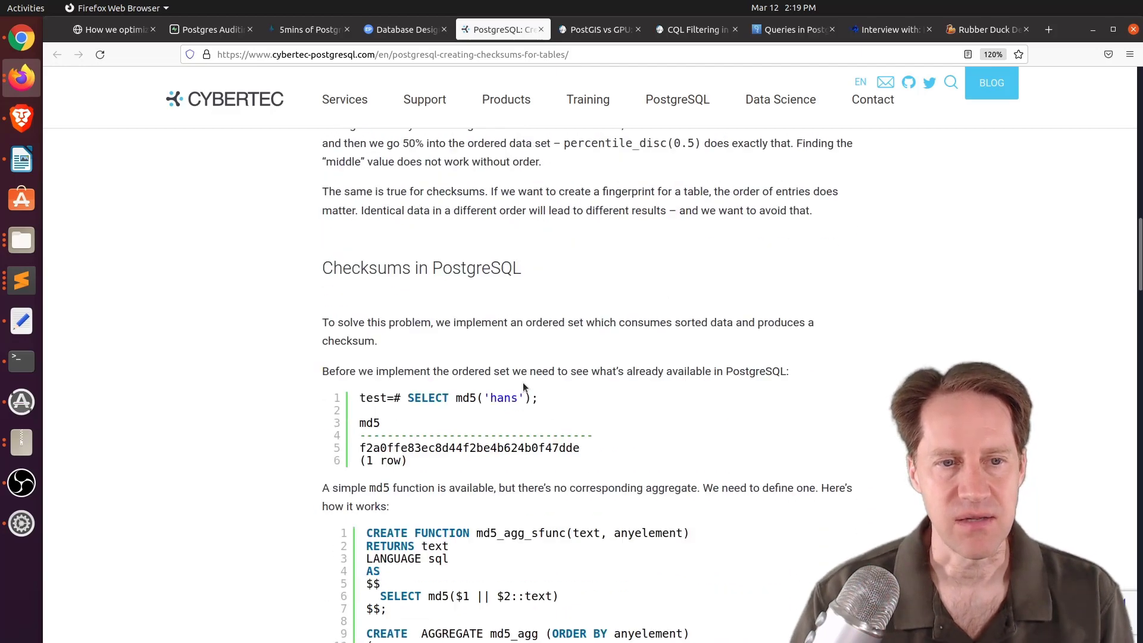
pyautogui.scroll(-3)
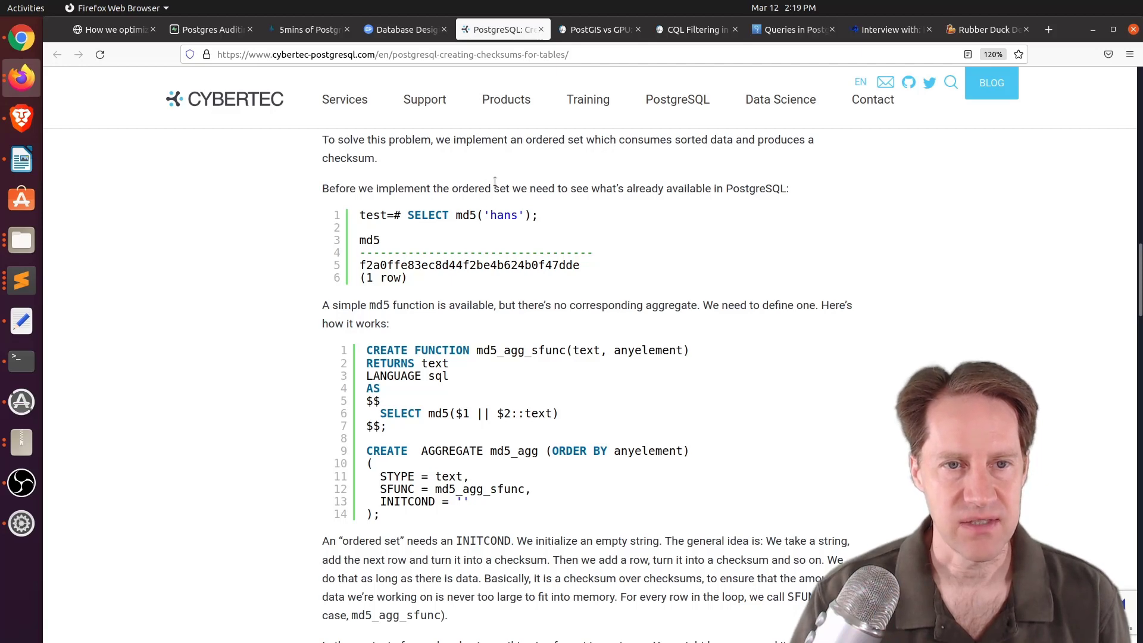
pyautogui.scroll(-3)
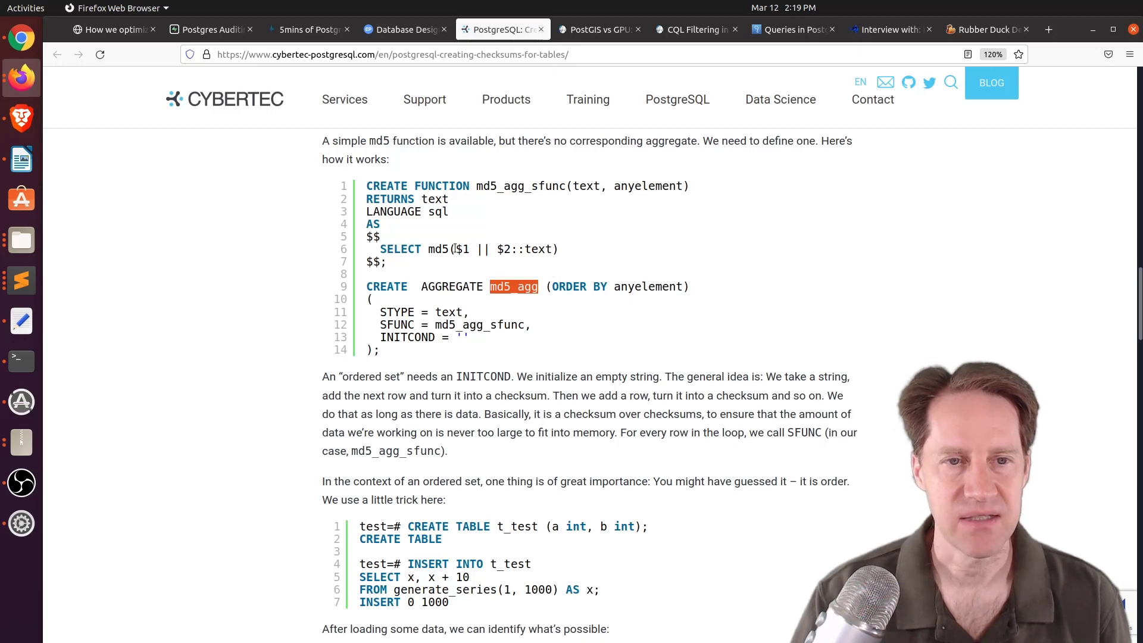
pyautogui.moveTo(457, 244)
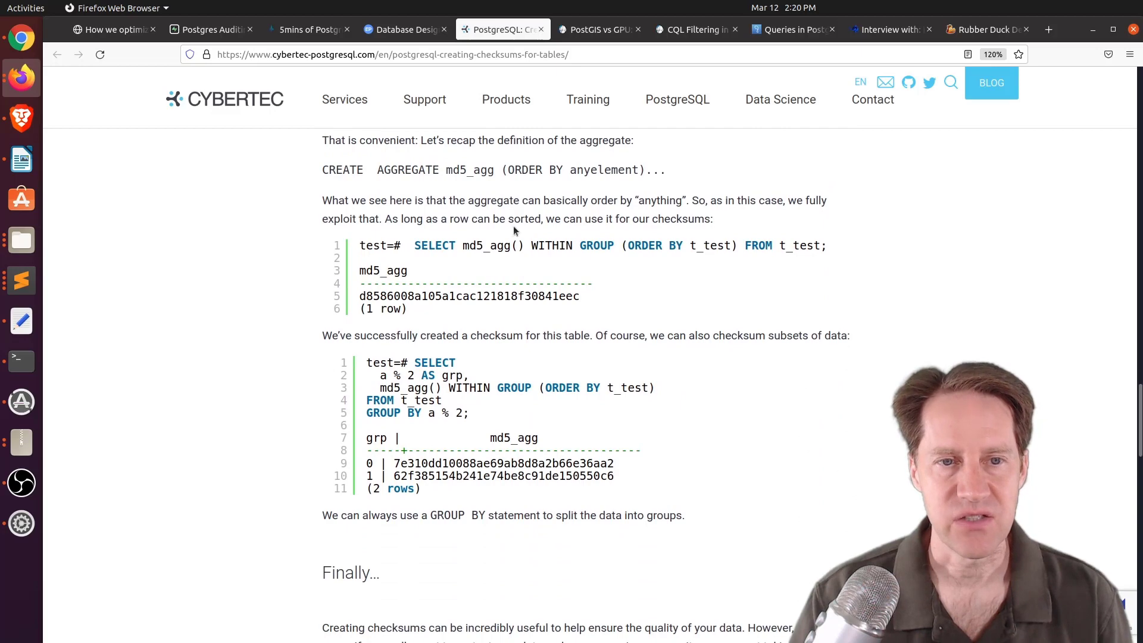
# Highlight the checksum produced by md5_agg, clear it, and continue to the 'Finally' section
pyautogui.doubleClick(492, 245)
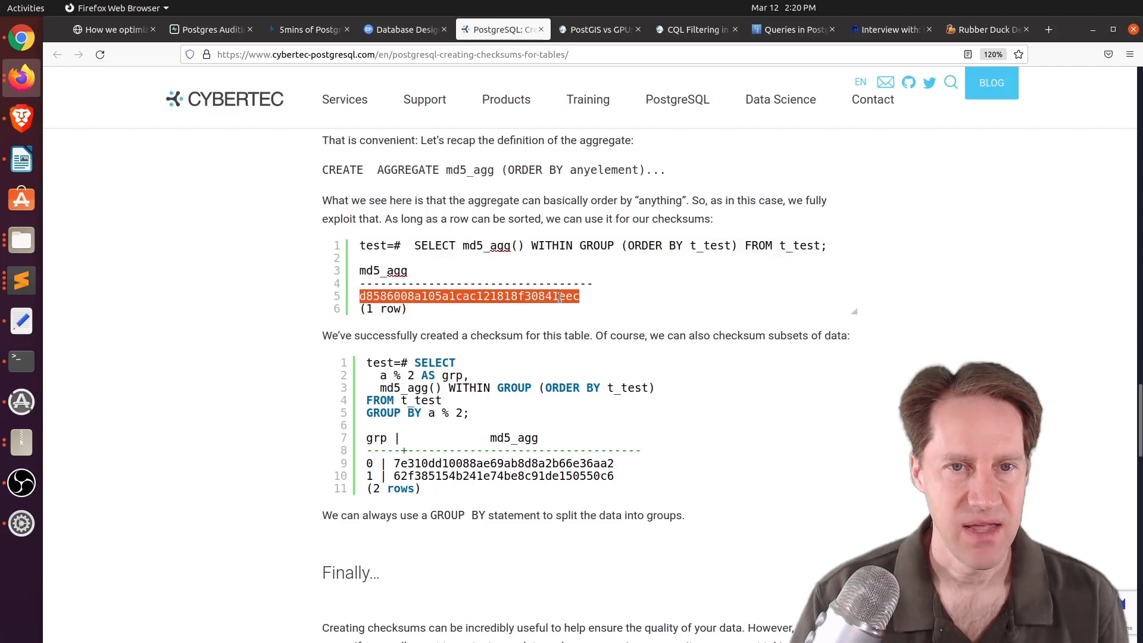
pyautogui.click(587, 297)
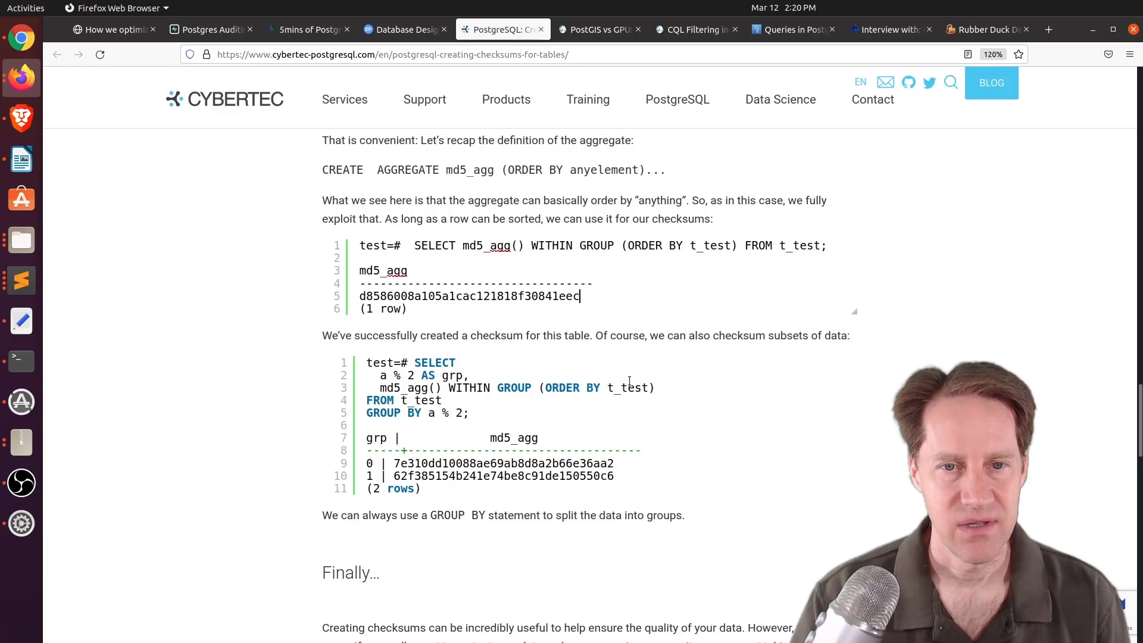
pyautogui.moveTo(517, 356)
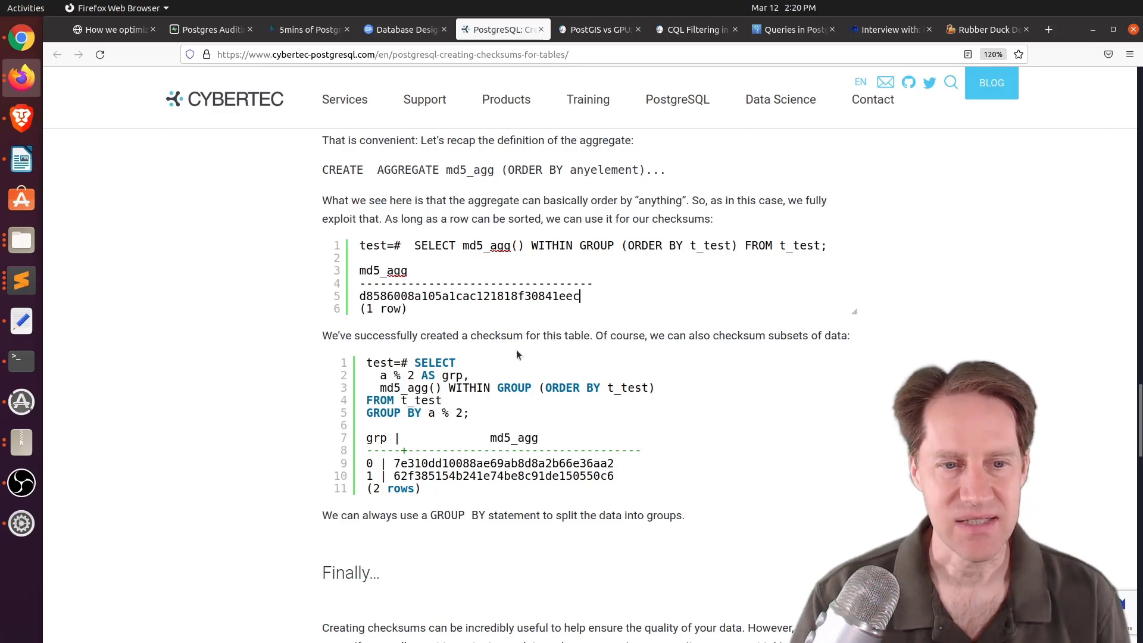
pyautogui.scroll(-3)
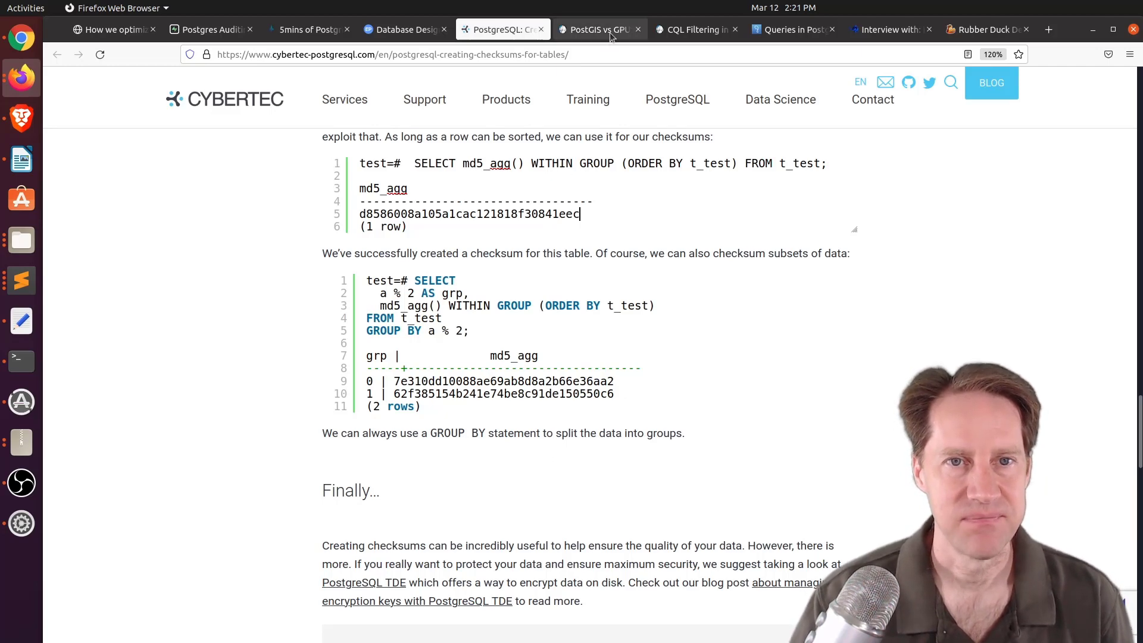
# Switch to Crunchy Data's 'PostGIS vs GPU: Performance and Spatial Joins' article
pyautogui.click(598, 29)
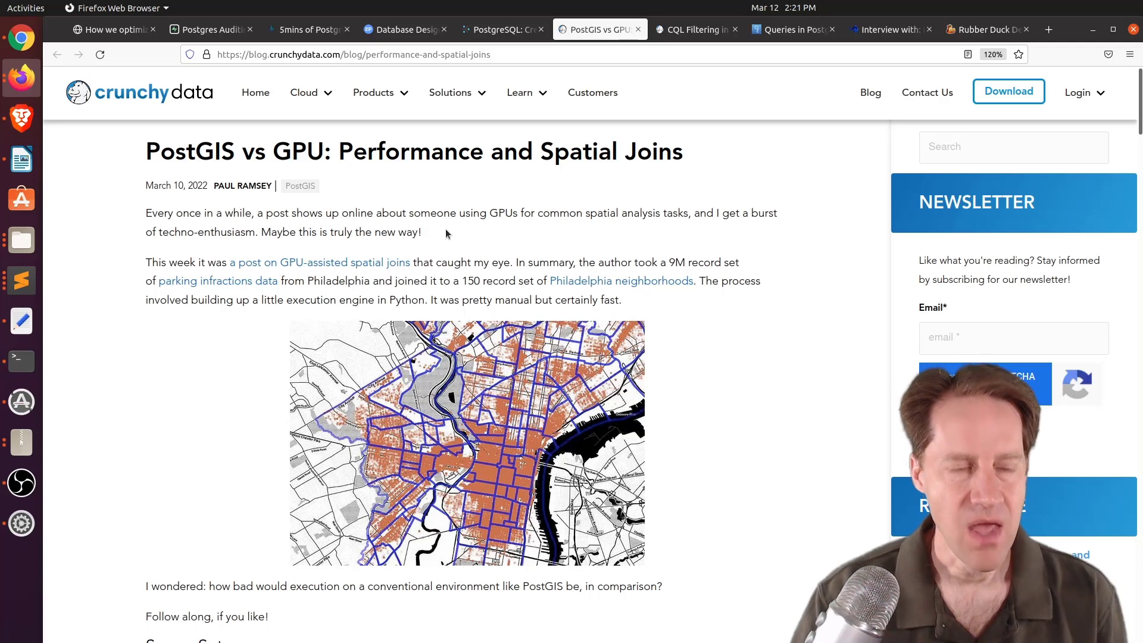
pyautogui.moveTo(352, 263)
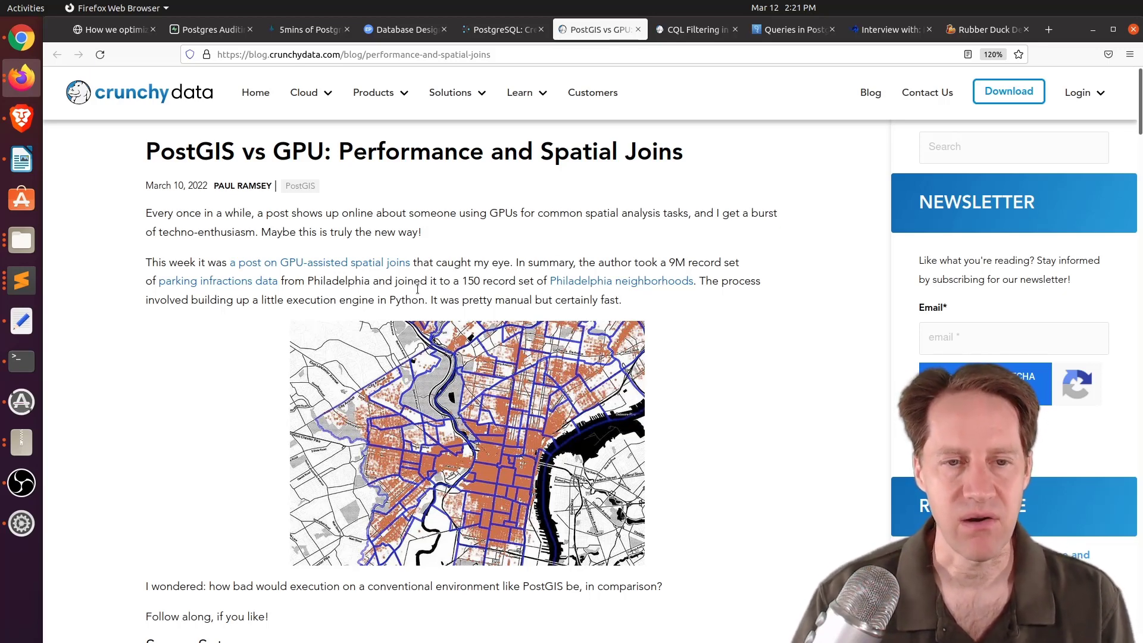
# Scroll through the data loading SQL and parallel query tuning to the 24-second four-worker EXPLAIN result
pyautogui.scroll(-3)
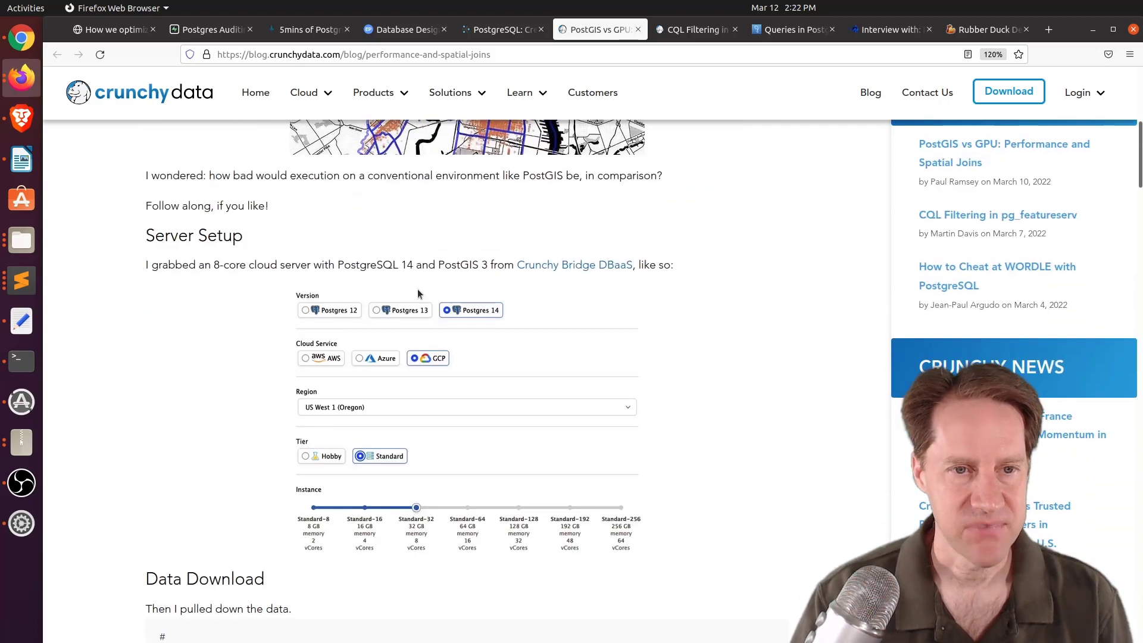
pyautogui.scroll(-3)
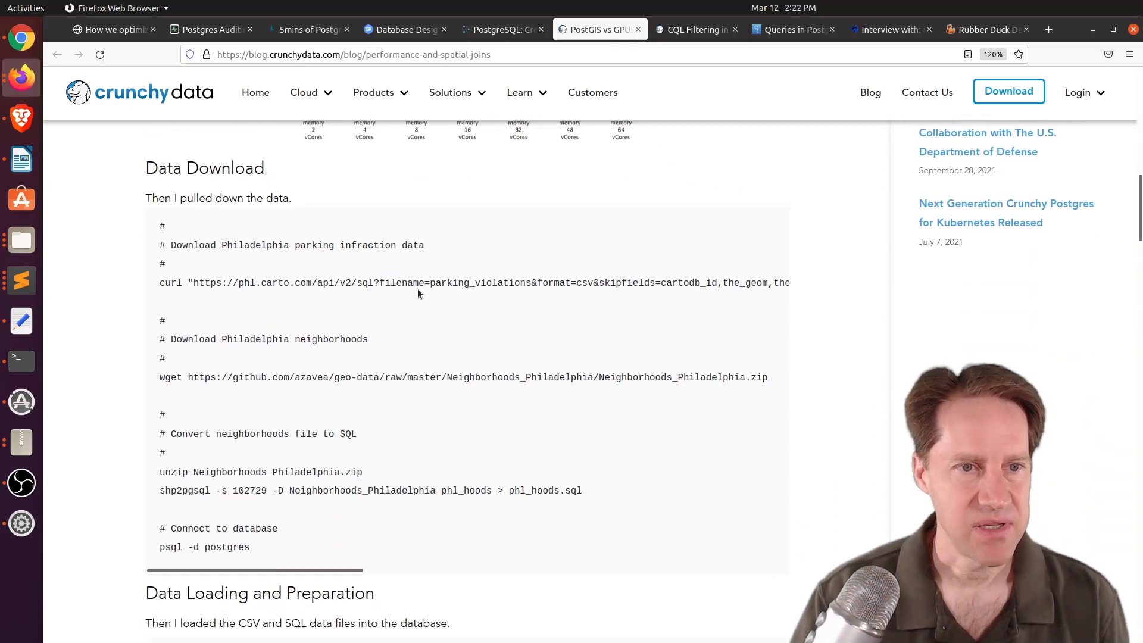
pyautogui.scroll(-3)
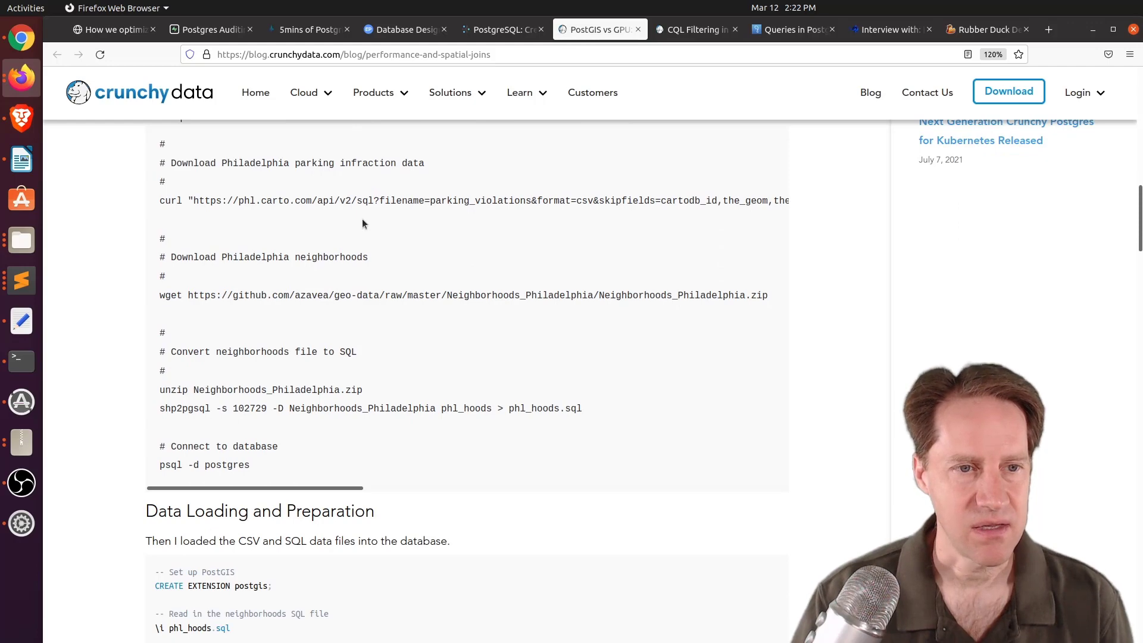
pyautogui.scroll(-3)
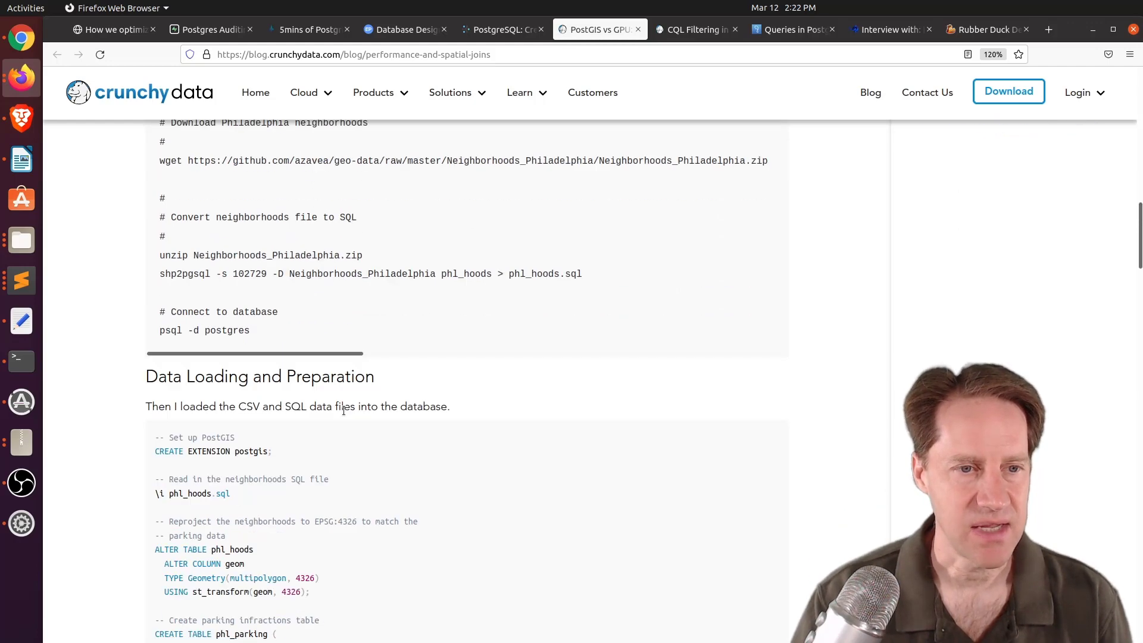
pyautogui.scroll(-3)
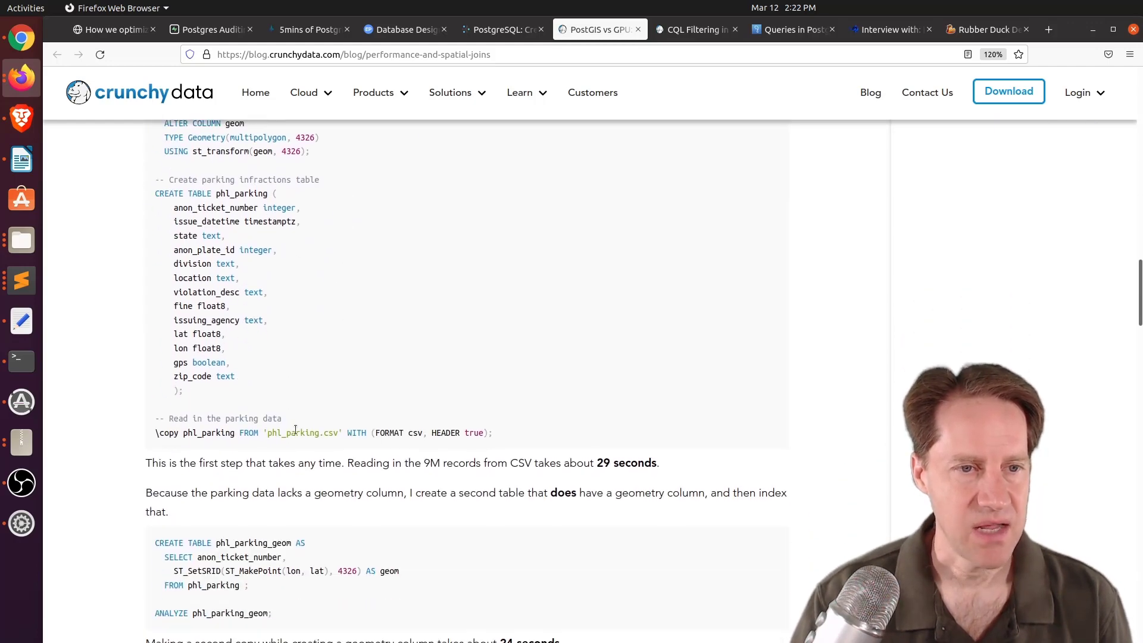
pyautogui.scroll(-3)
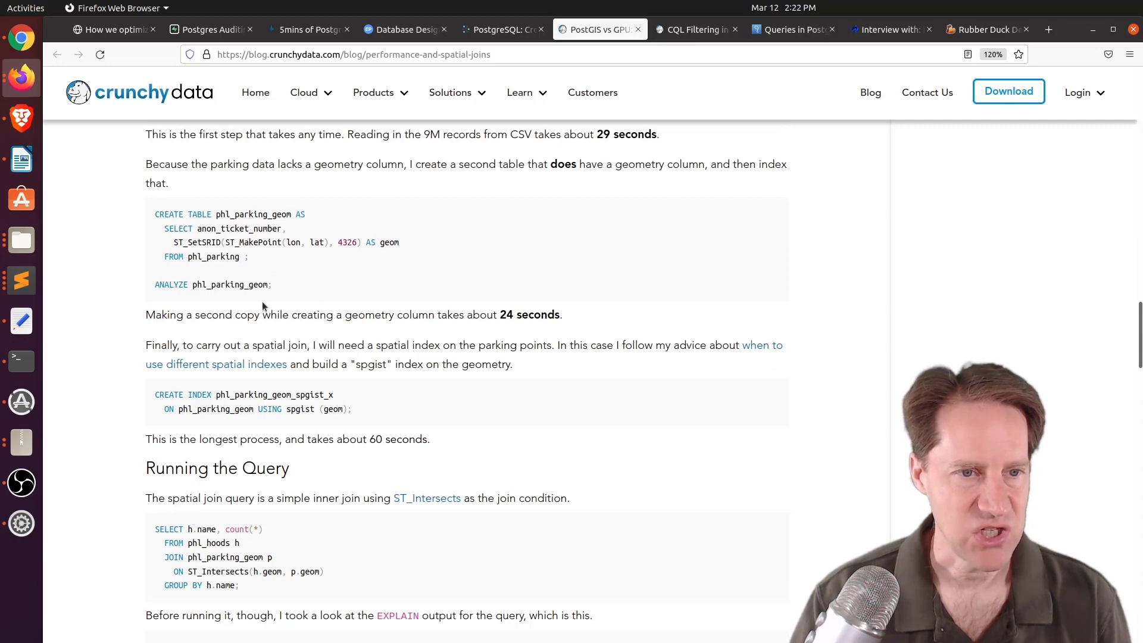
pyautogui.scroll(-3)
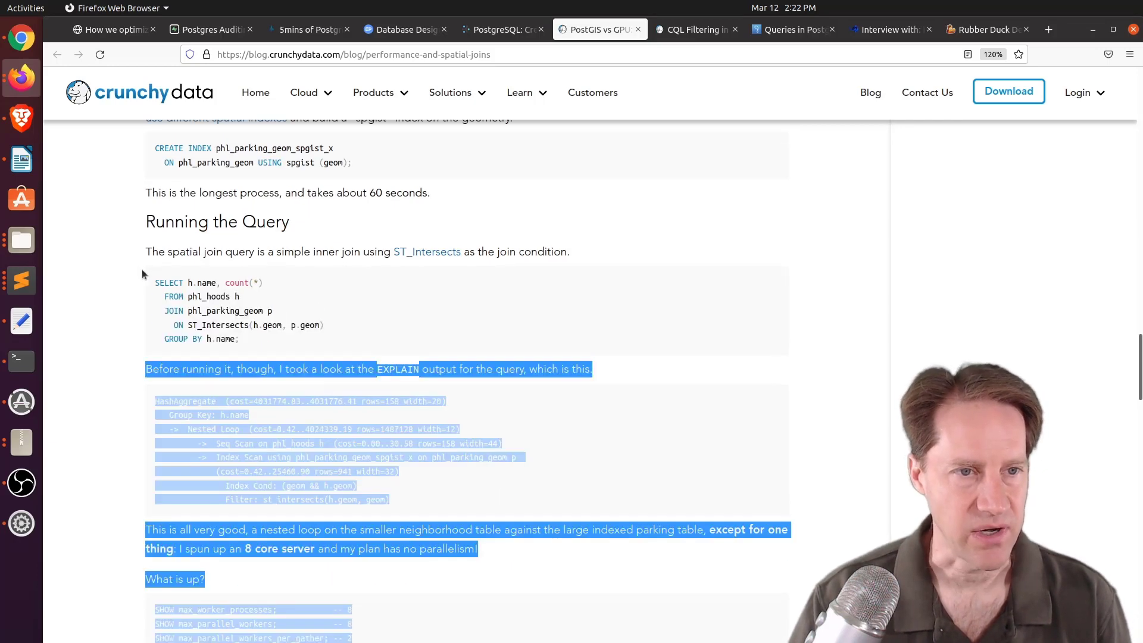
pyautogui.scroll(-3)
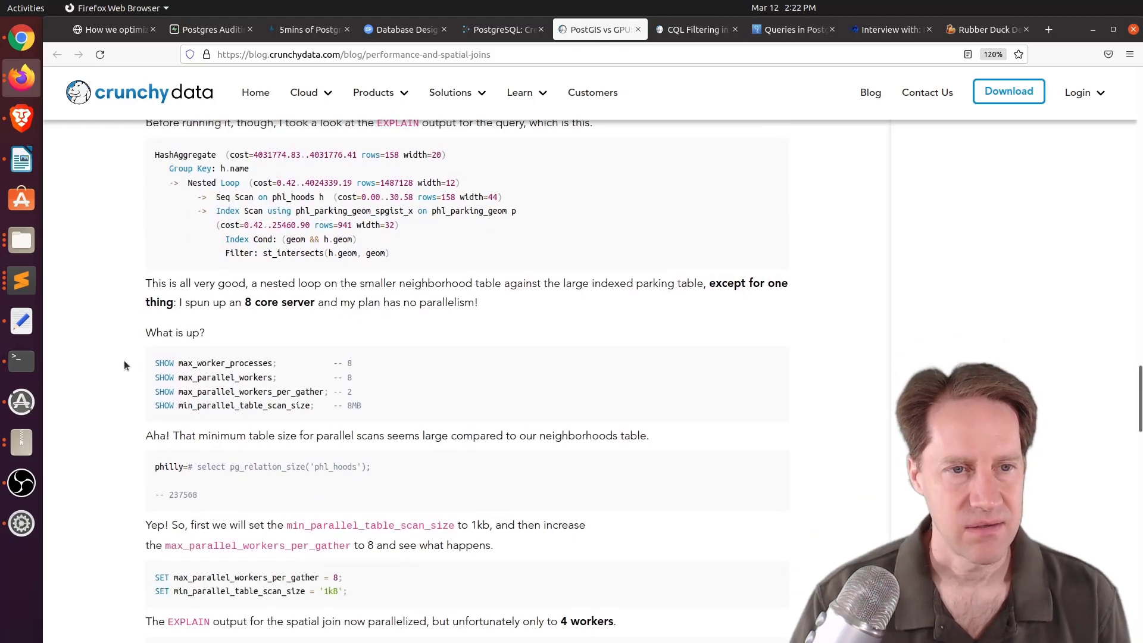
pyautogui.scroll(-3)
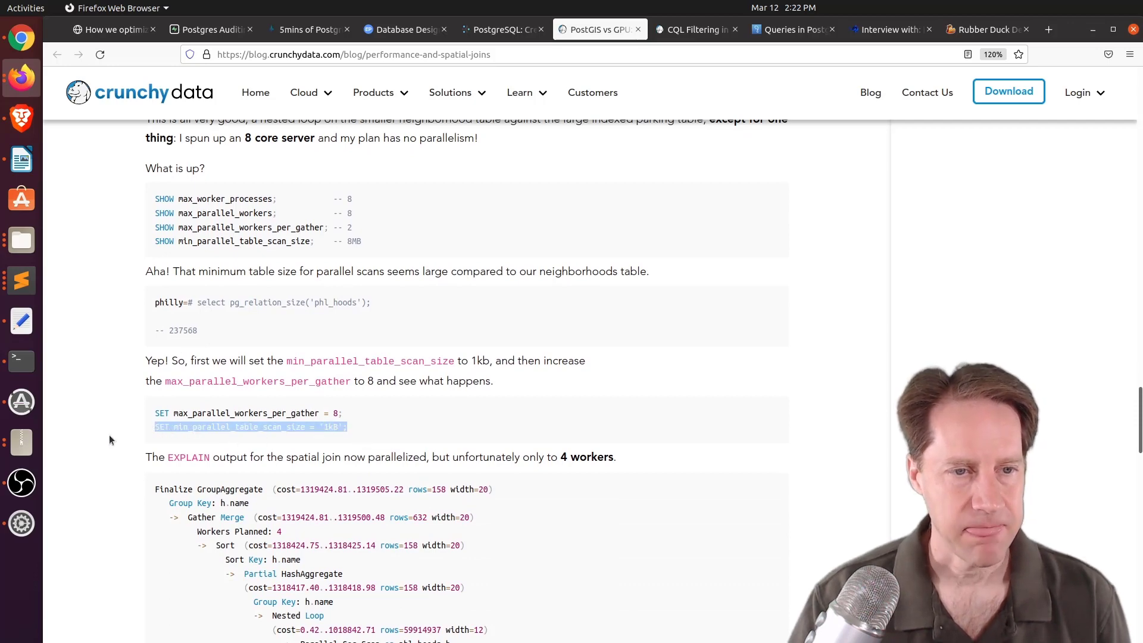
pyautogui.scroll(-3)
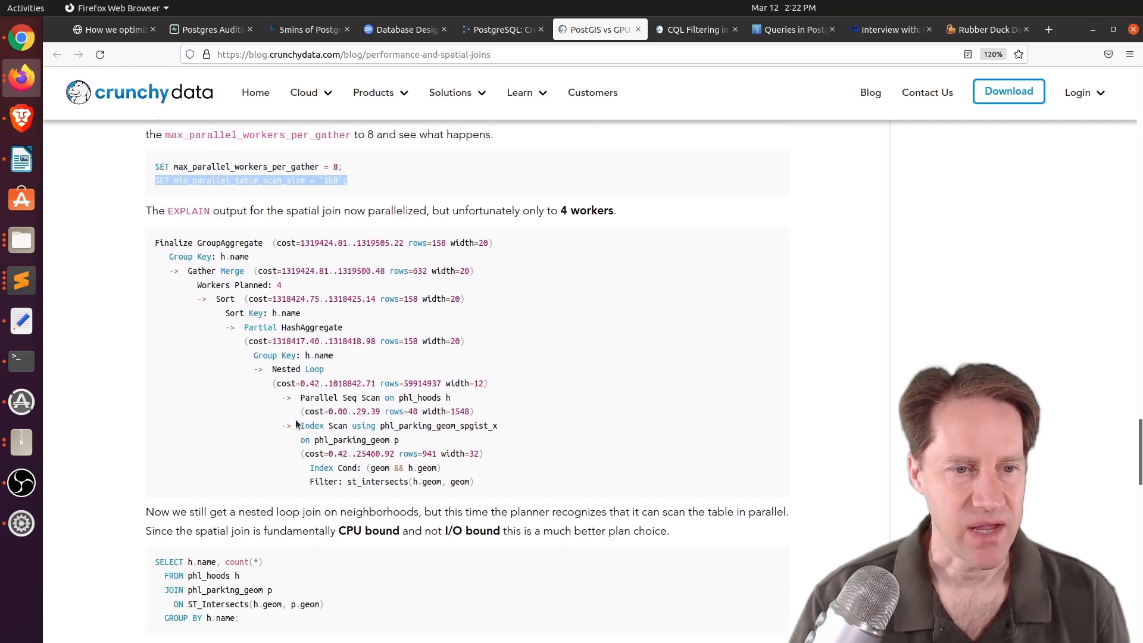
pyautogui.scroll(-3)
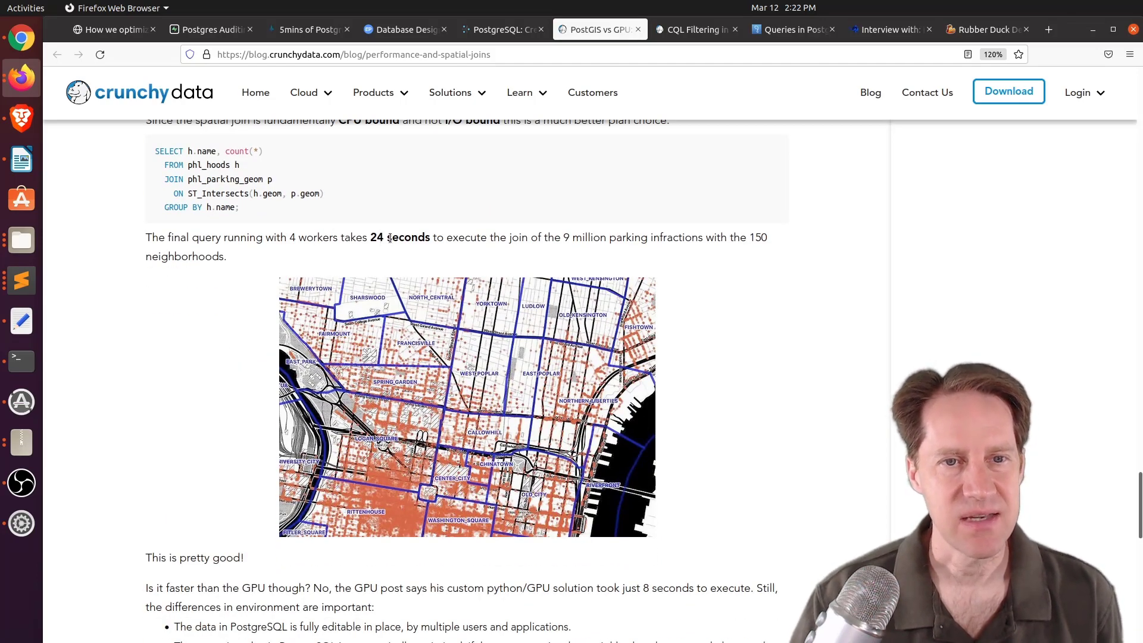
pyautogui.moveTo(423, 279)
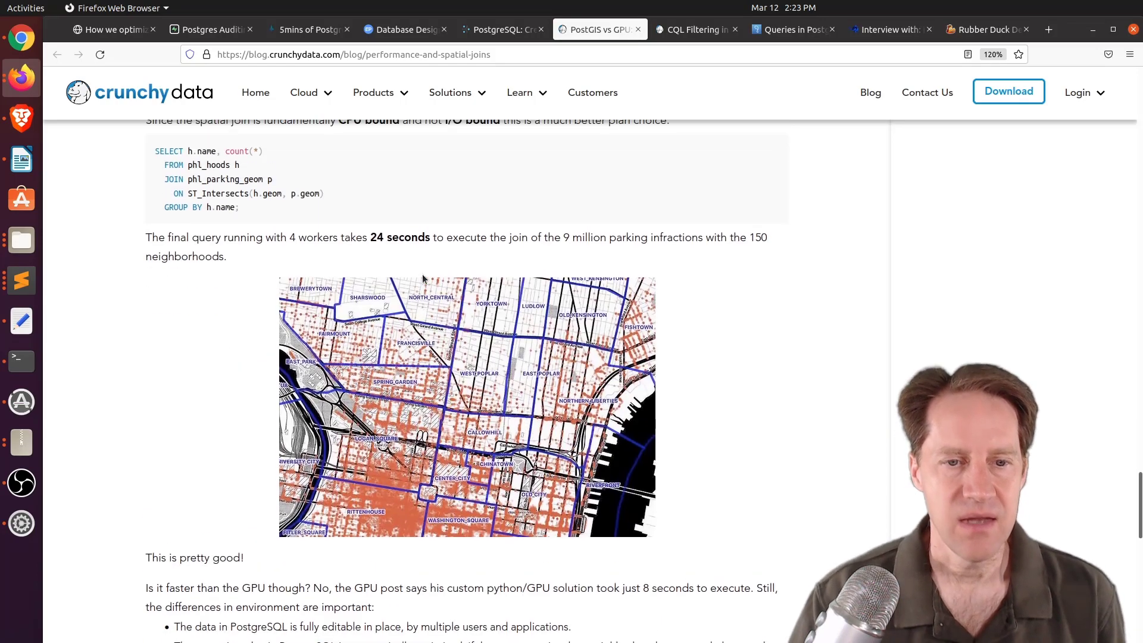
pyautogui.moveTo(735, 498)
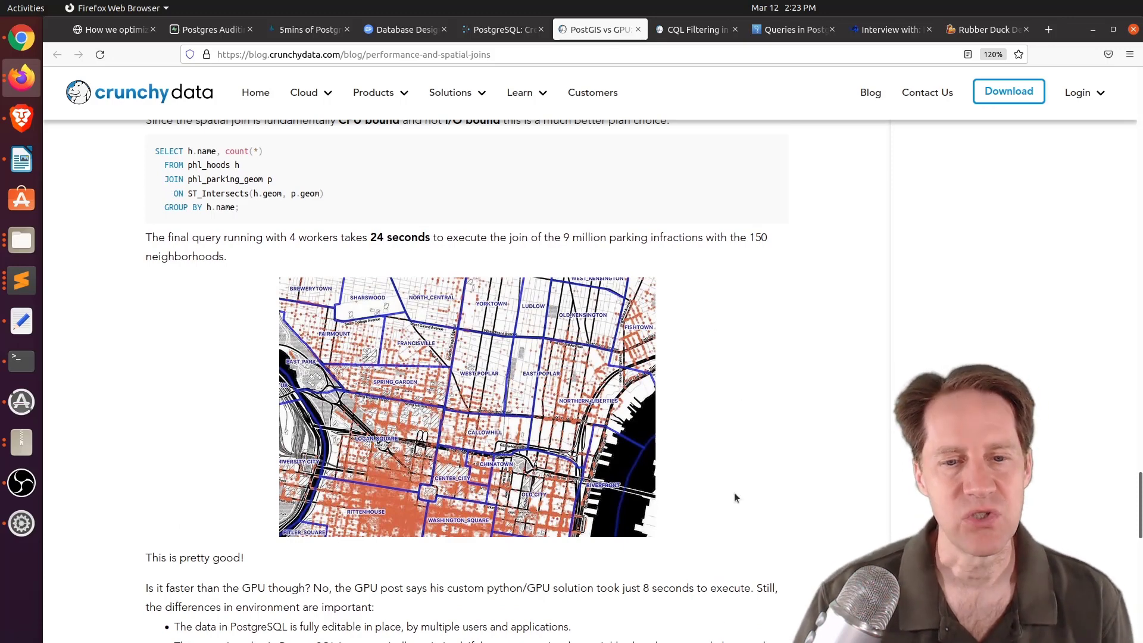
# Scroll past the map and GPU's 8-second comparison to the Conclusion section
pyautogui.scroll(-3)
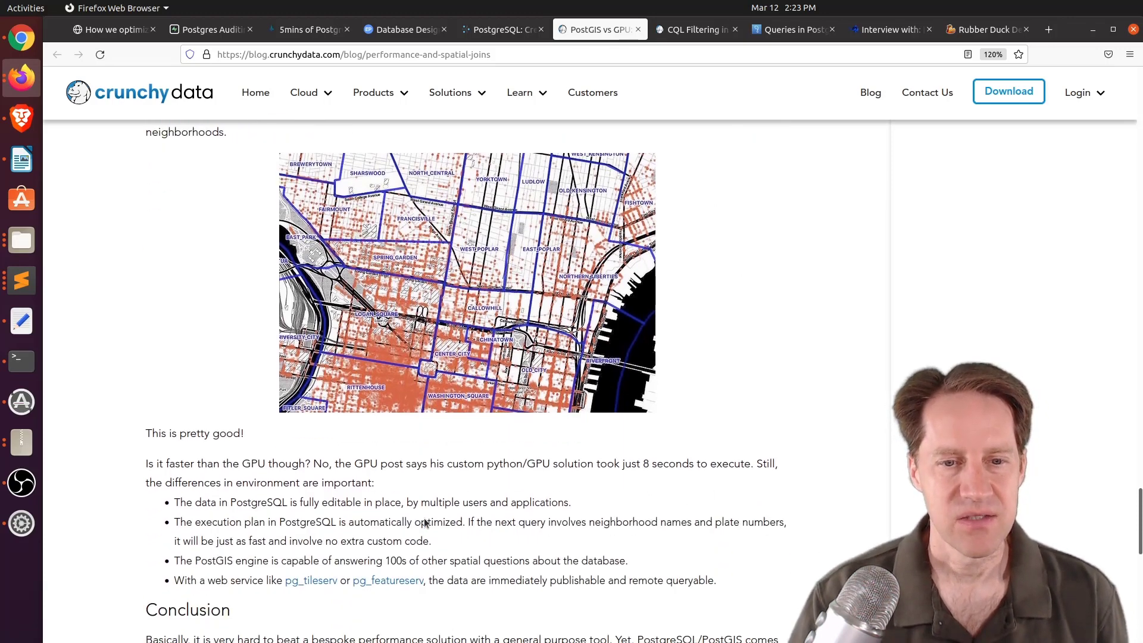
pyautogui.scroll(-3)
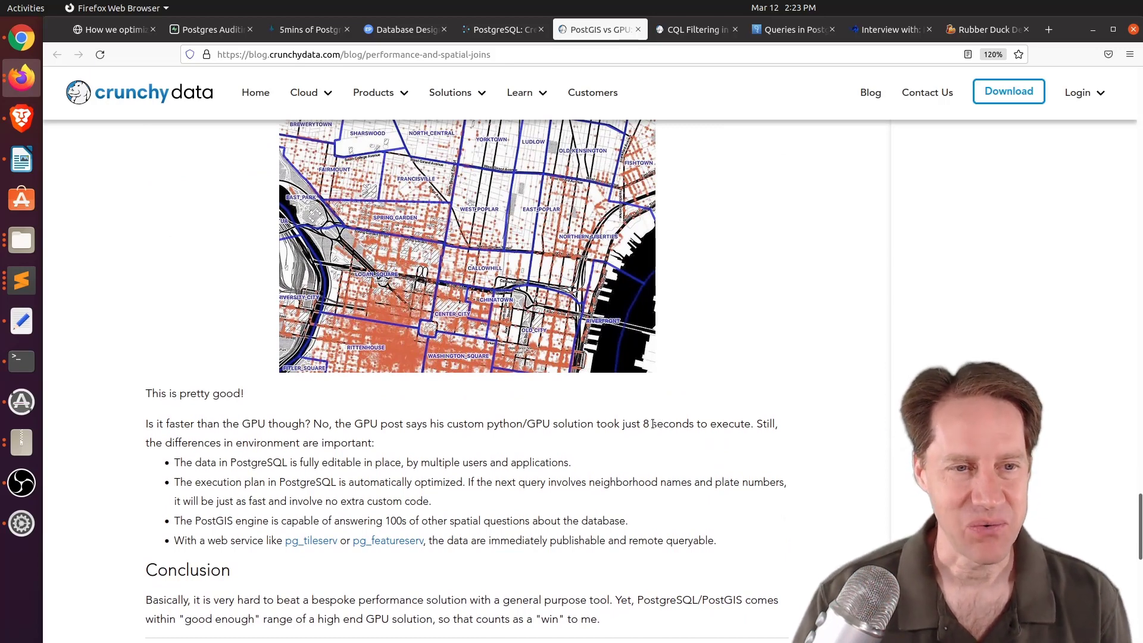
pyautogui.moveTo(521, 443)
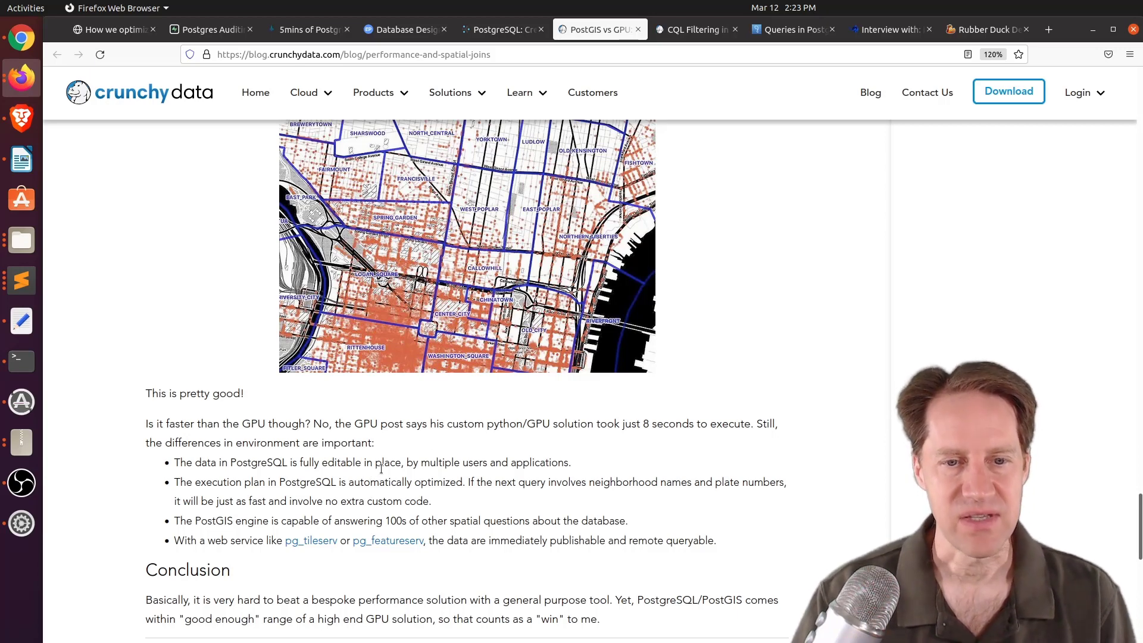
pyautogui.moveTo(737, 550)
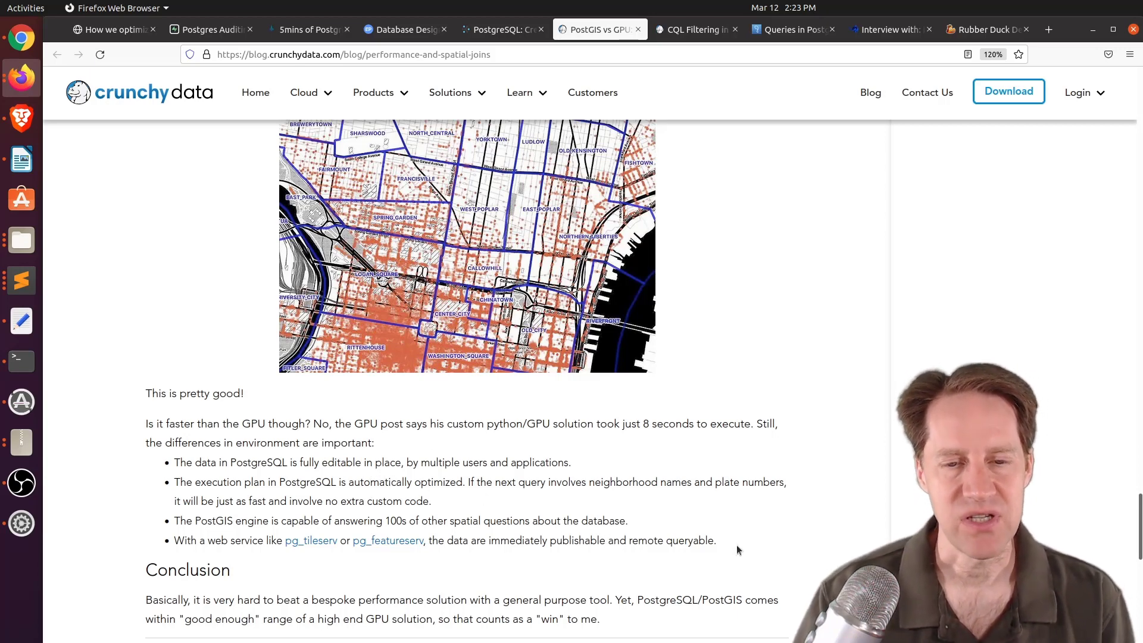
pyautogui.moveTo(309, 540)
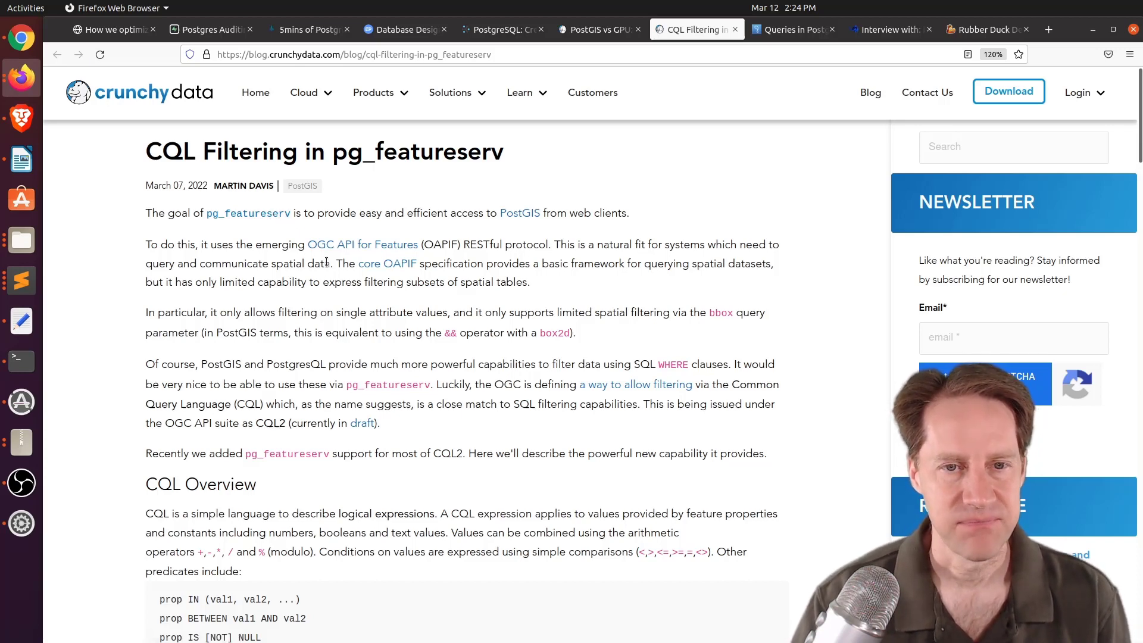
# Scroll to the CQL Filtering post's closing notes, then switch to the Postgres Pro statistics tab
pyautogui.scroll(-3)
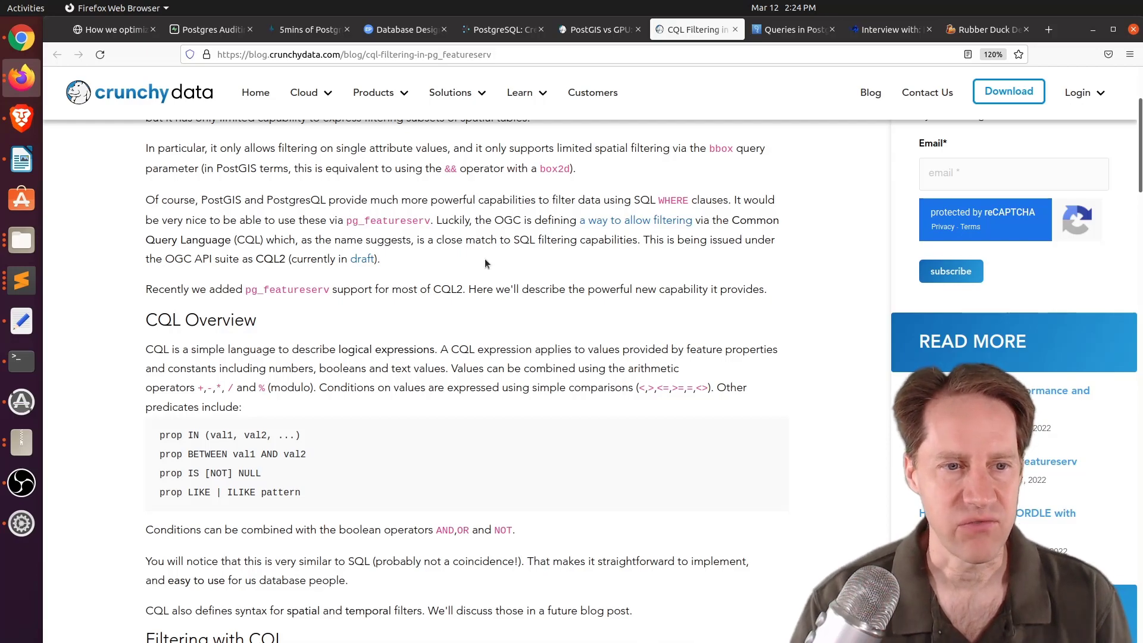
pyautogui.scroll(-3)
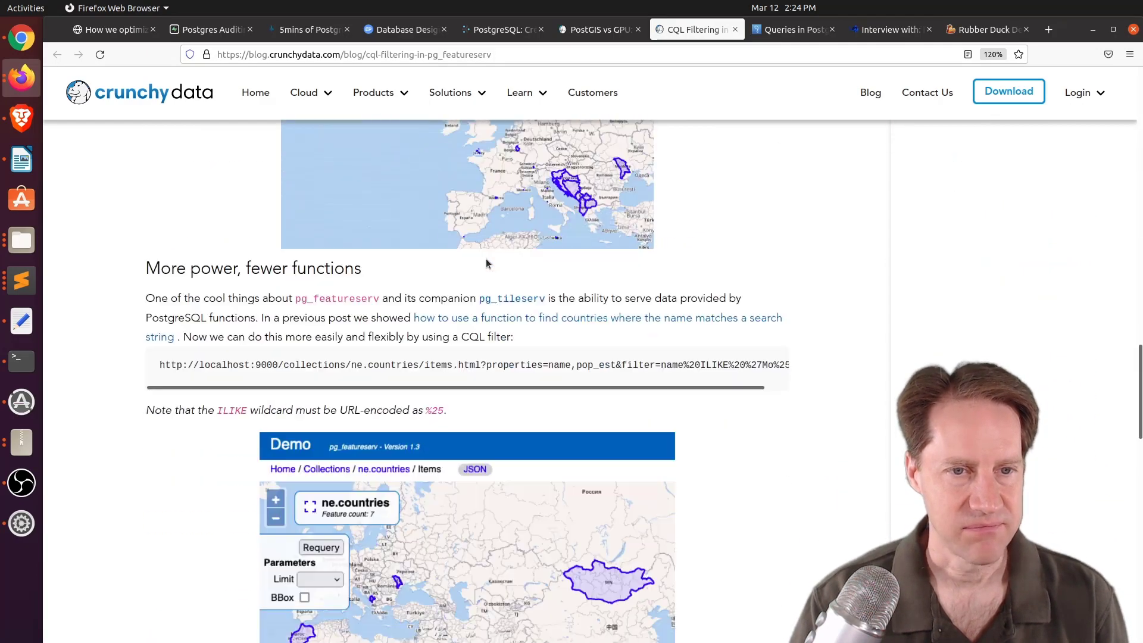
pyautogui.scroll(-3)
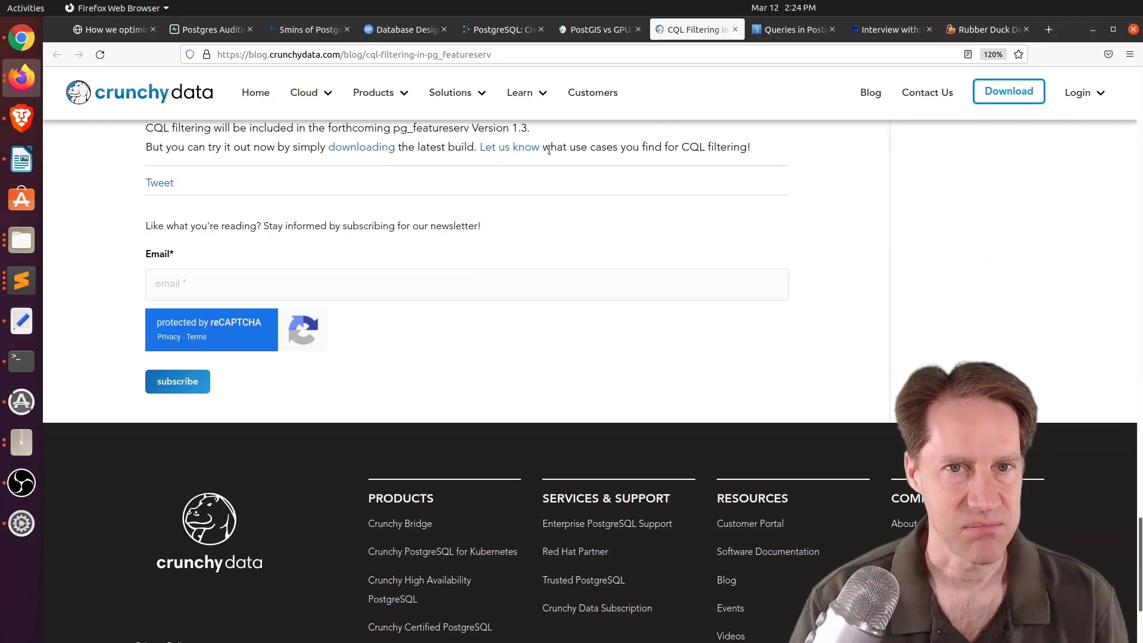
pyautogui.click(791, 29)
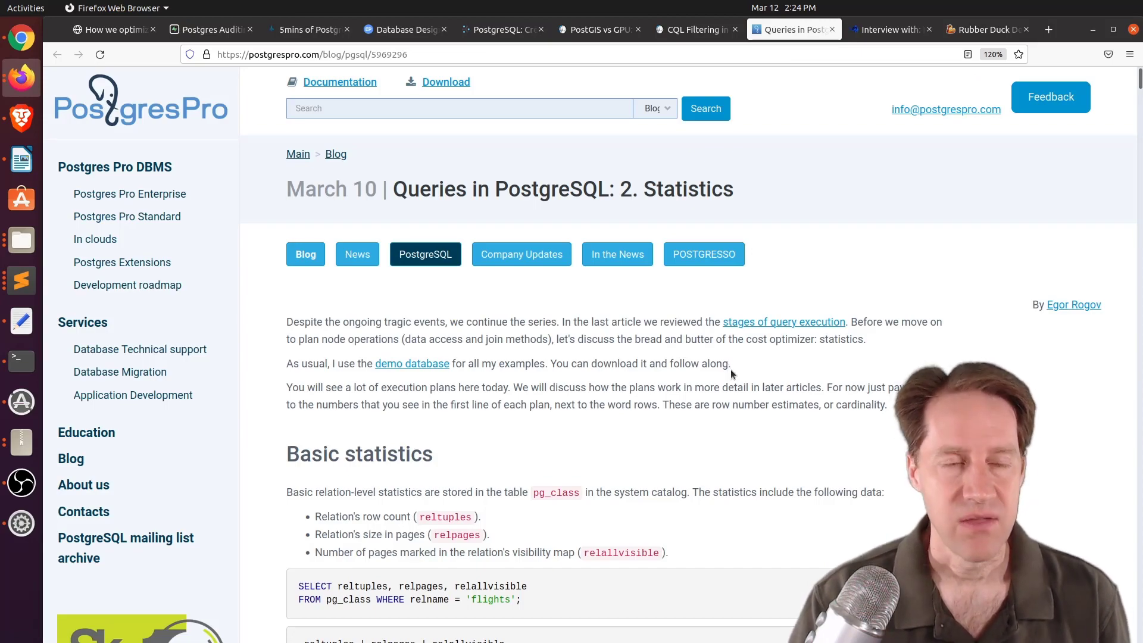
# Scroll the Statistics article down to its Histogram section
pyautogui.scroll(-3)
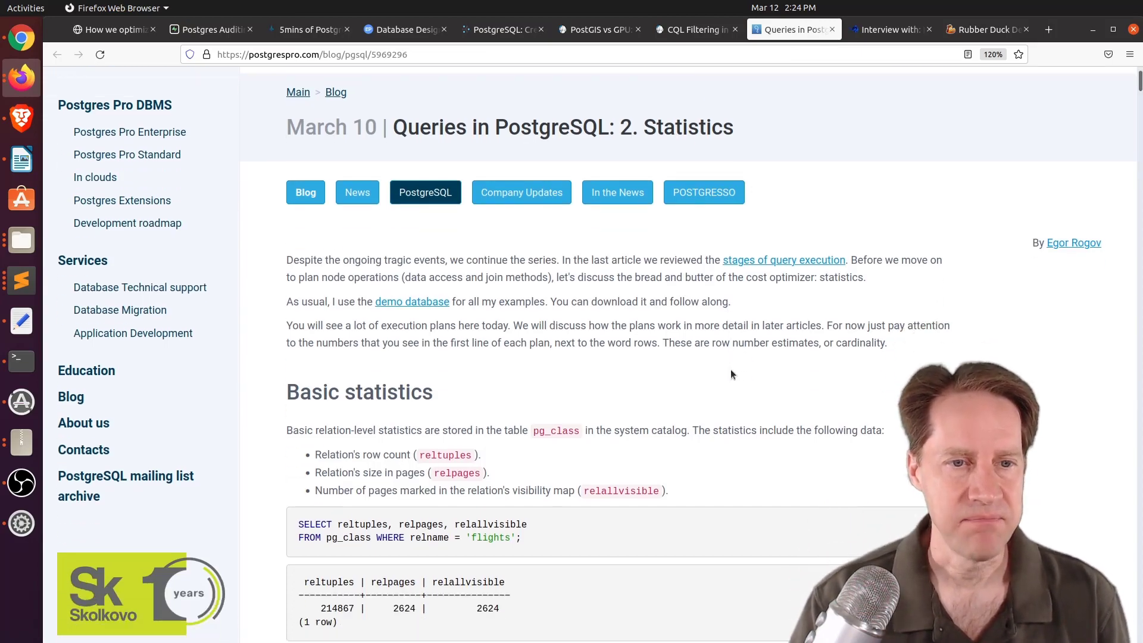
pyautogui.scroll(-3)
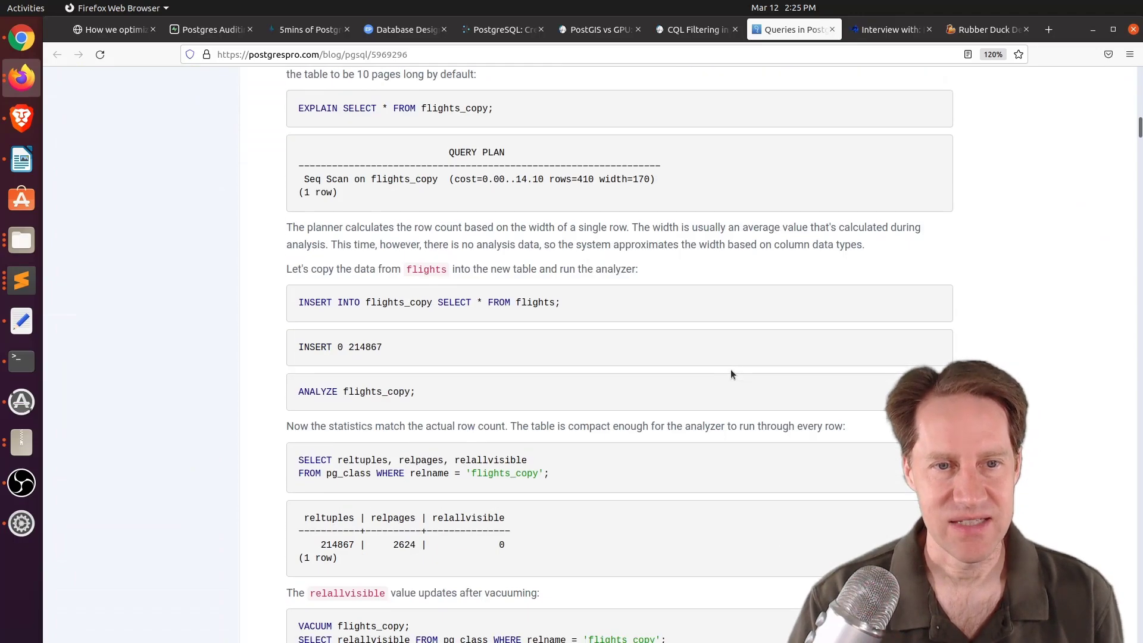
pyautogui.scroll(-3)
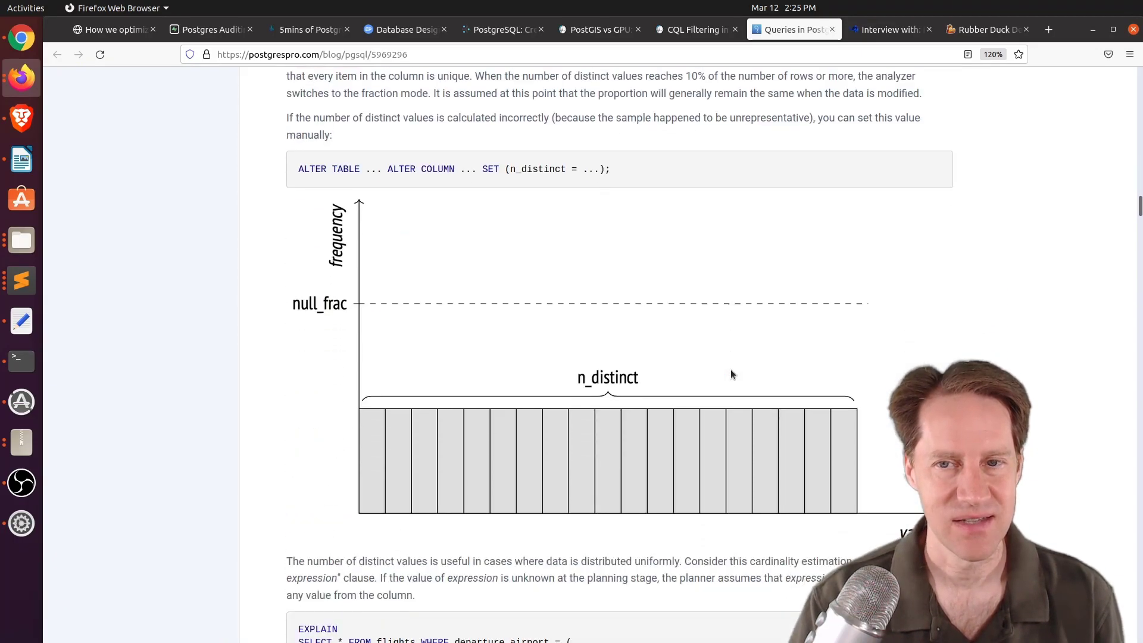
pyautogui.scroll(-3)
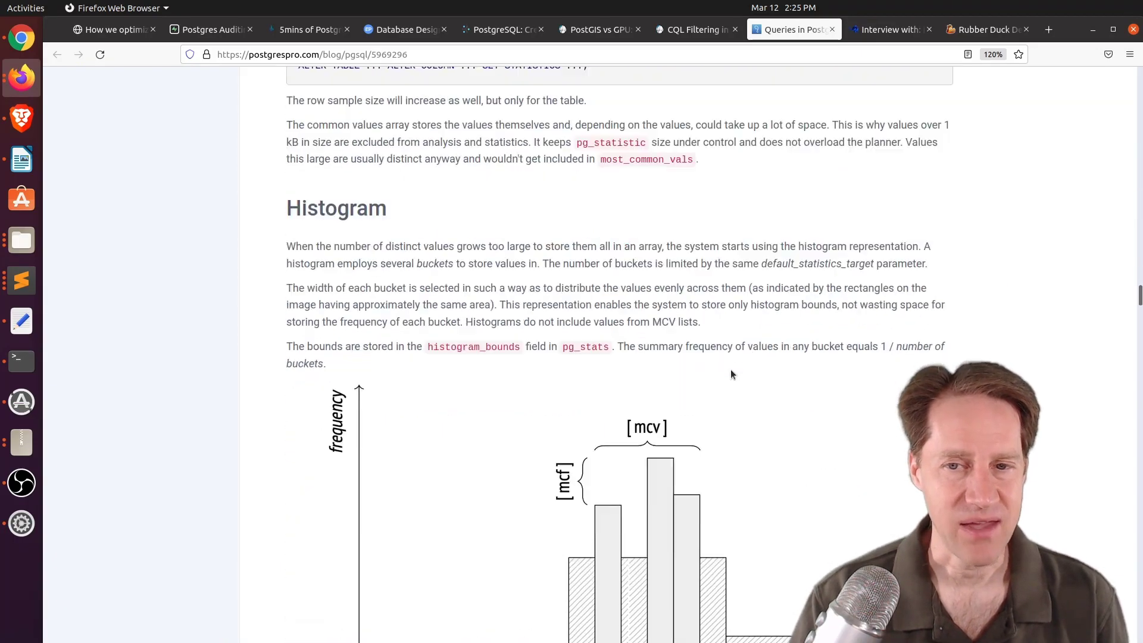
pyautogui.scroll(-3)
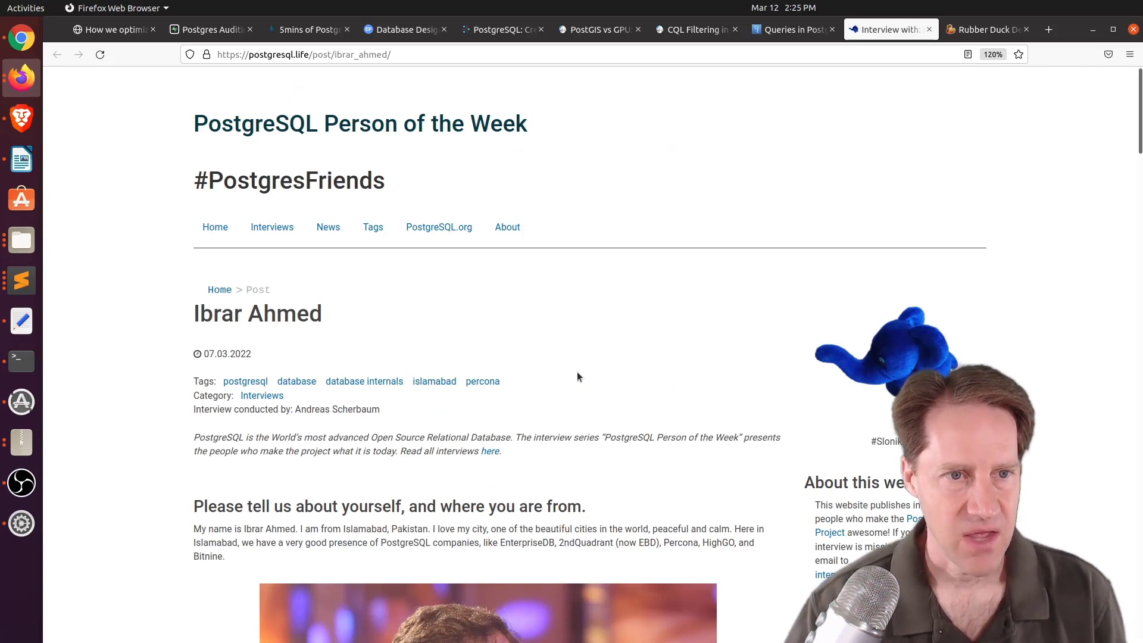
# Scroll the Ibrar Ahmed interview down to the conferences and entry-barrier questions
pyautogui.scroll(-3)
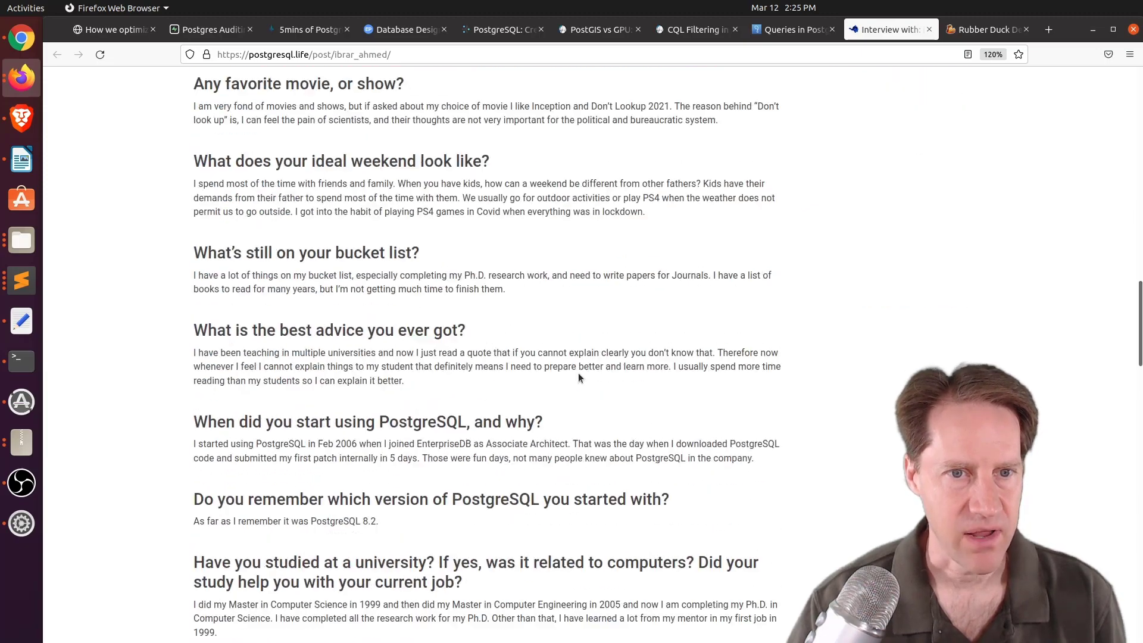
pyautogui.scroll(-3)
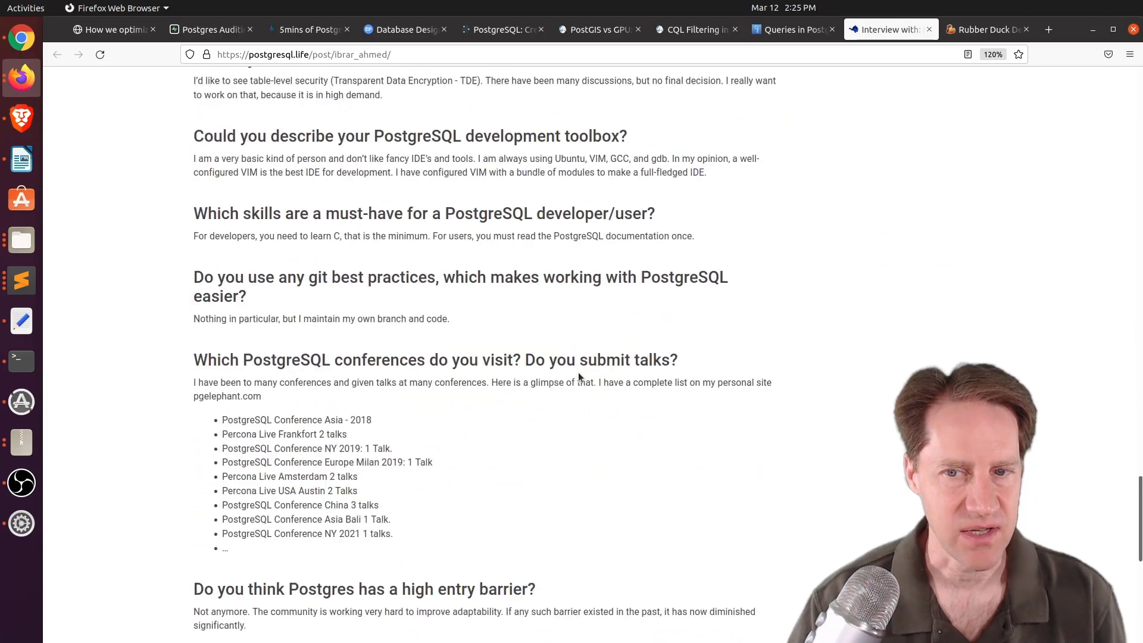